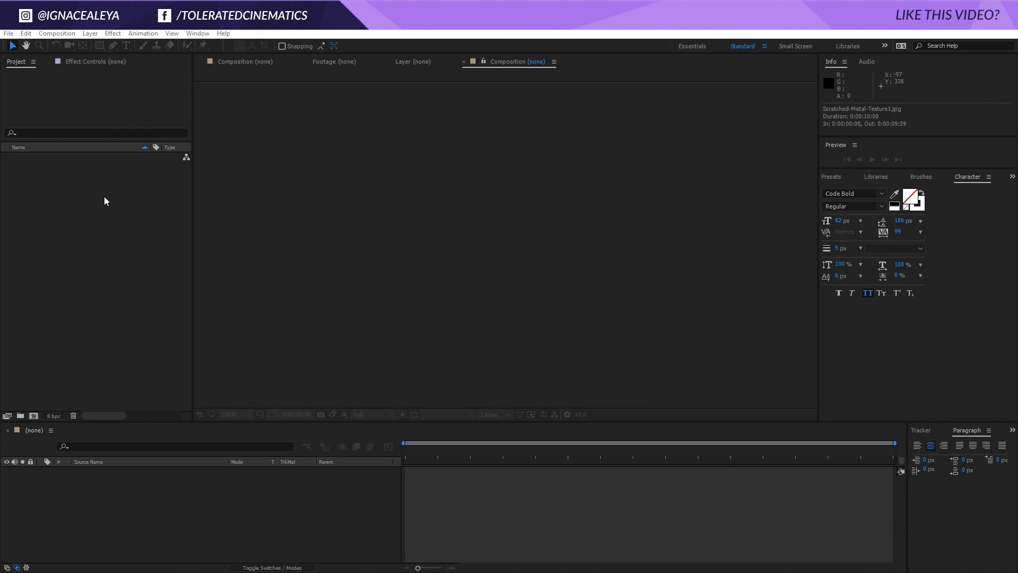
{"action": "mouse_move", "coordinate": [102, 219]}
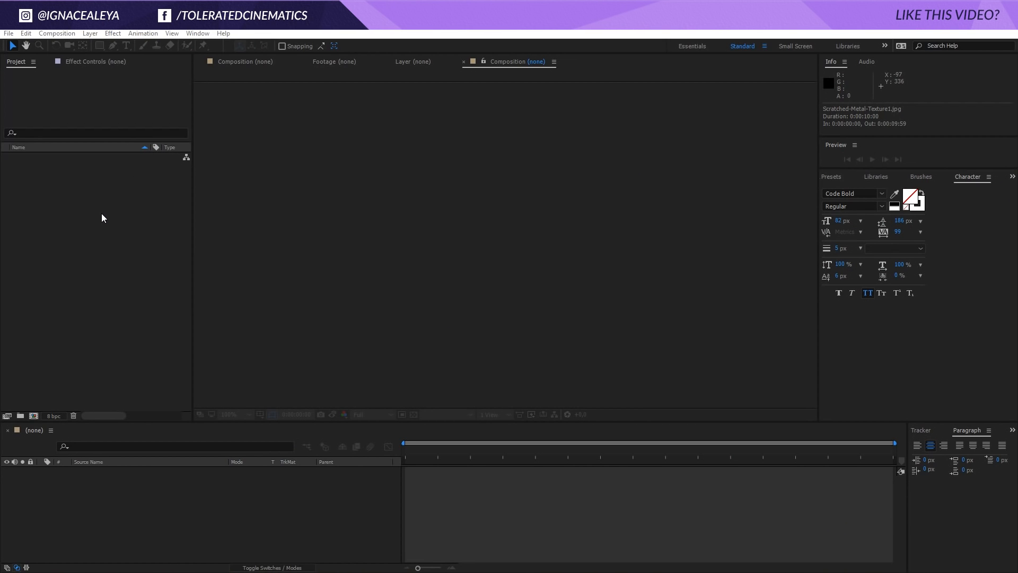
{"action": "mouse_move", "coordinate": [68, 40]}
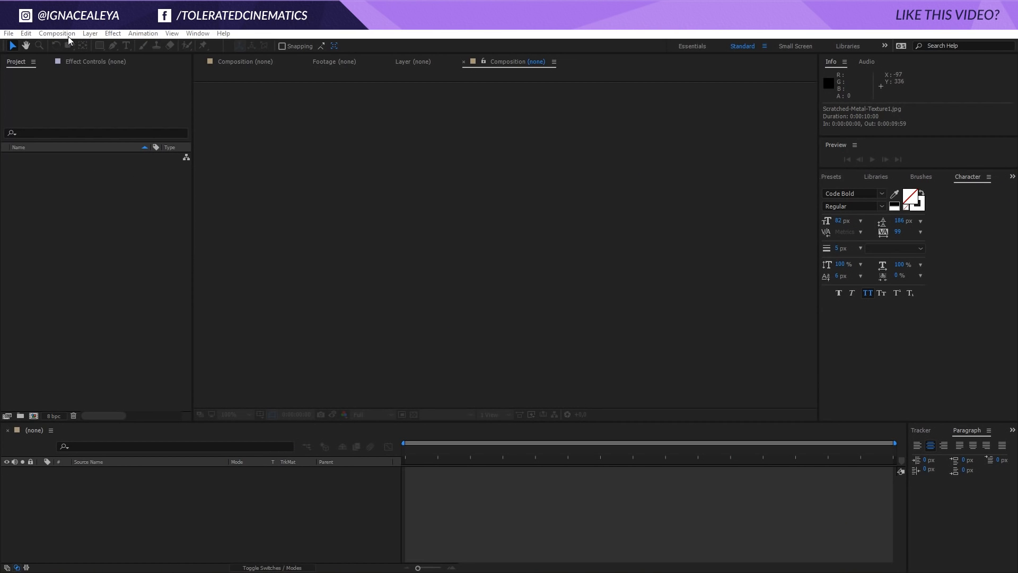
- Create the Main Comp composition at 1920×1080, 24 fps, ten seconds long
{"action": "left_click", "coordinate": [56, 33]}
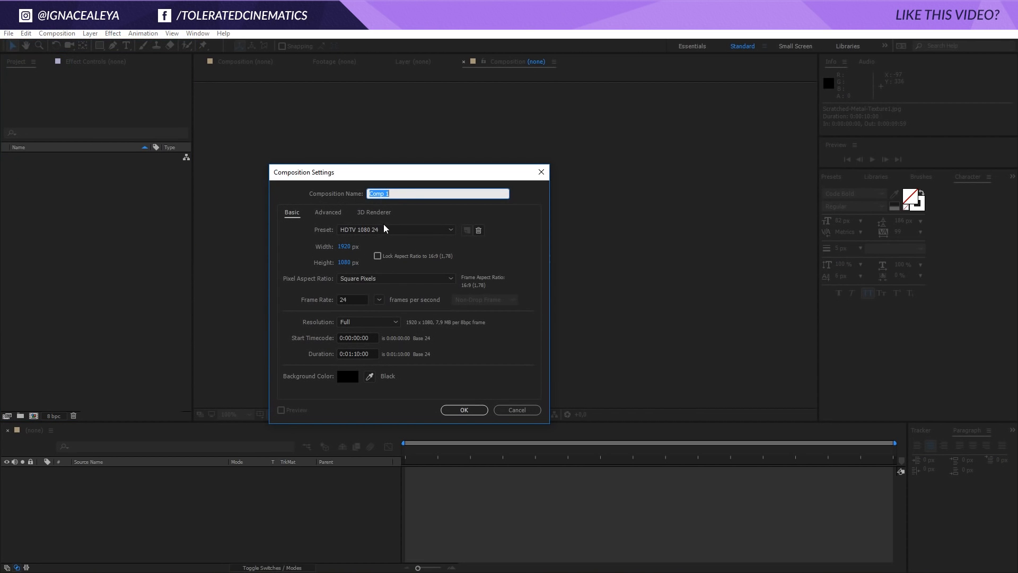
{"action": "type", "text": "Main"}
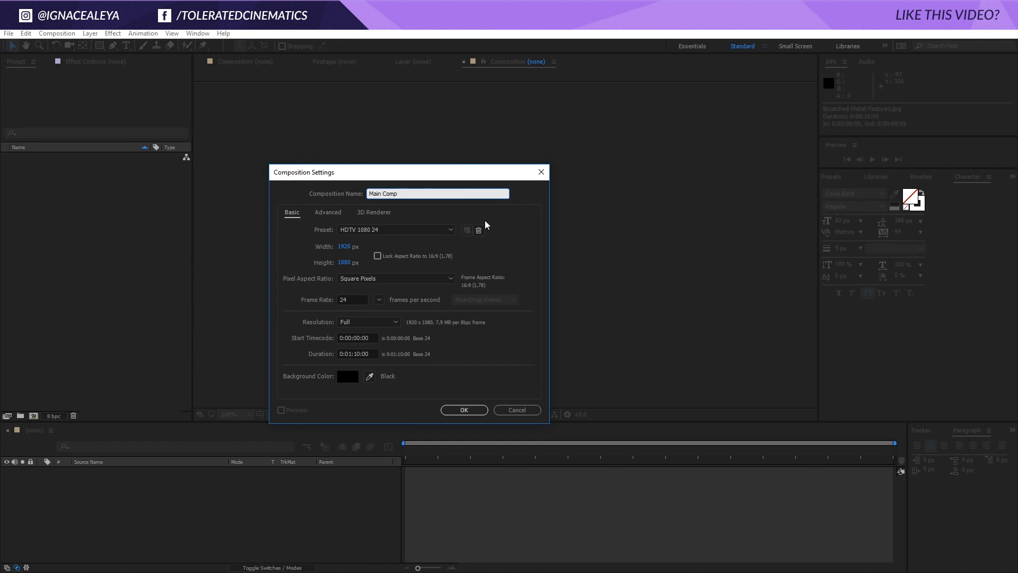
{"action": "mouse_move", "coordinate": [360, 364]}
{"action": "type", "text": "0"}
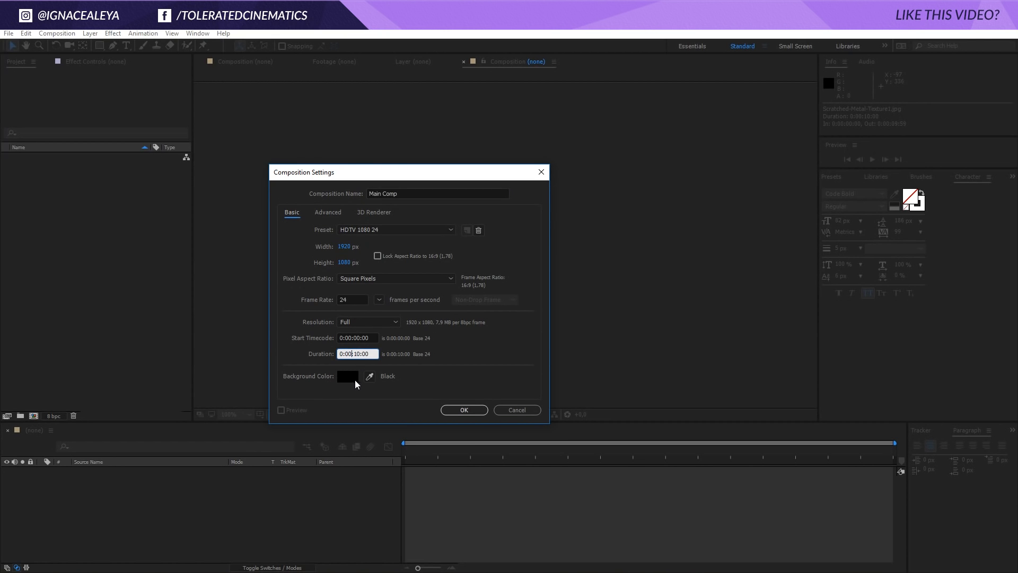
{"action": "left_click", "coordinate": [463, 409]}
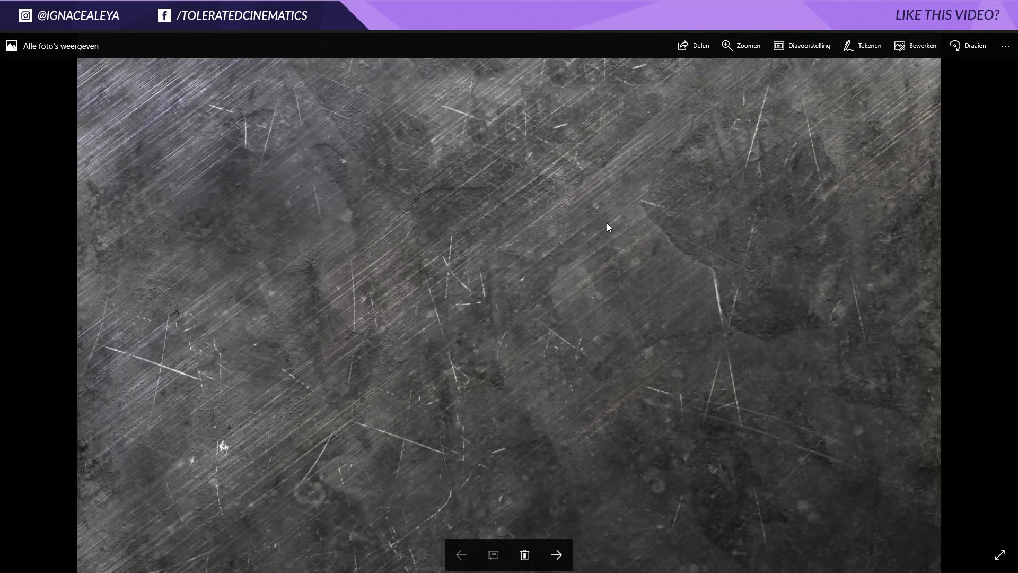
{"action": "mouse_move", "coordinate": [439, 285]}
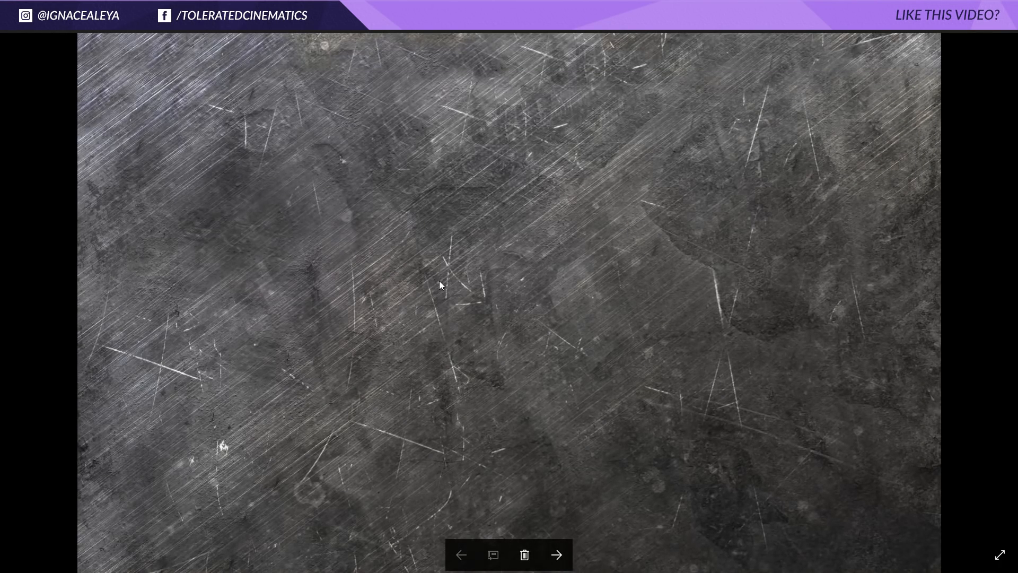
{"action": "mouse_move", "coordinate": [626, 217]}
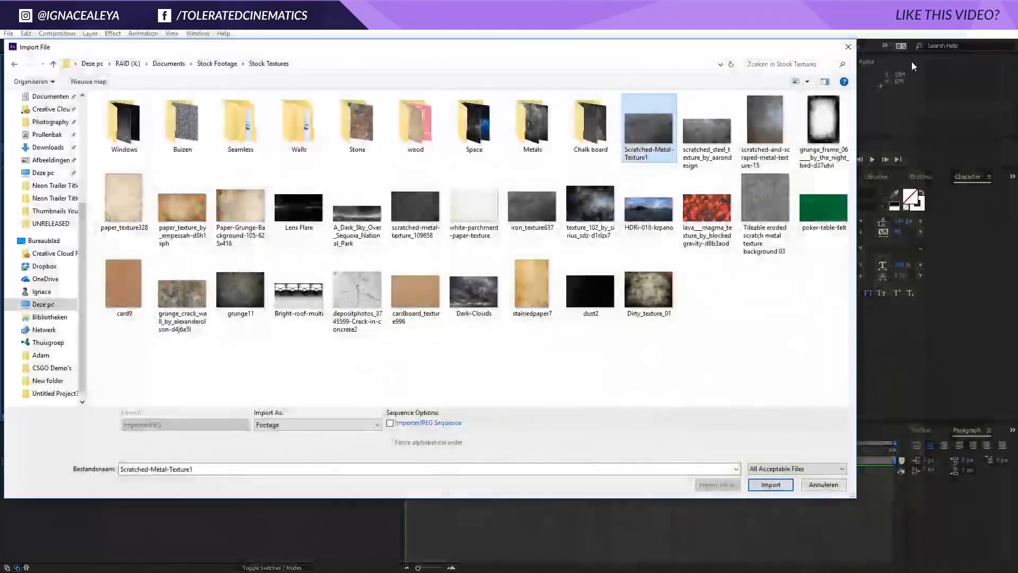
- Import Scratched-Metal-Texture1.jpg into the project and Main Comp
{"action": "left_click", "coordinate": [770, 484]}
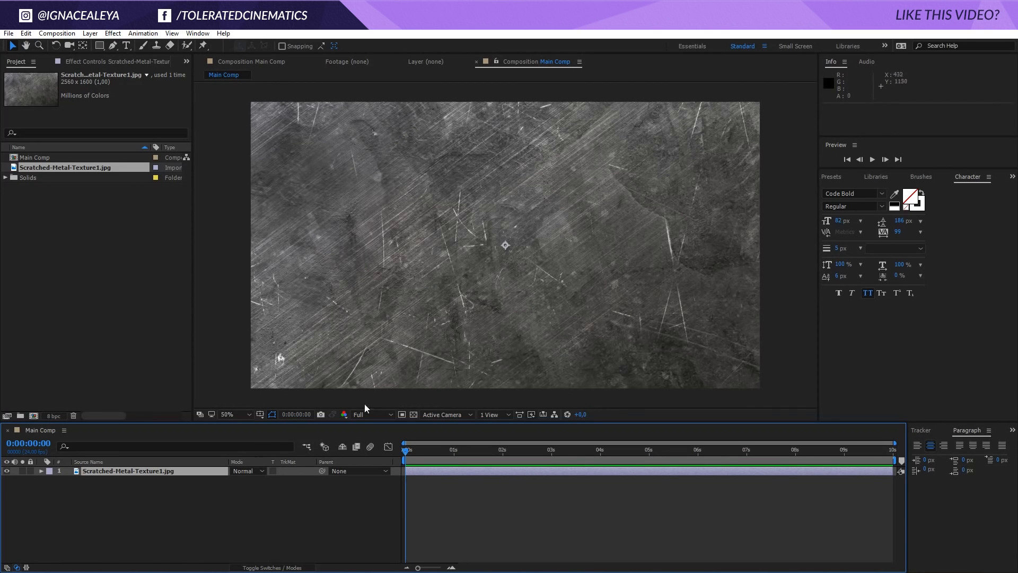
- Scale the oversized texture layer down until it just covers the comp frame
{"action": "left_click", "coordinate": [227, 415]}
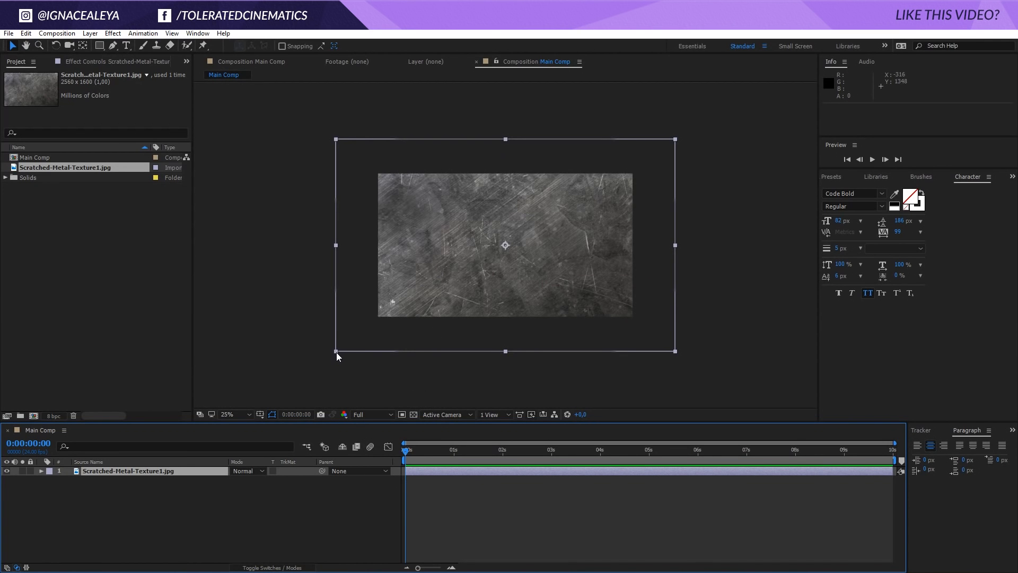
{"action": "left_click_drag", "start_coordinate": [337, 351], "coordinate": [377, 324]}
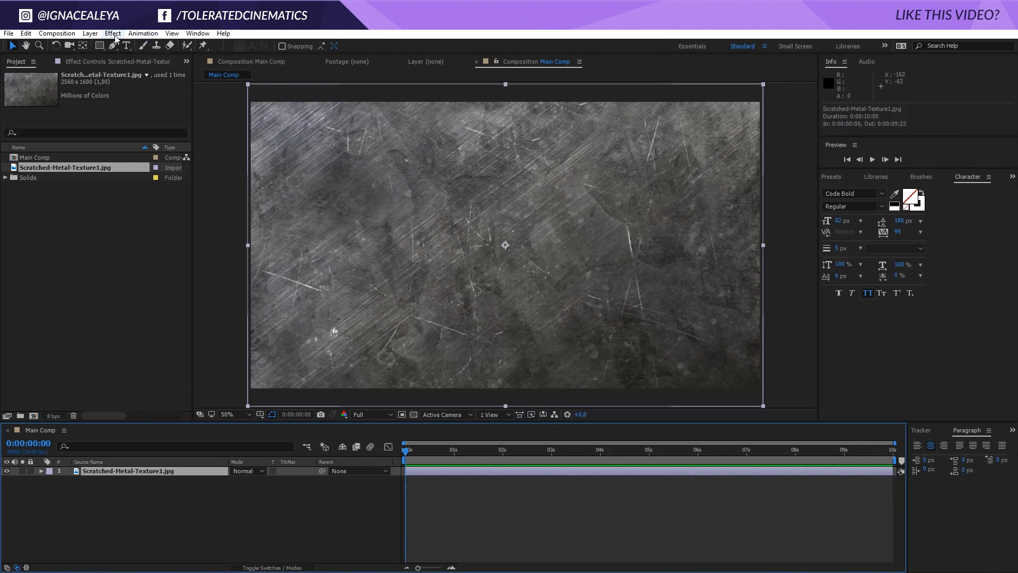
- Apply a Curves effect and pull the RGB curve down to darken the texture
{"action": "left_click", "coordinate": [113, 33]}
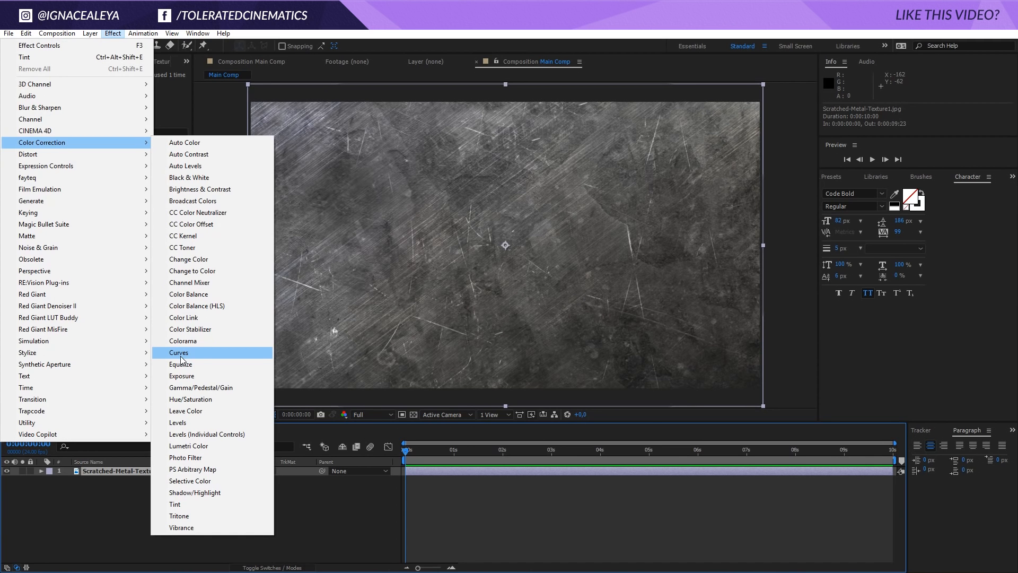
{"action": "left_click", "coordinate": [180, 352]}
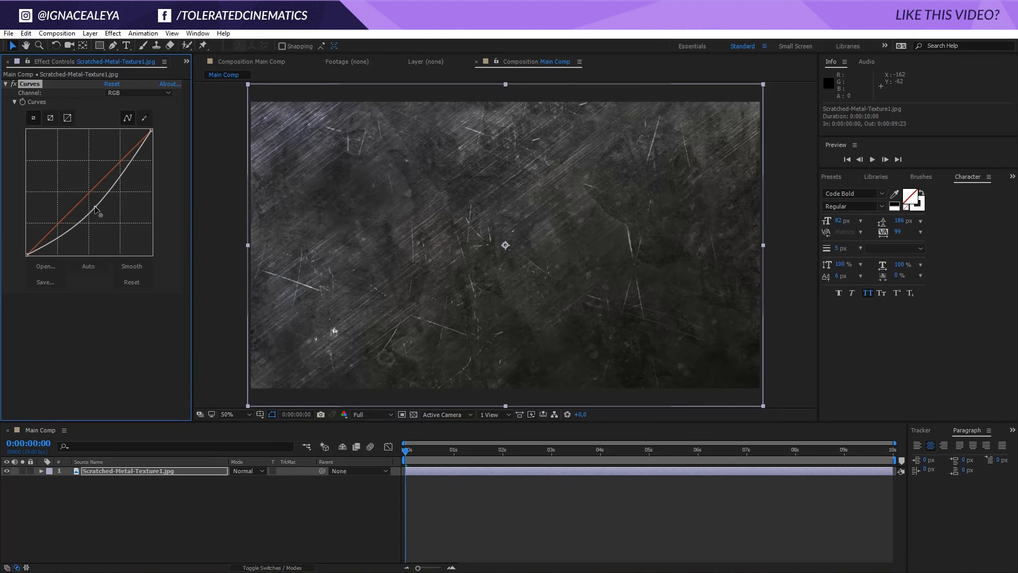
{"action": "left_click_drag", "start_coordinate": [97, 213], "coordinate": [92, 220]}
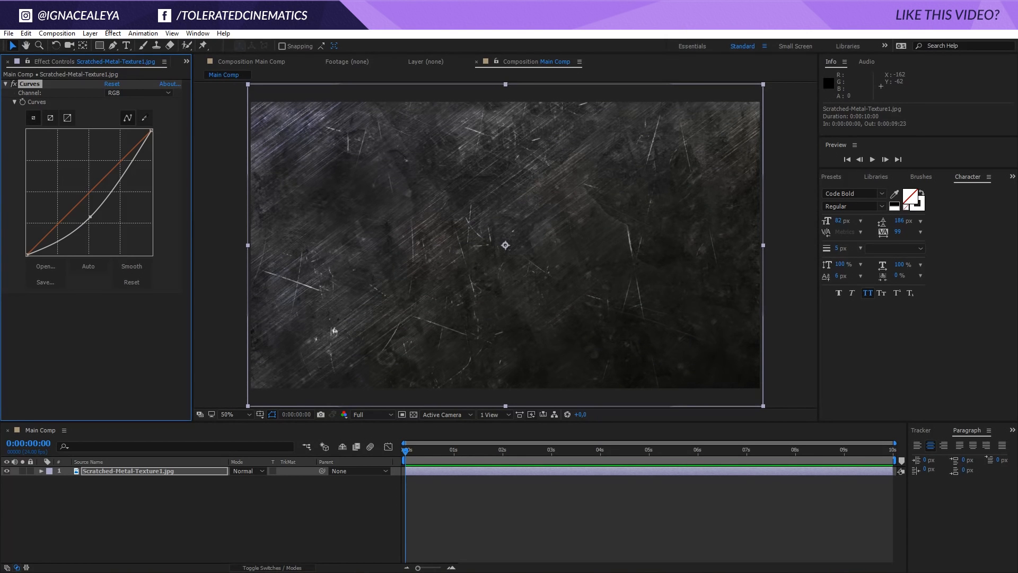
- Apply Tritone with a light teal highlight and dark teal midtone colour
{"action": "left_click", "coordinate": [112, 33]}
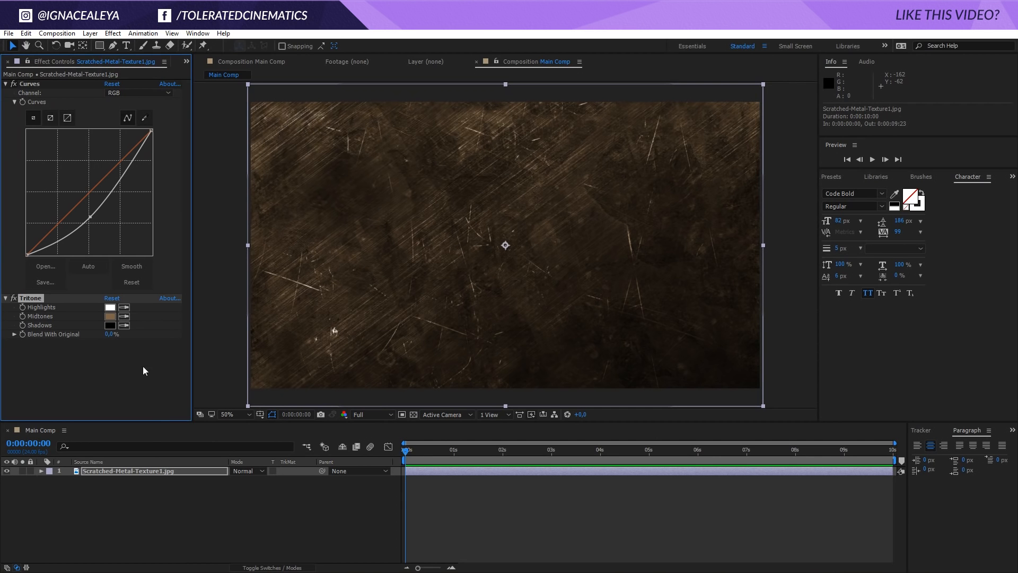
{"action": "left_click", "coordinate": [109, 308]}
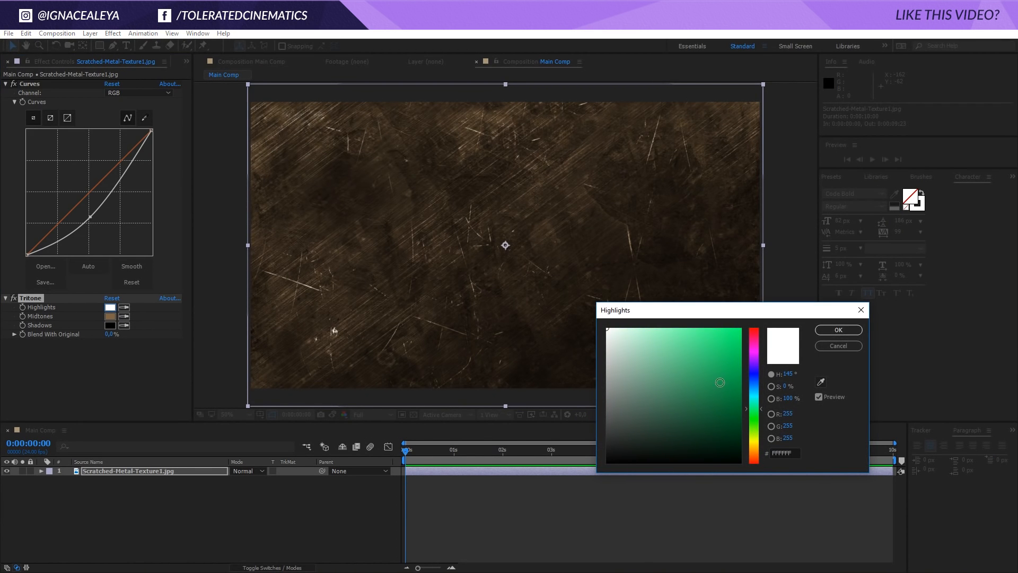
{"action": "left_click", "coordinate": [838, 329]}
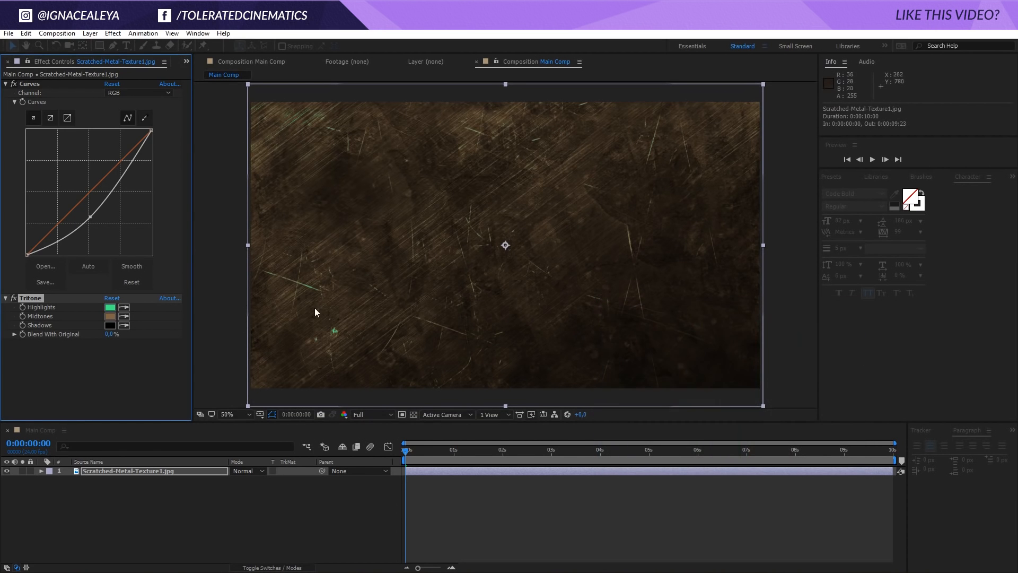
{"action": "left_click", "coordinate": [109, 316]}
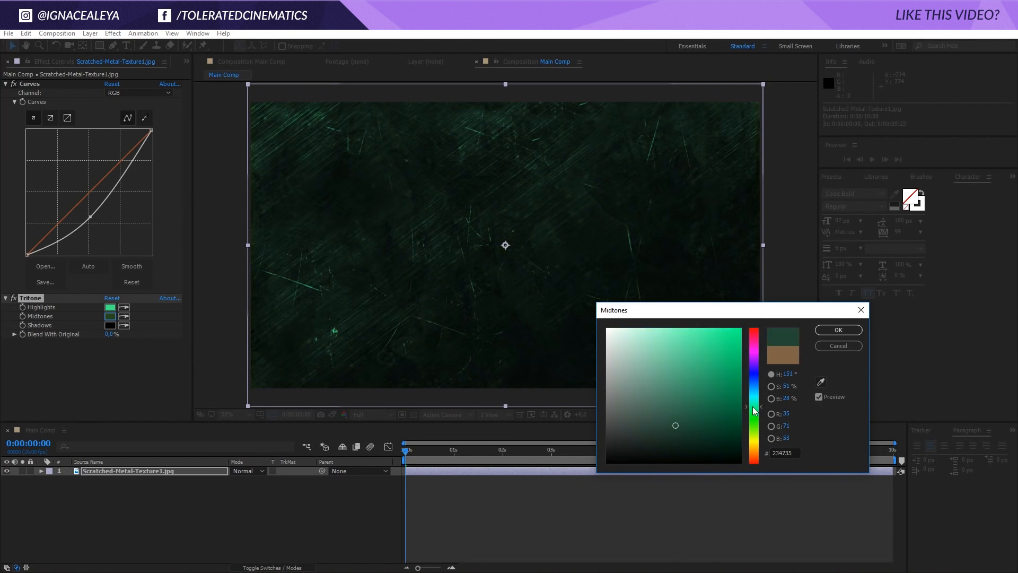
{"action": "left_click", "coordinate": [837, 329]}
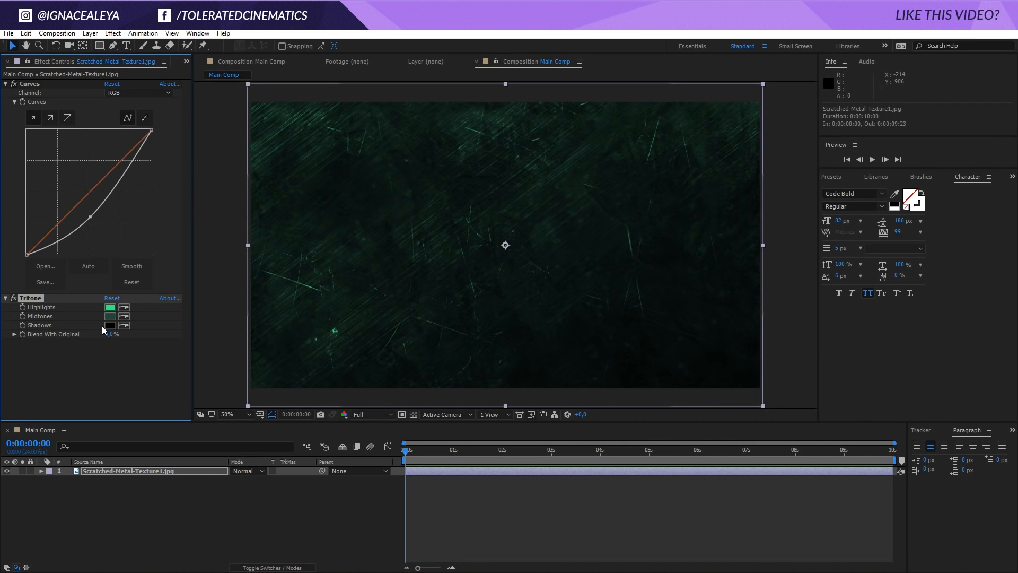
{"action": "left_click", "coordinate": [110, 326]}
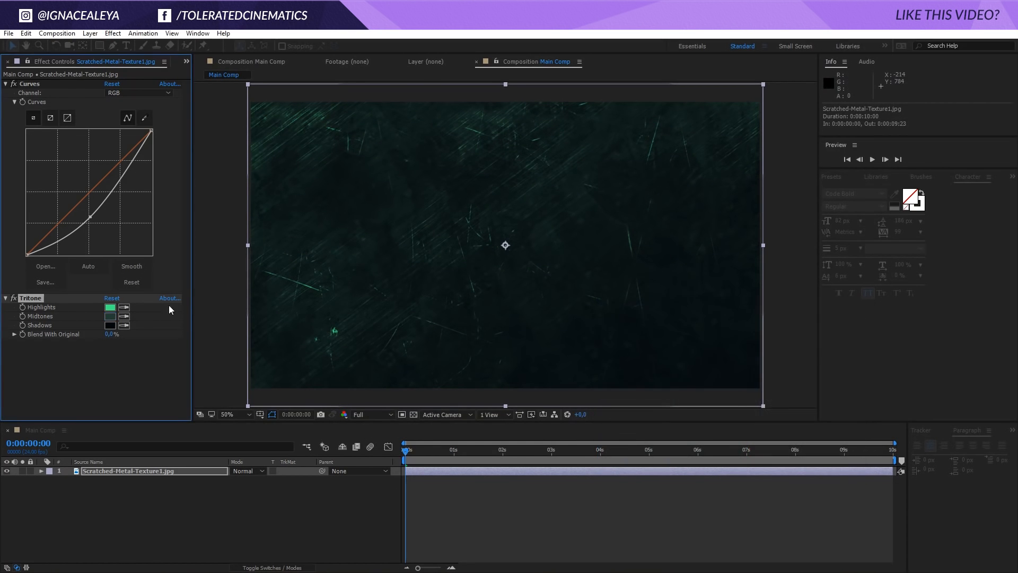
- Refine the highlight to a paler green-cyan and set near-black bluish shadows
{"action": "left_click", "coordinate": [109, 307]}
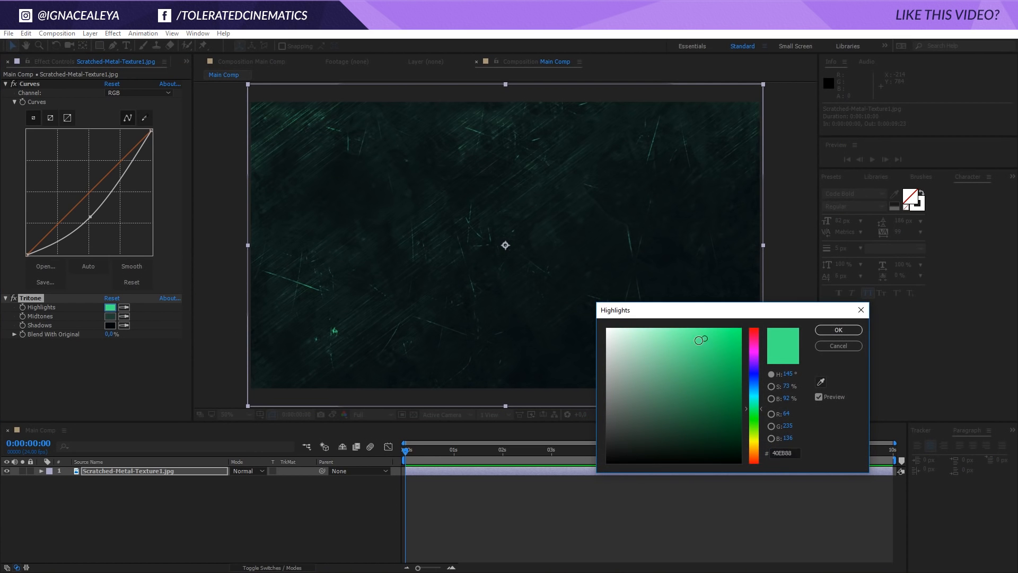
{"action": "left_click", "coordinate": [665, 352]}
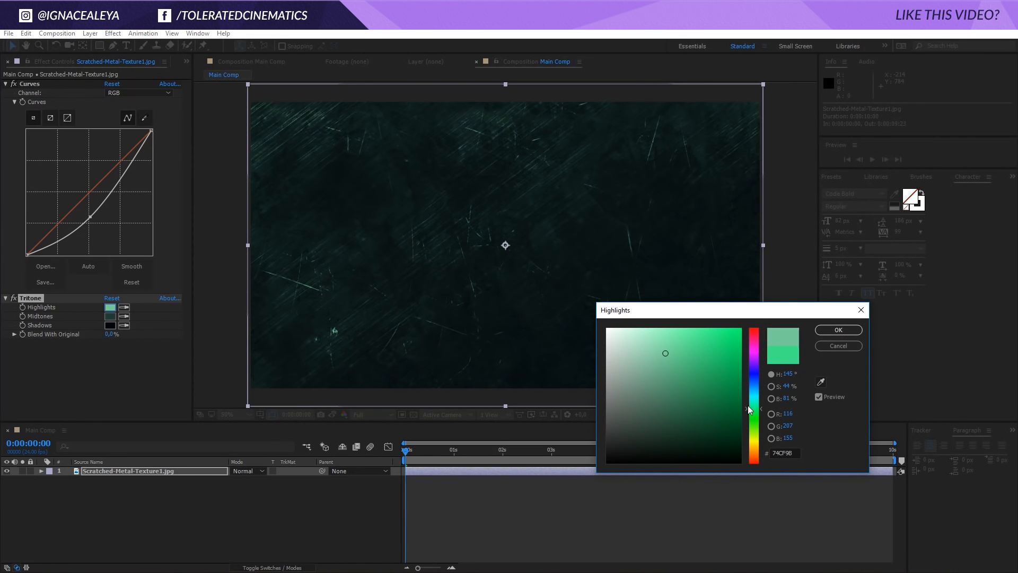
{"action": "left_click_drag", "start_coordinate": [753, 409], "coordinate": [753, 394]}
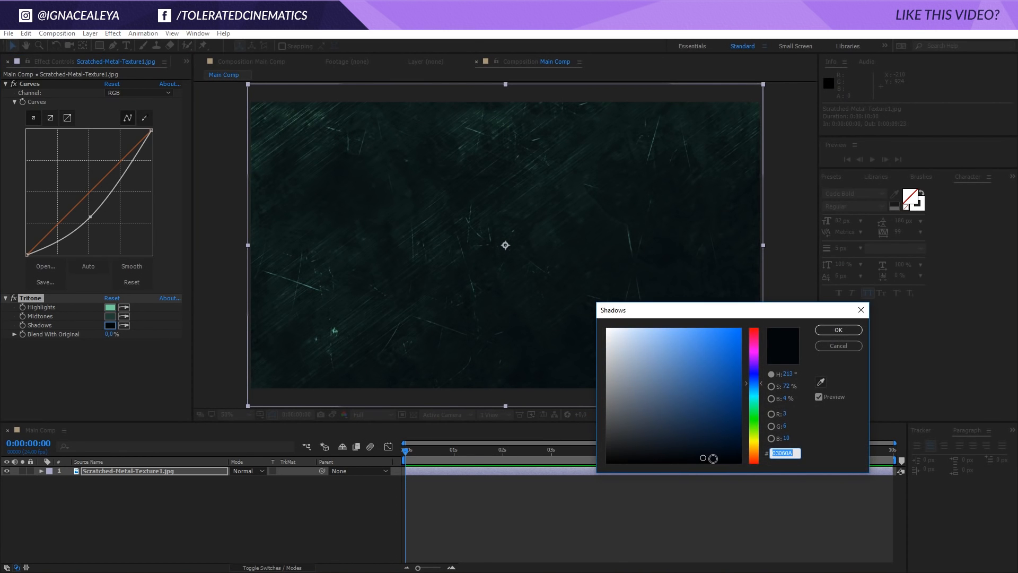
{"action": "left_click_drag", "start_coordinate": [711, 458], "coordinate": [714, 457]}
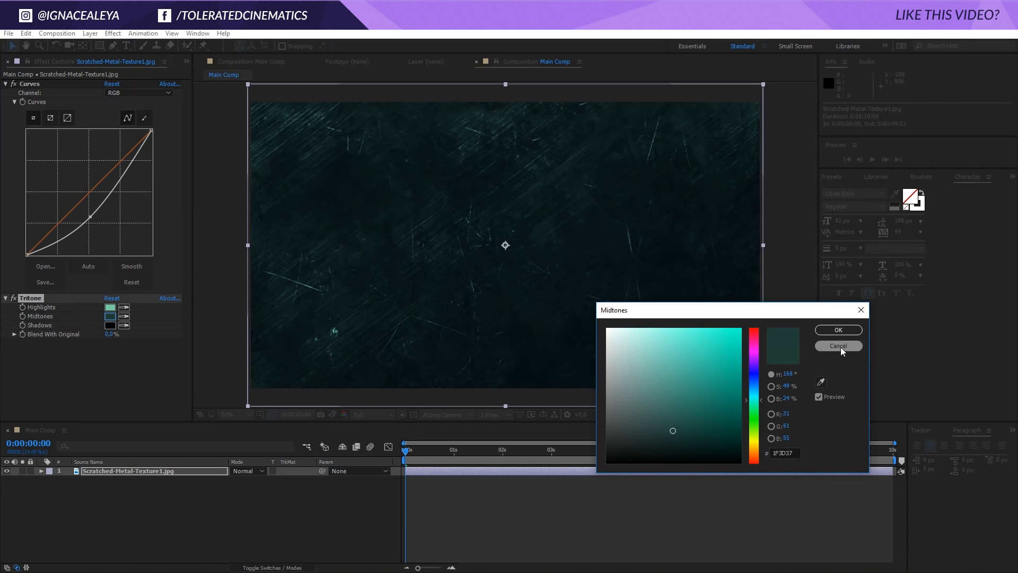
{"action": "left_click", "coordinate": [838, 346]}
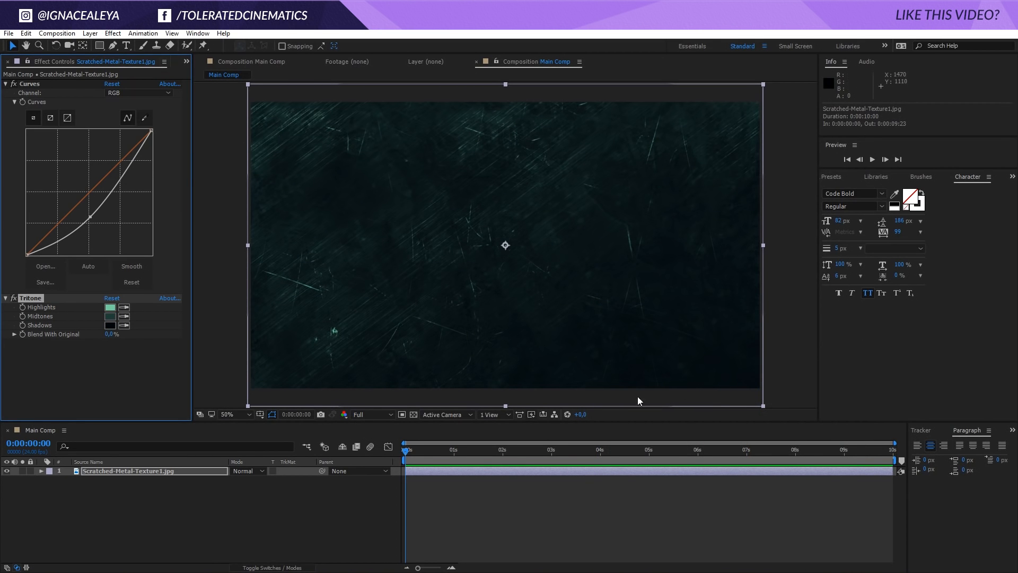
{"action": "mouse_move", "coordinate": [208, 519]}
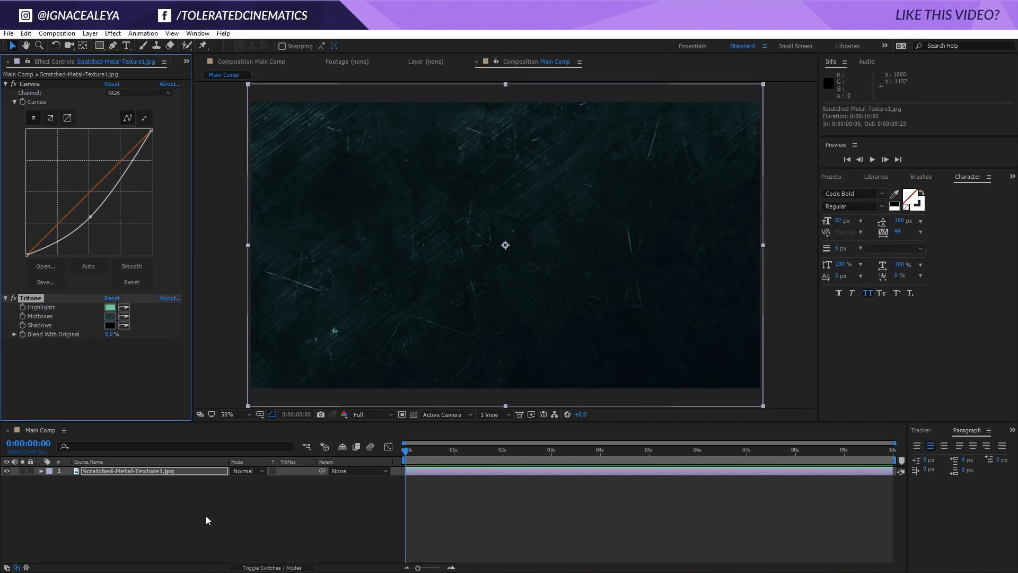
- Add a white comp-size solid named Smoke and give it a Fractal Noise effect
{"action": "right_click", "coordinate": [208, 514]}
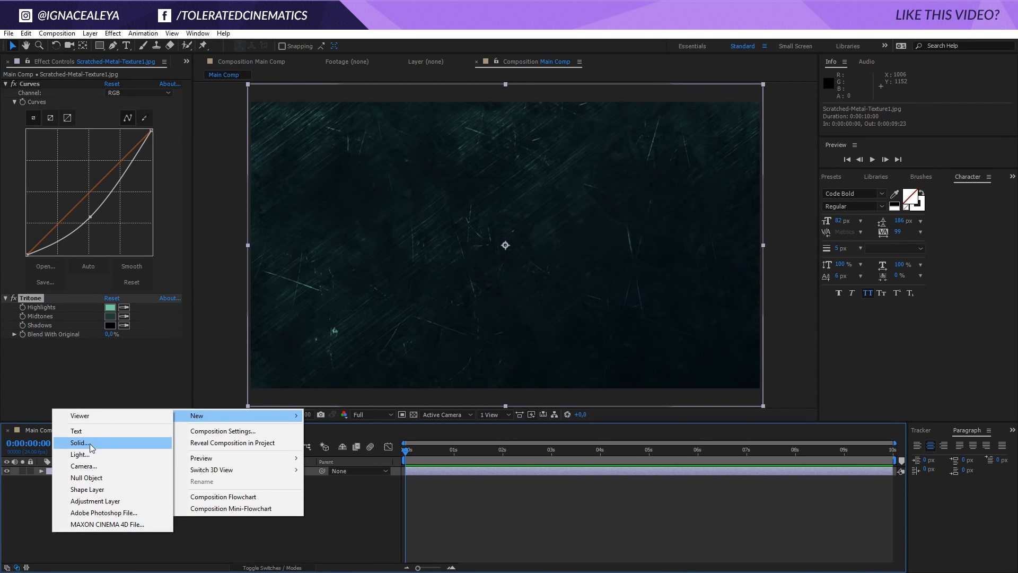
{"action": "left_click", "coordinate": [80, 443]}
{"action": "type", "text": "Smoke"}
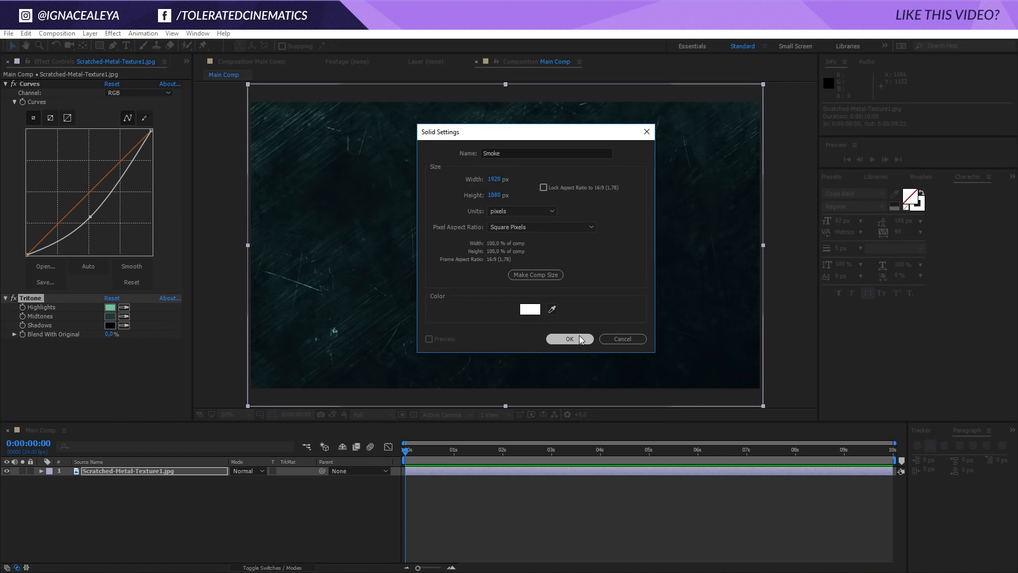
{"action": "left_click", "coordinate": [569, 339]}
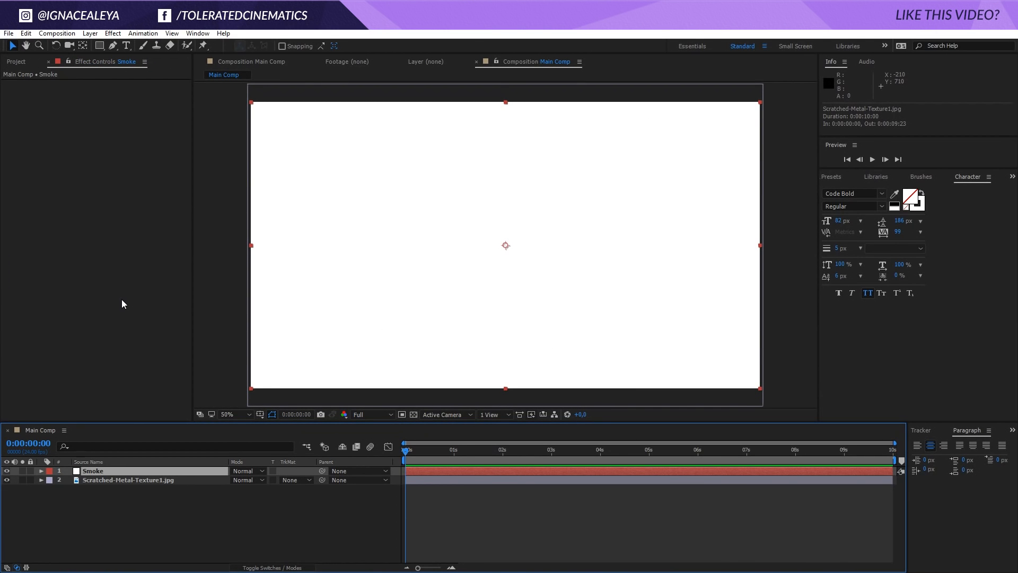
{"action": "left_click", "coordinate": [112, 32]}
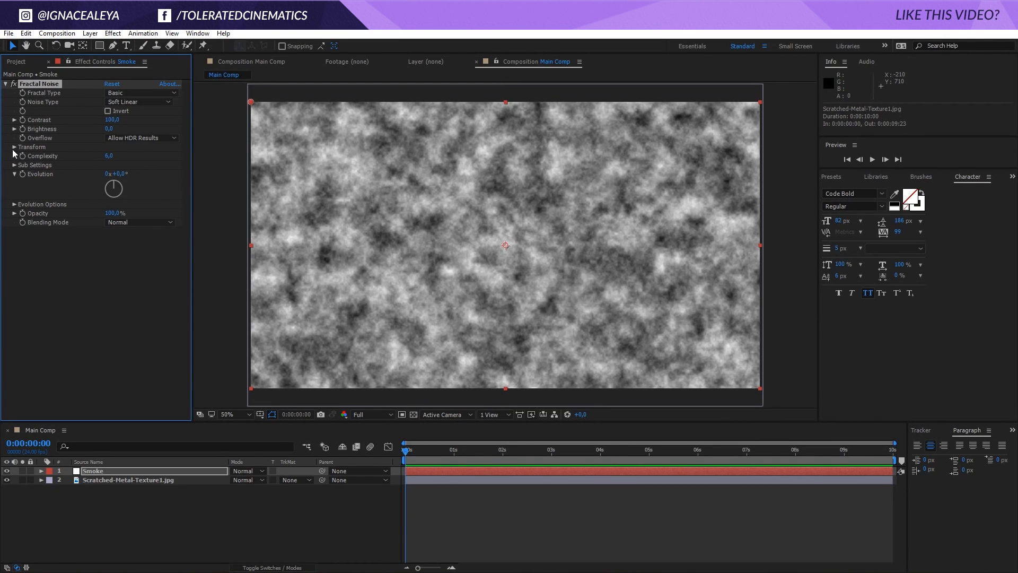
- Enlarge the noise clouds and screen the Smoke layer at 10% opacity
{"action": "left_click", "coordinate": [14, 146]}
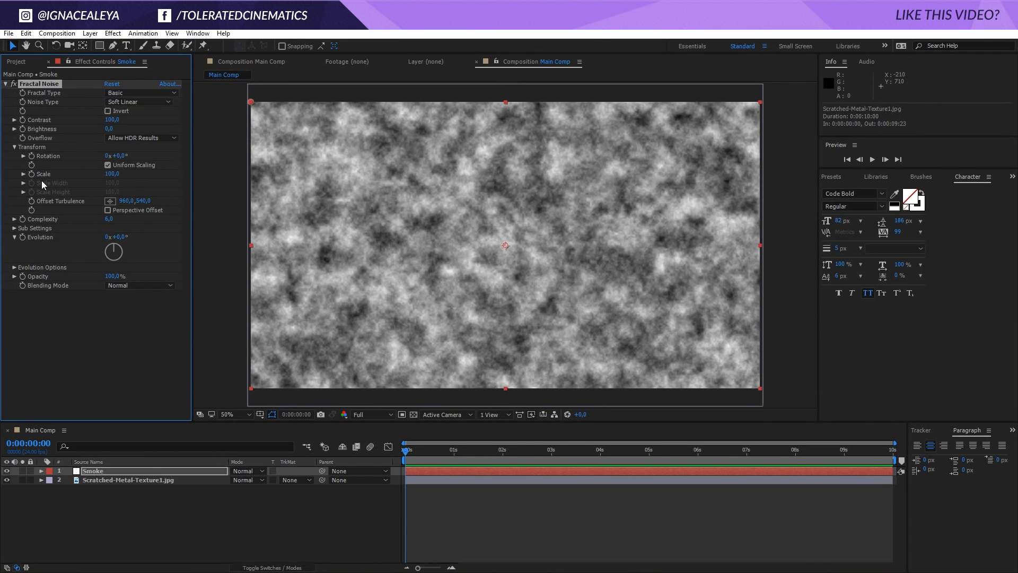
{"action": "left_click_drag", "start_coordinate": [111, 173], "coordinate": [59, 188]}
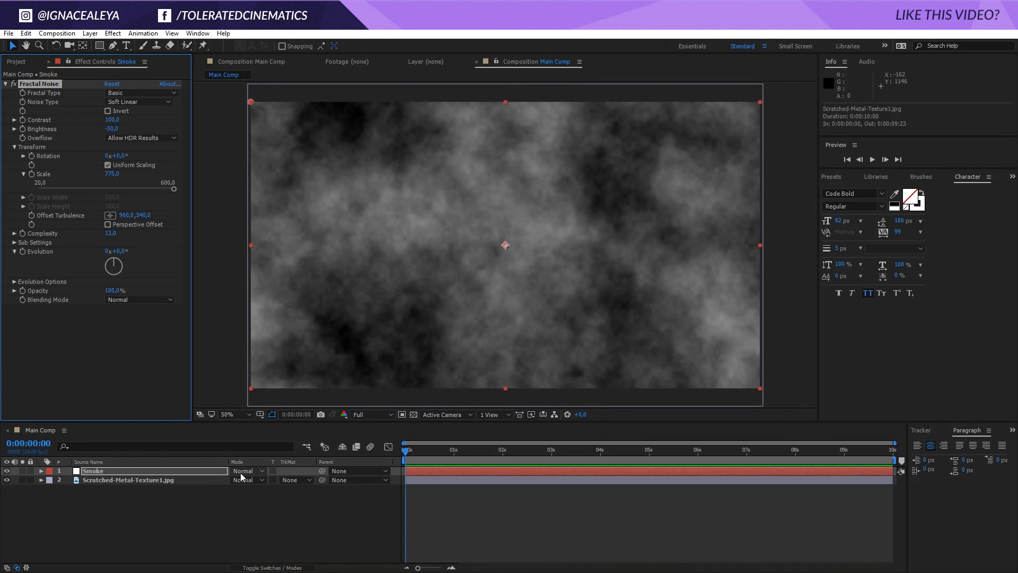
{"action": "left_click", "coordinate": [245, 470]}
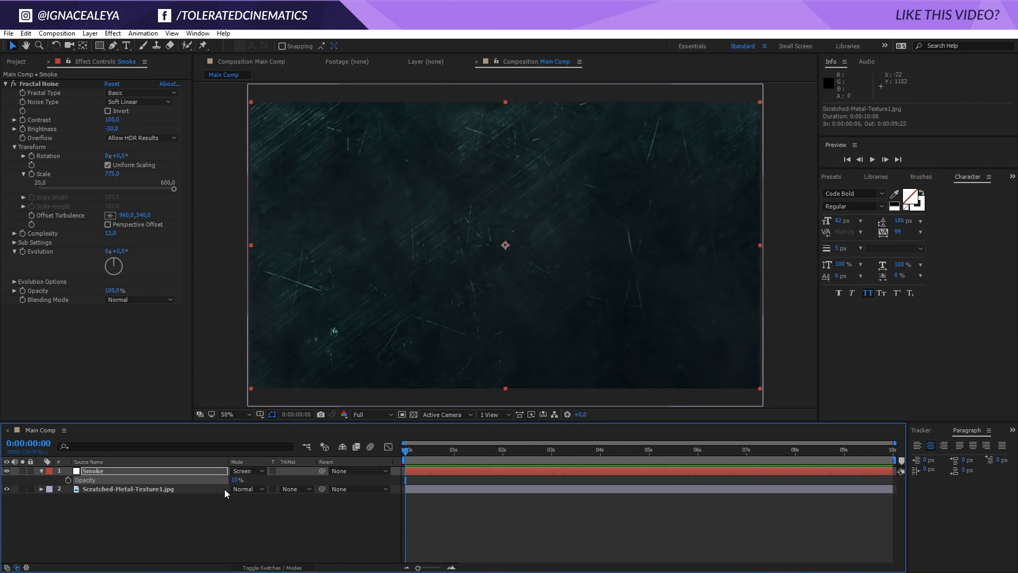
{"action": "mouse_move", "coordinate": [21, 266]}
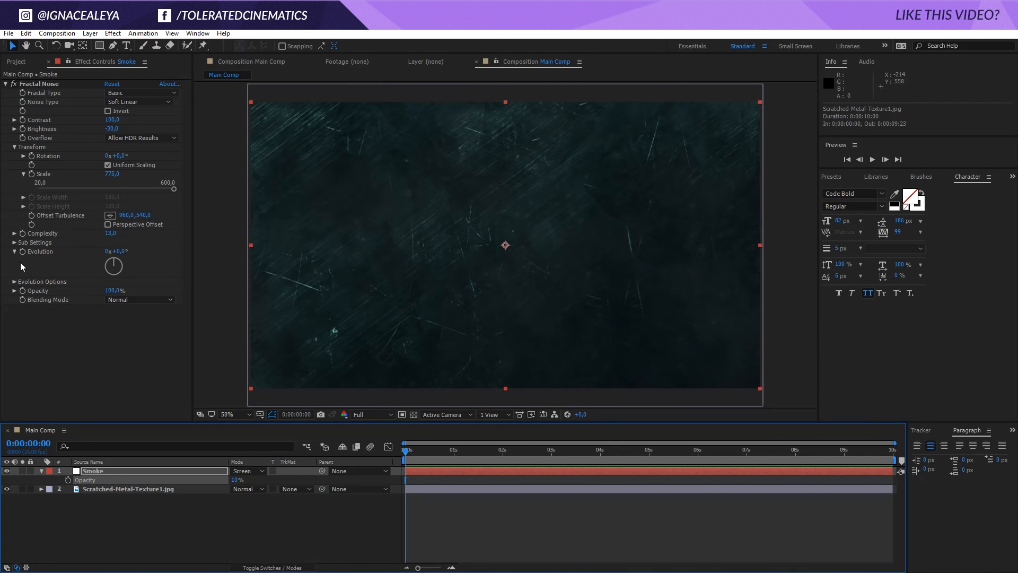
{"action": "mouse_move", "coordinate": [21, 256]}
{"action": "type", "text": "time*150"}
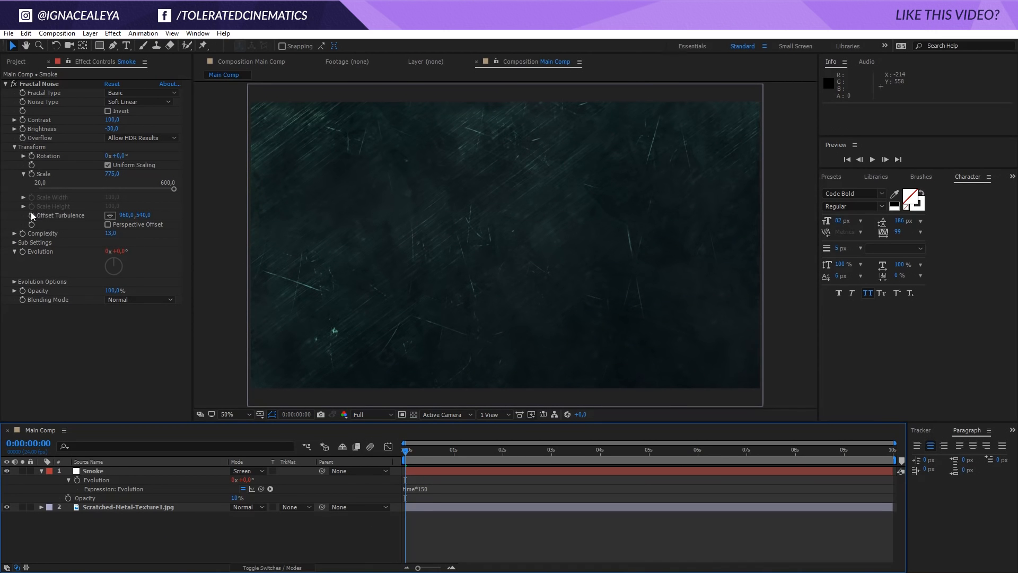
- Drive Evolution with time*150 and Offset Turbulence with [value[0]+time*50, value[1]]
{"action": "left_click", "coordinate": [93, 469]}
{"action": "type", "text": "[value[0"}
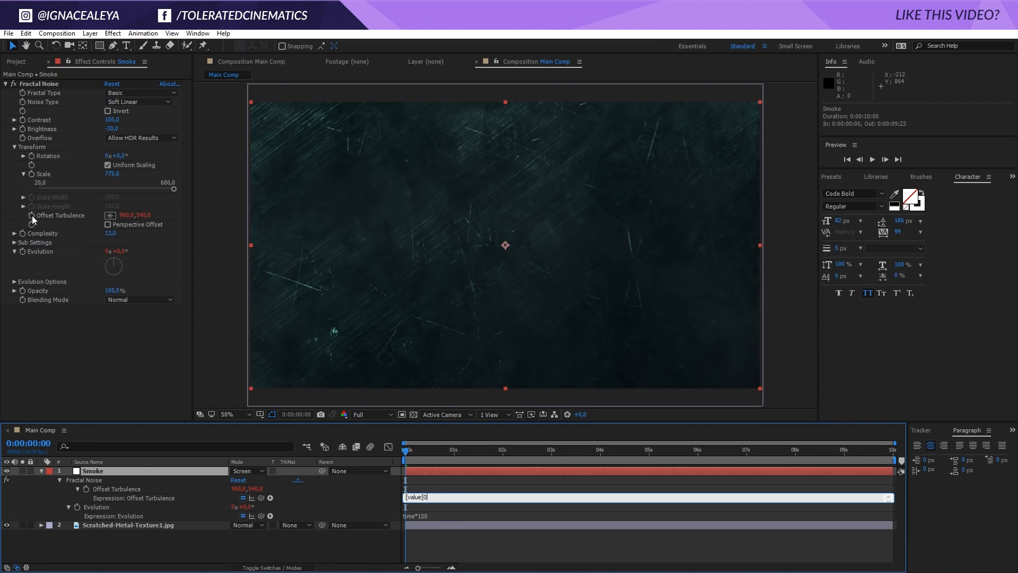
{"action": "type", "text": ",v"}
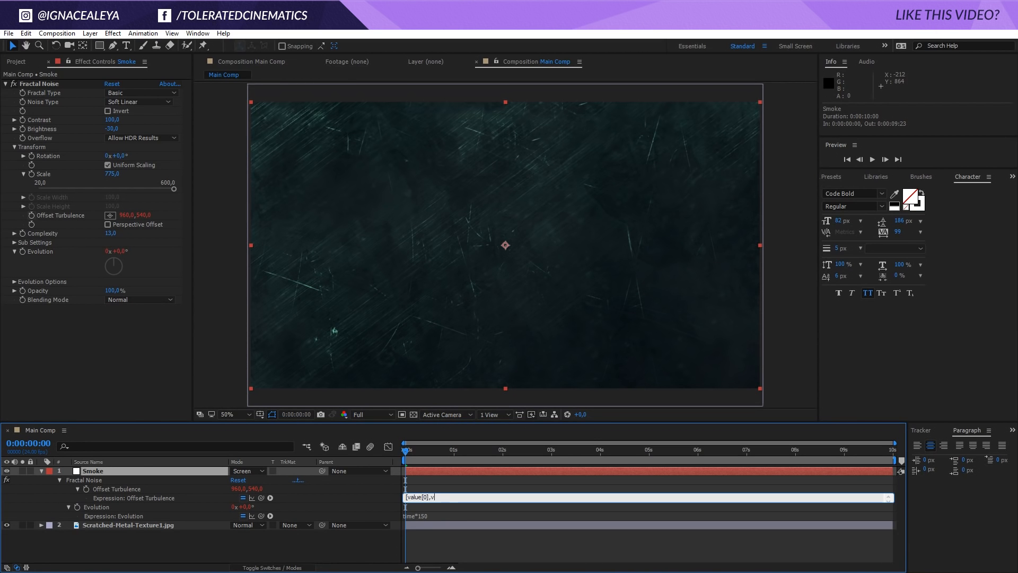
{"action": "type", "text": "alue["}
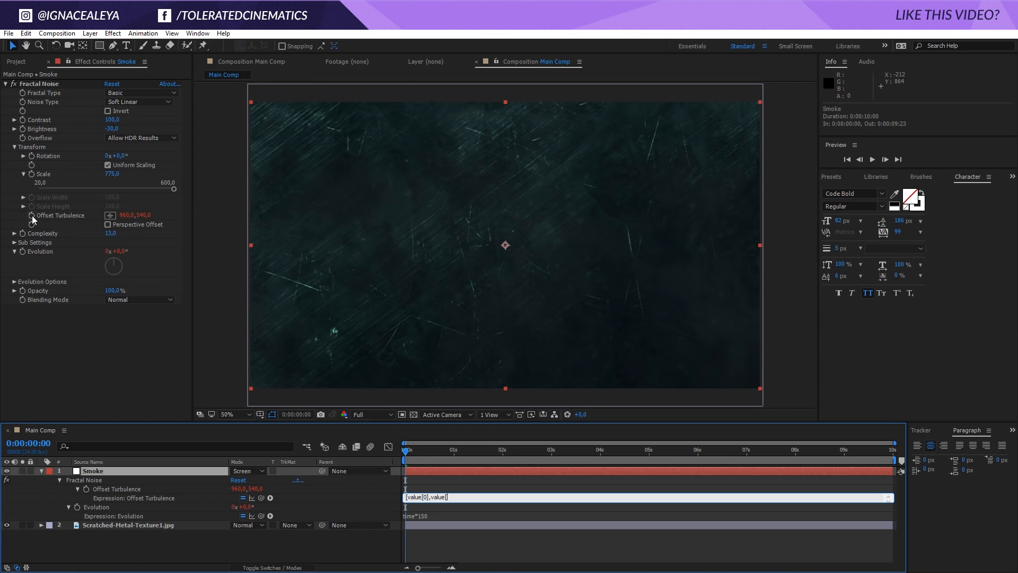
{"action": "type", "text": "[1]"}
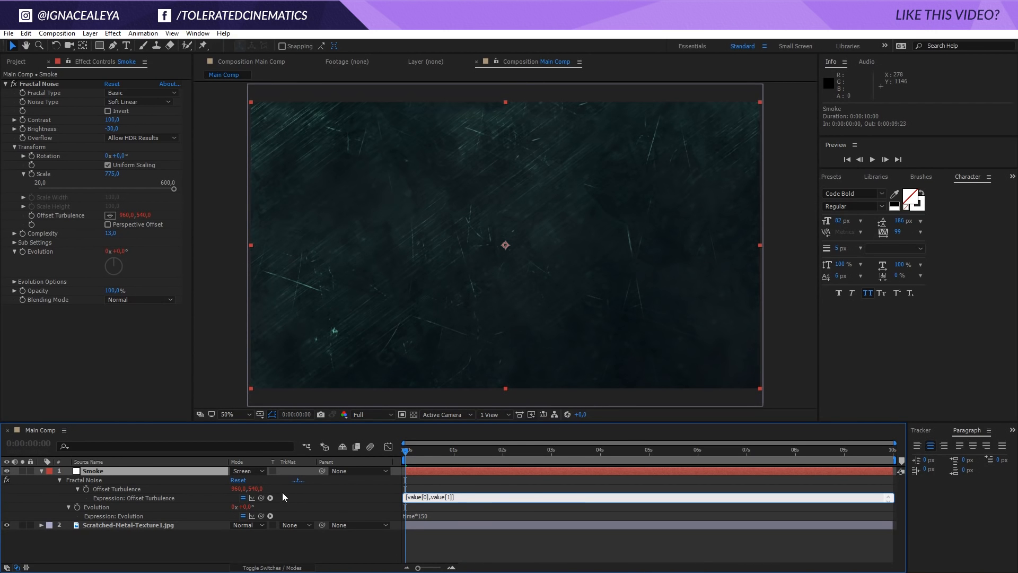
{"action": "mouse_move", "coordinate": [360, 492]}
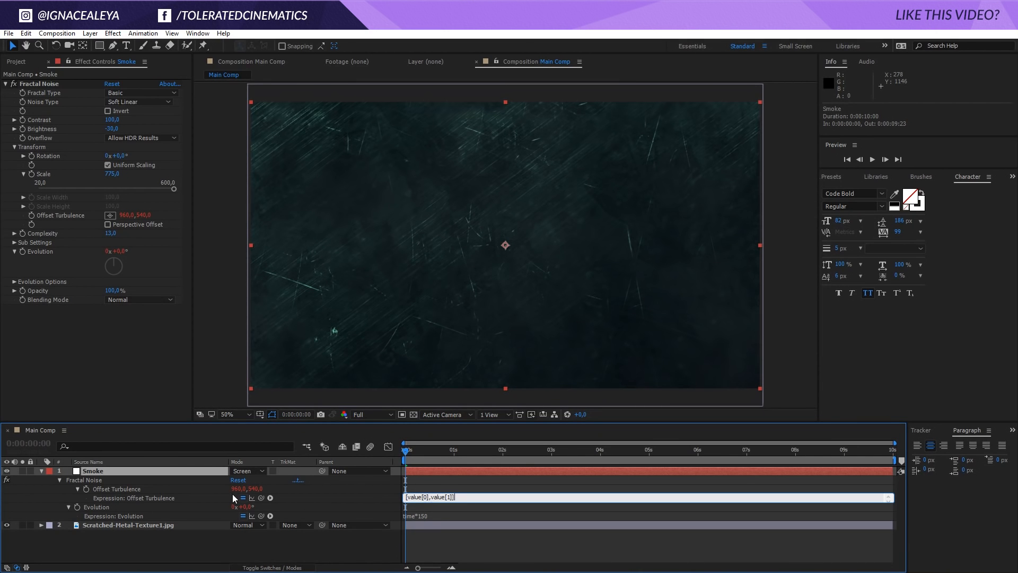
{"action": "mouse_move", "coordinate": [327, 498]}
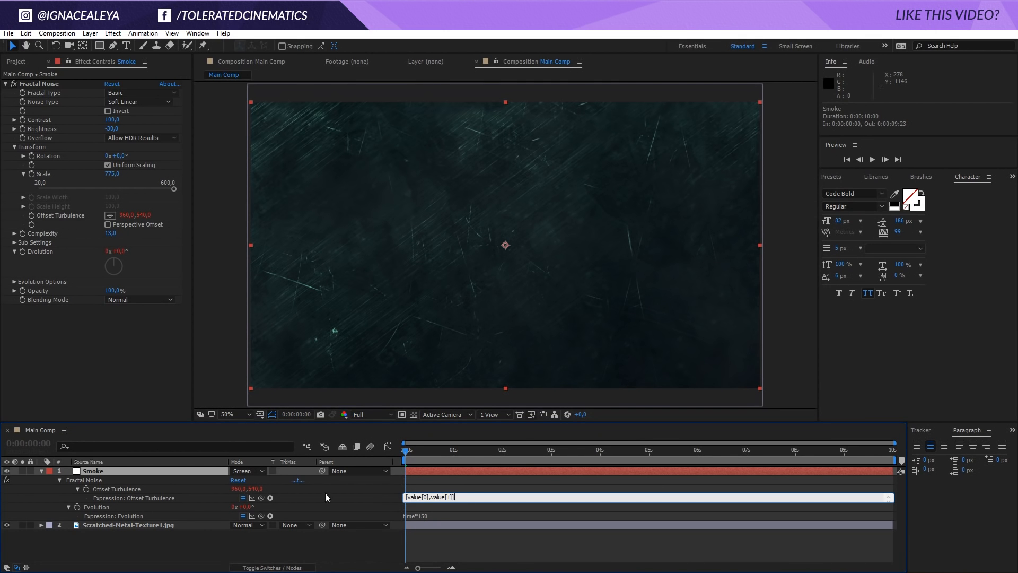
{"action": "left_click", "coordinate": [421, 496]}
{"action": "type", "text": "+time*50"}
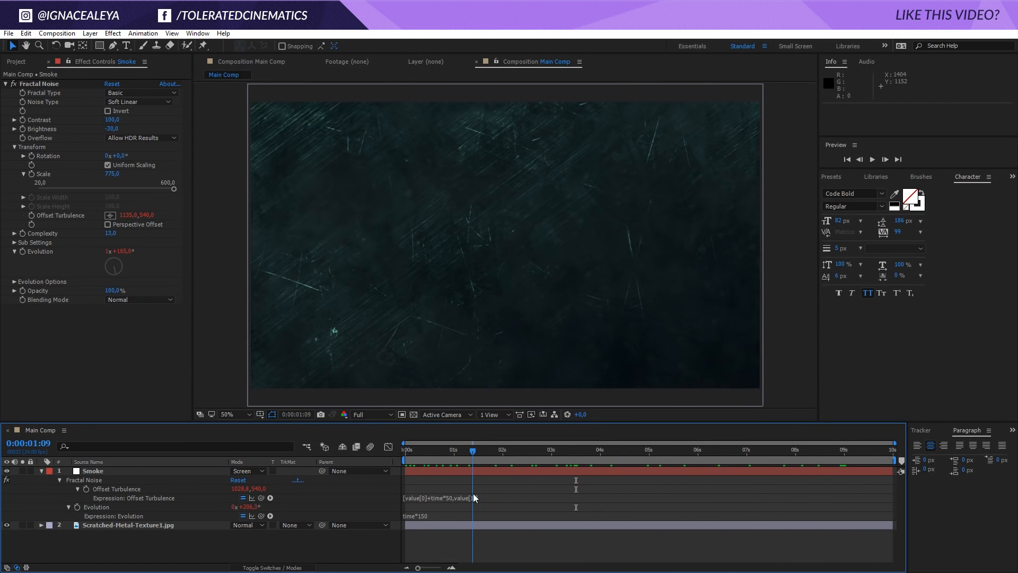
- Tint Smoke teal with its own Tritone and raise its opacity to 15%
{"action": "left_click", "coordinate": [129, 525]}
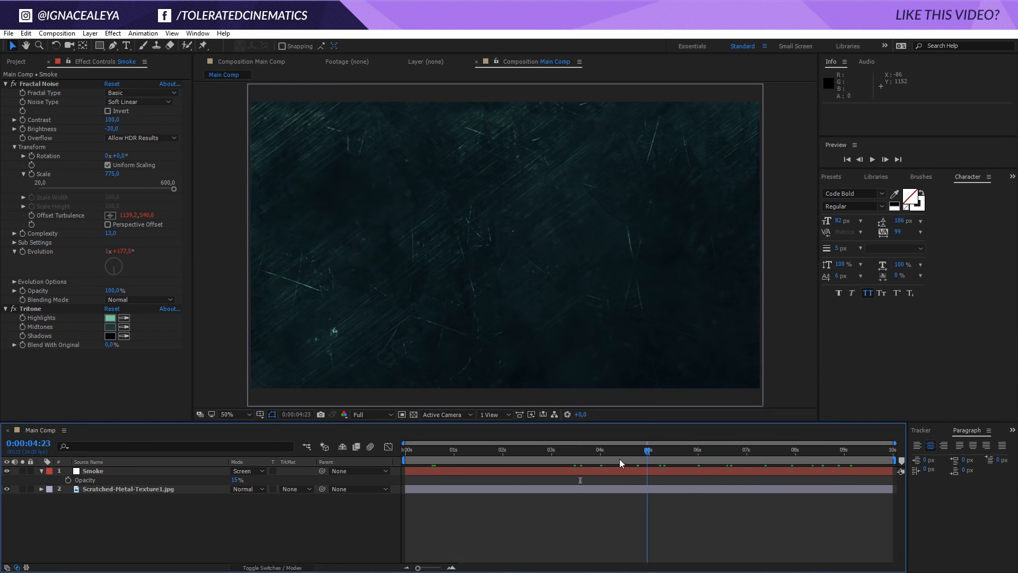
{"action": "left_click", "coordinate": [468, 448]}
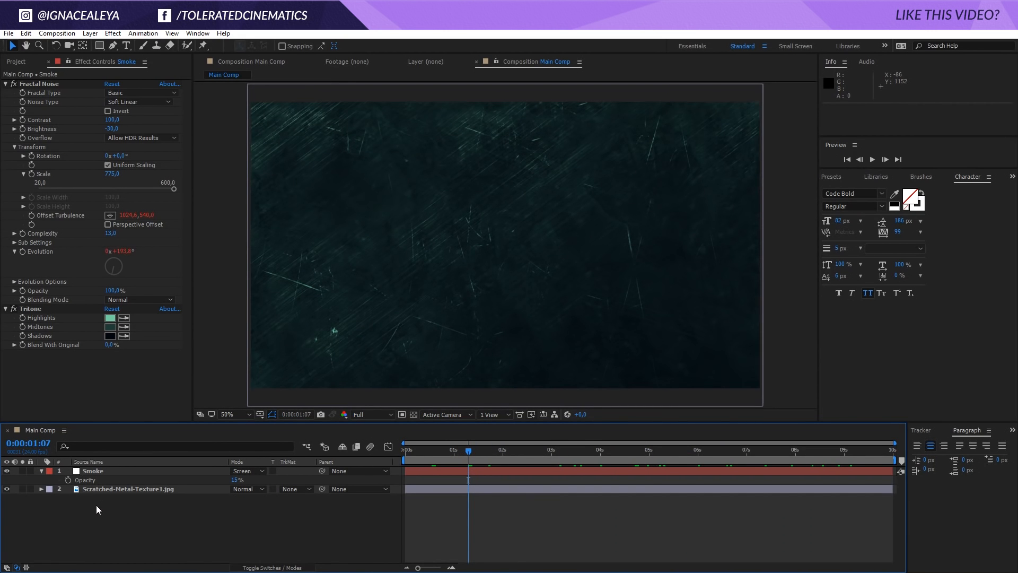
- Pre-compose Smoke and the texture into a nested comp named Background
{"action": "left_click", "coordinate": [89, 33]}
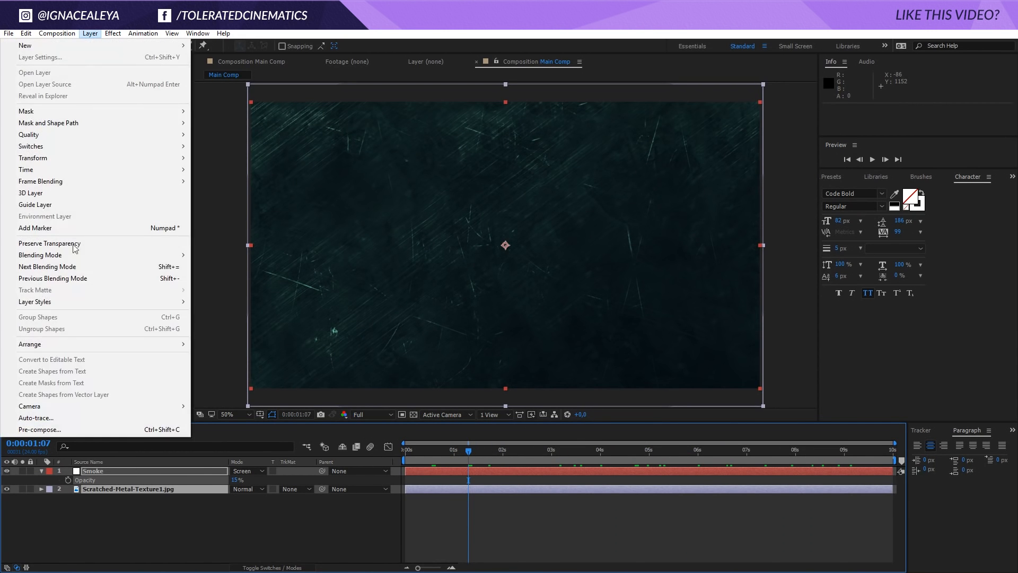
{"action": "left_click", "coordinate": [39, 429]}
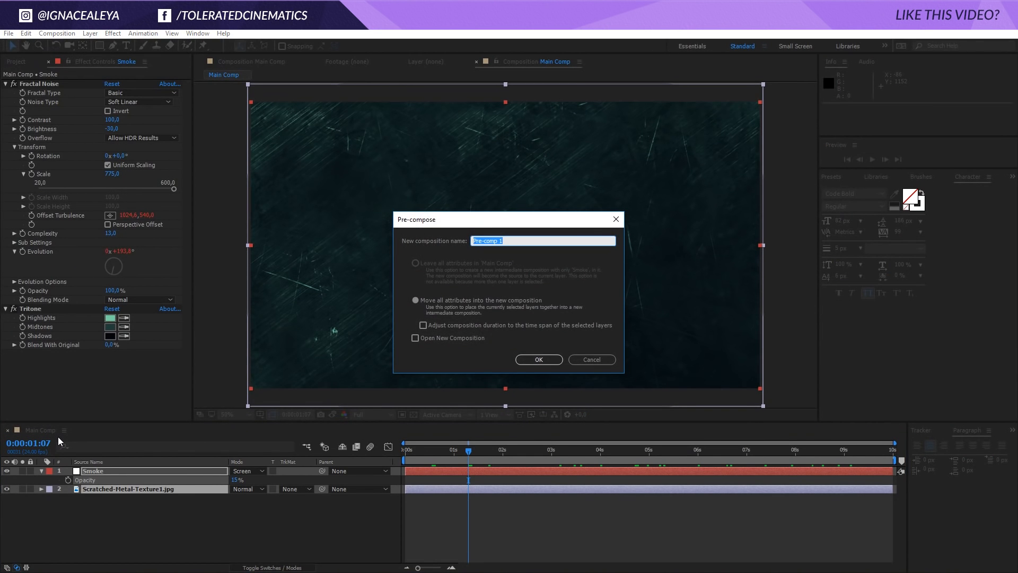
{"action": "left_click", "coordinate": [539, 359]}
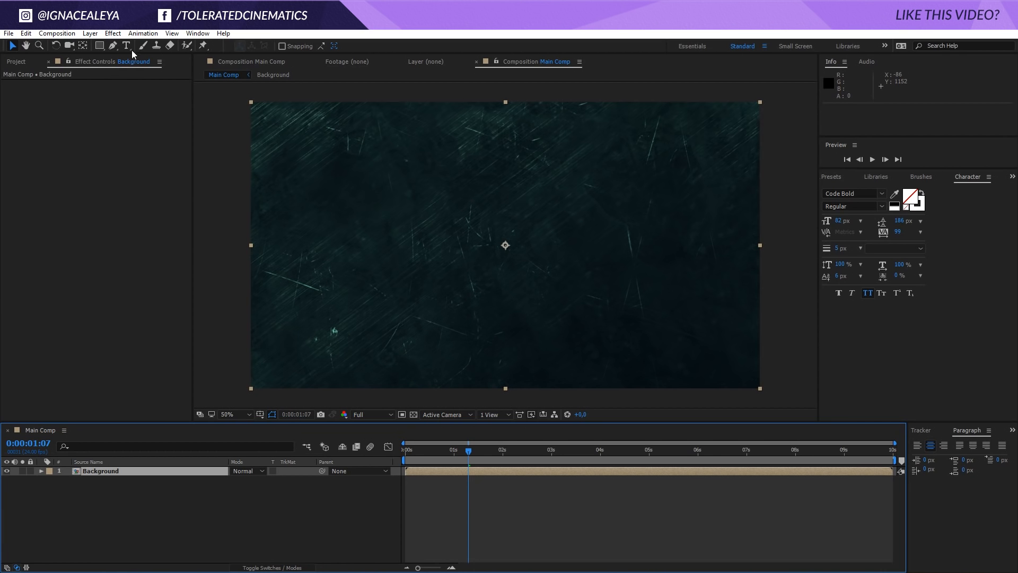
- Create a SUBSCRIBE text layer and move it toward the centre of the frame
{"action": "left_click", "coordinate": [126, 46]}
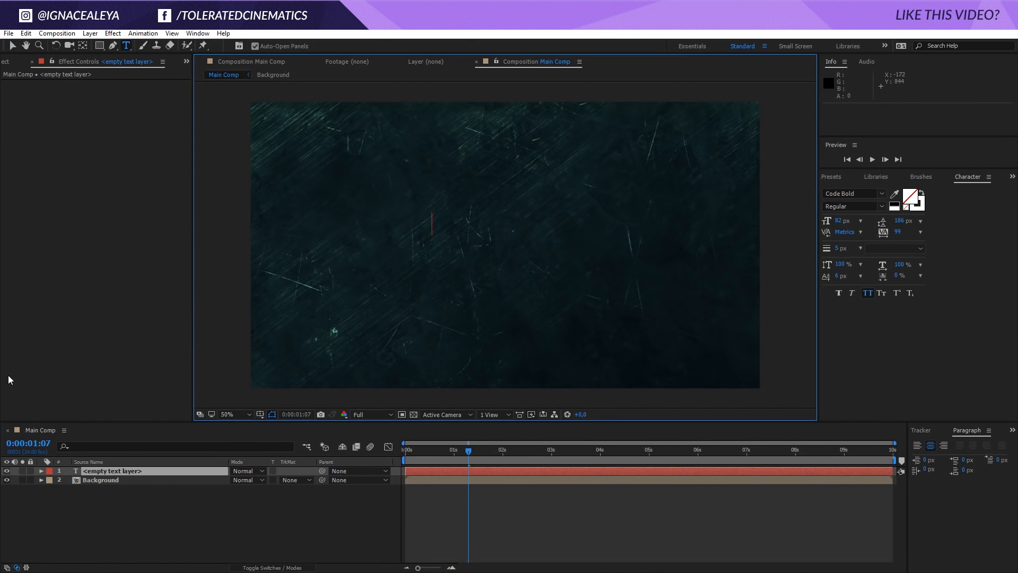
{"action": "type", "text": "SUBSCRIBE"}
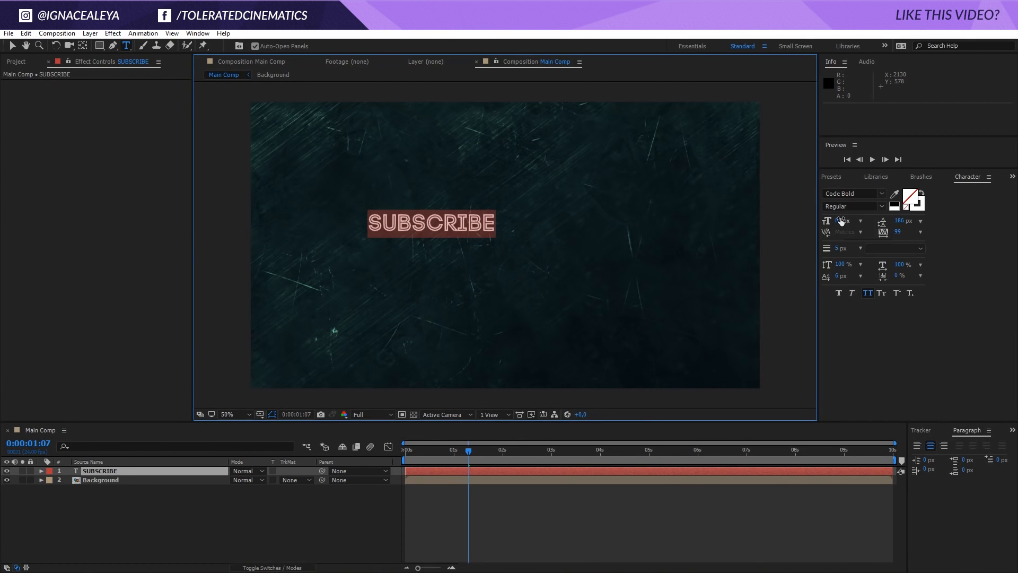
{"action": "type", "text": "222"}
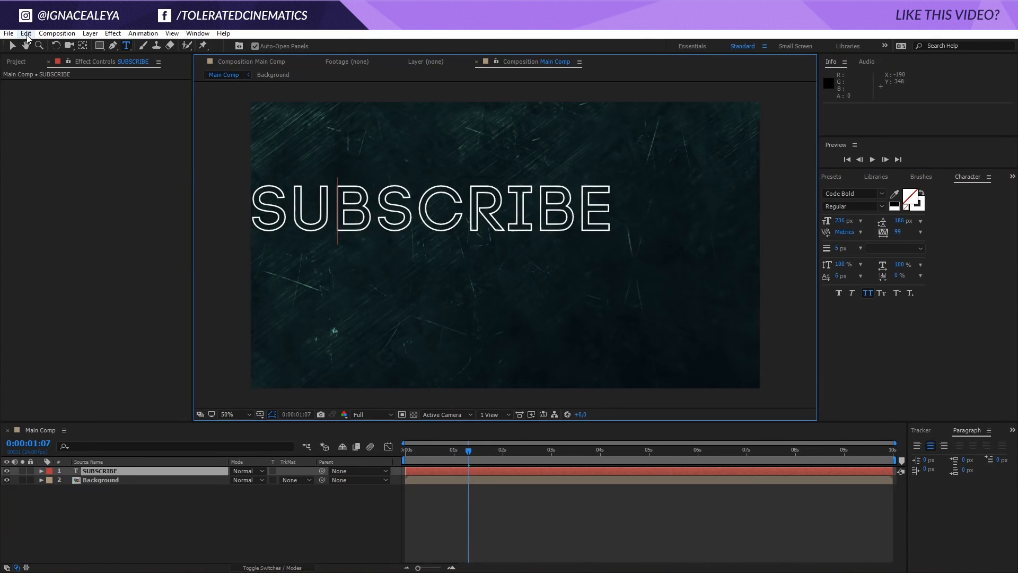
{"action": "left_click_drag", "start_coordinate": [428, 208], "coordinate": [578, 250]}
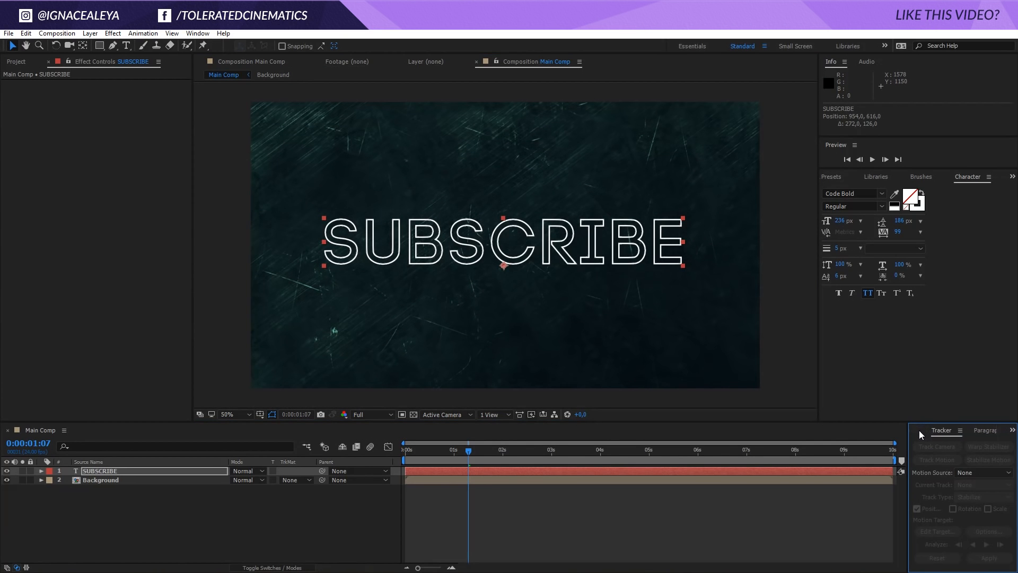
- Set the title to 172 px with stroke only and centre it using the Align panel
{"action": "left_click", "coordinate": [941, 430]}
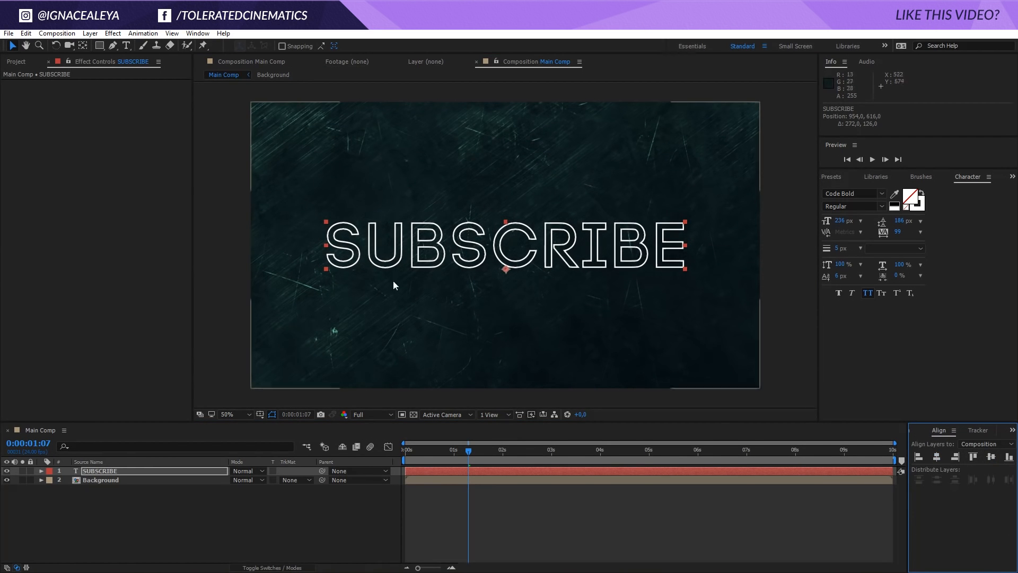
{"action": "type", "text": "172"}
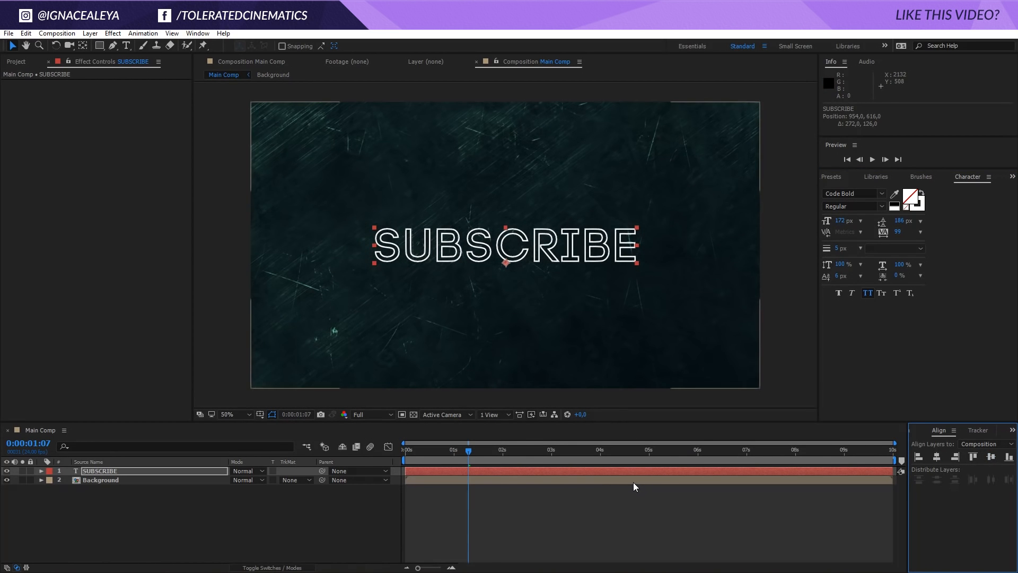
{"action": "left_click_drag", "start_coordinate": [897, 232], "coordinate": [915, 232]}
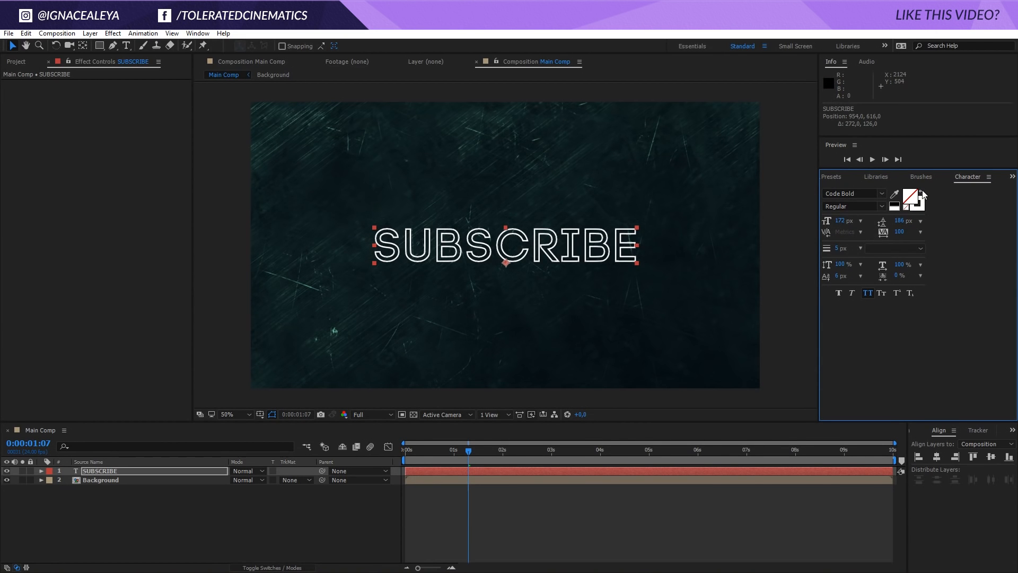
- Try solid-filled letters, then return SUBSCRIBE to outline only
{"action": "left_click", "coordinate": [918, 196]}
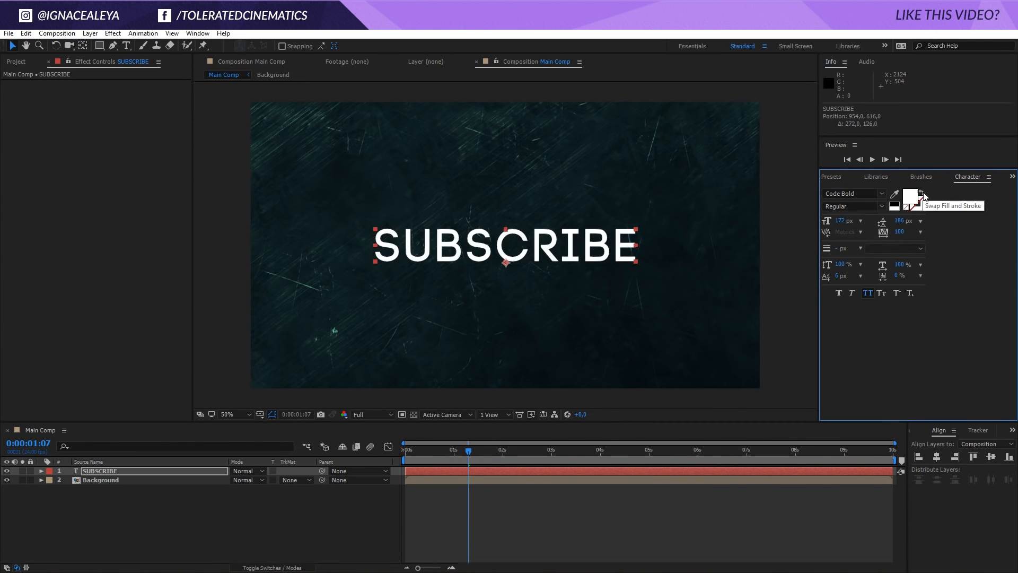
{"action": "left_click", "coordinate": [920, 197]}
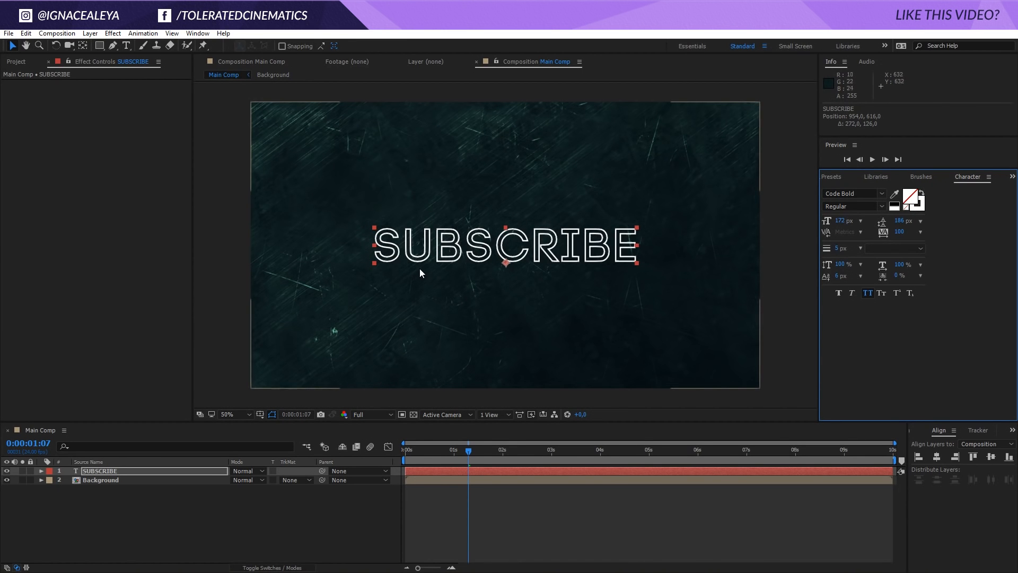
{"action": "left_click", "coordinate": [228, 414]}
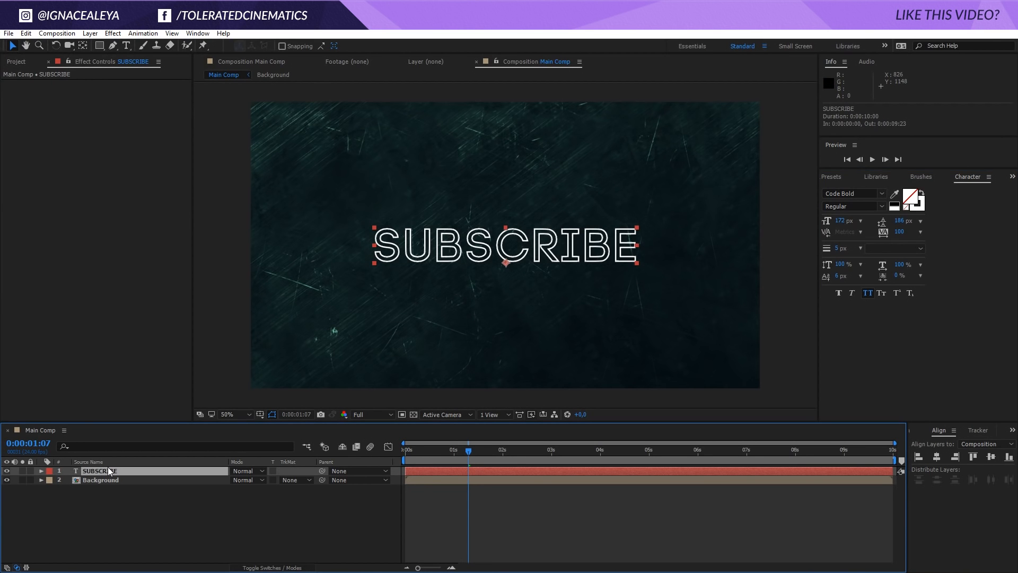
- Add a Fill effect to SUBSCRIBE and set its colour to cyan 00FFFF
{"action": "left_click", "coordinate": [112, 33]}
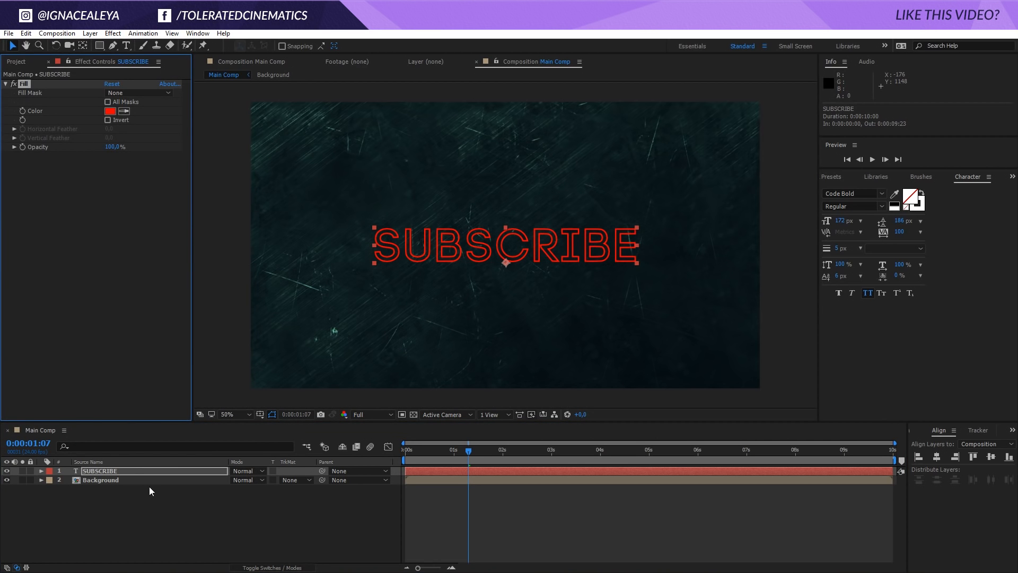
{"action": "left_click", "coordinate": [109, 111]}
{"action": "type", "text": "00FFFF"}
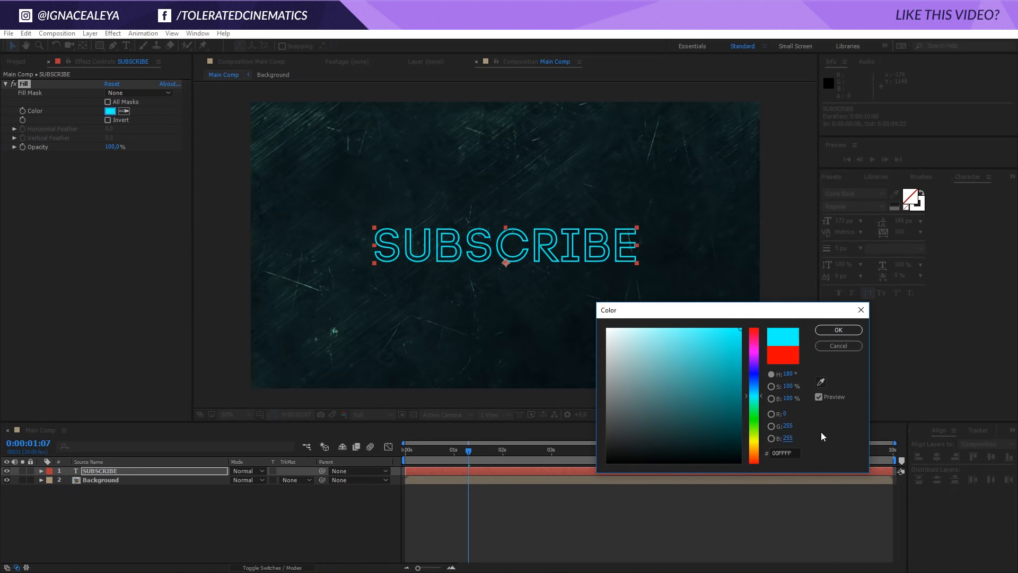
{"action": "mouse_move", "coordinate": [773, 438]}
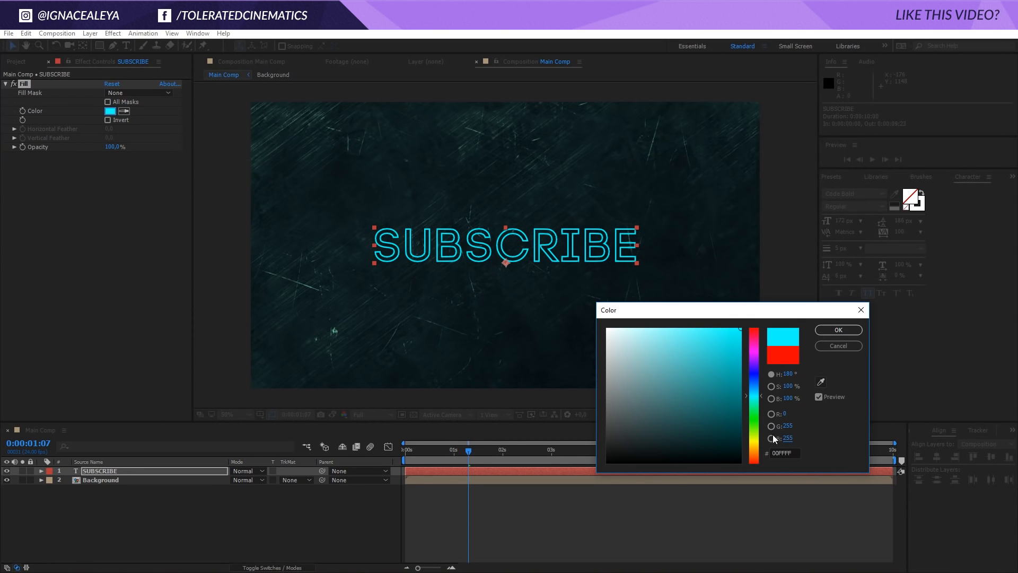
{"action": "mouse_move", "coordinate": [912, 300]}
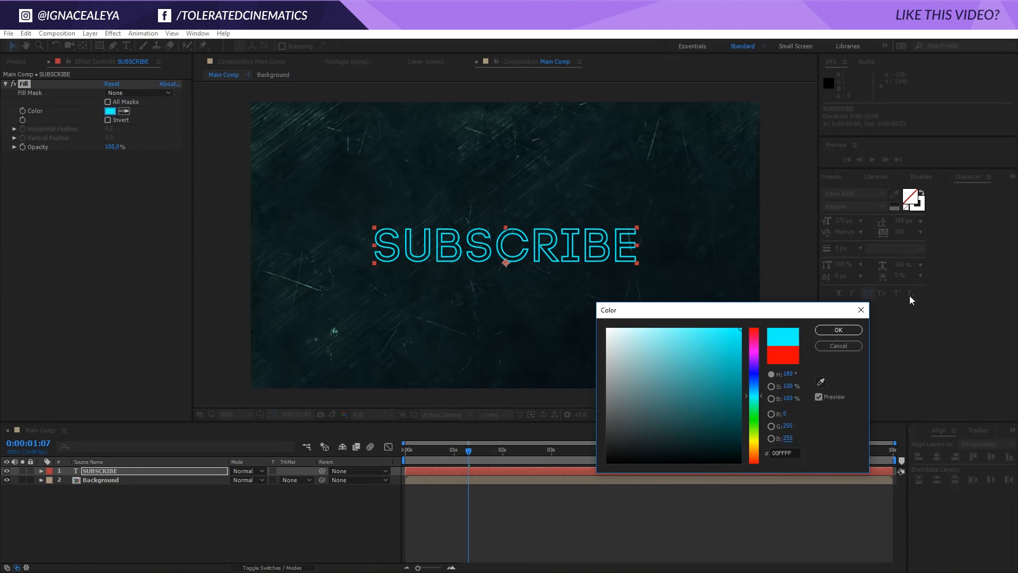
{"action": "left_click", "coordinate": [838, 330]}
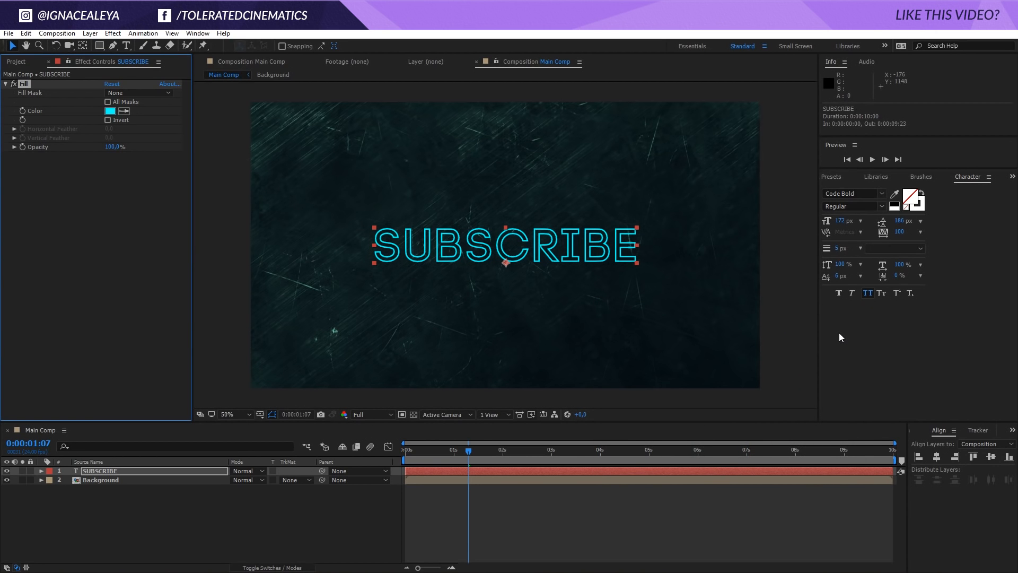
- Find the Perfect Glow preset via 'perf' and apply it to Adjustment Layer 1
{"action": "left_click", "coordinate": [228, 414]}
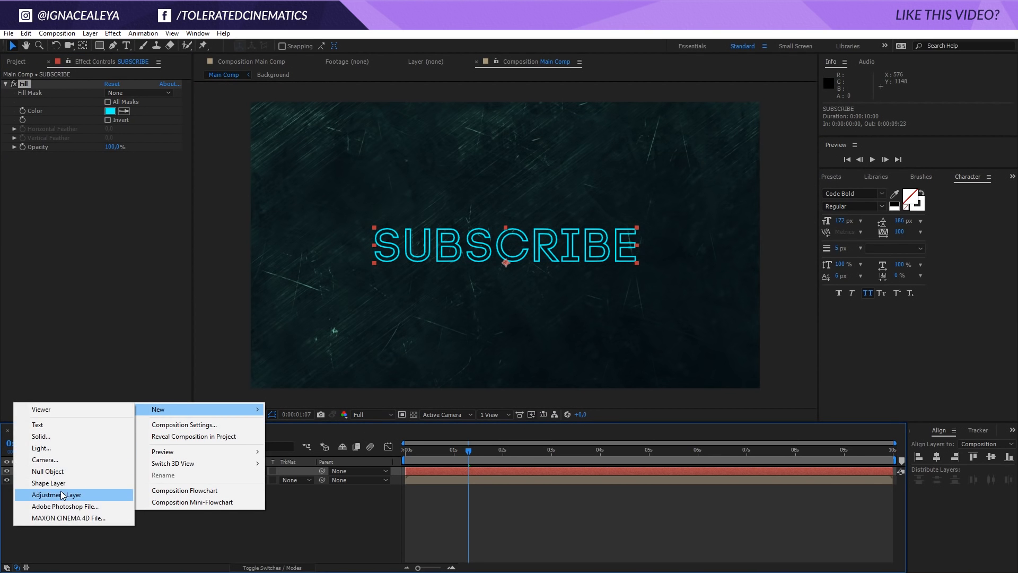
{"action": "left_click", "coordinate": [55, 494]}
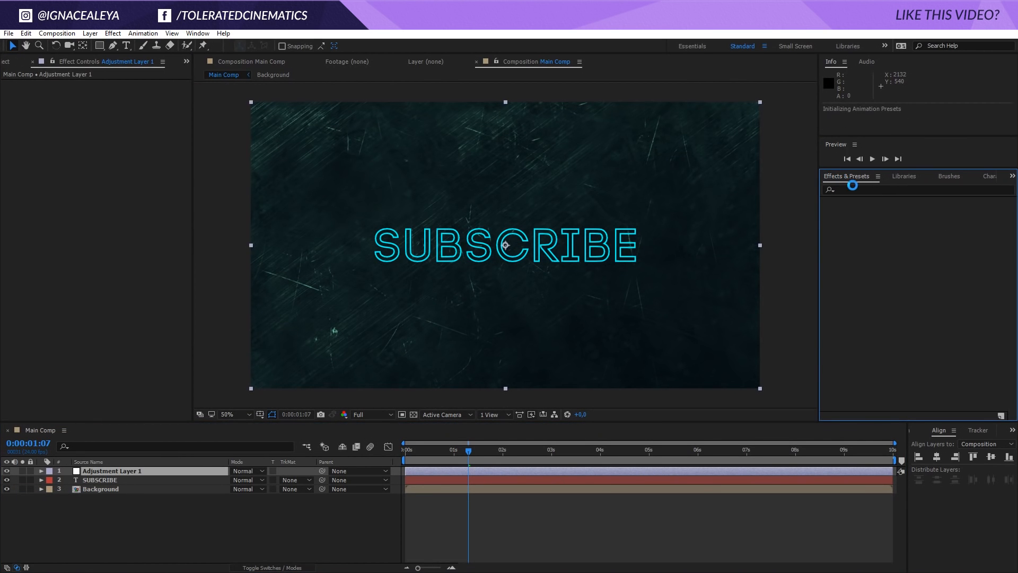
{"action": "type", "text": "perf"}
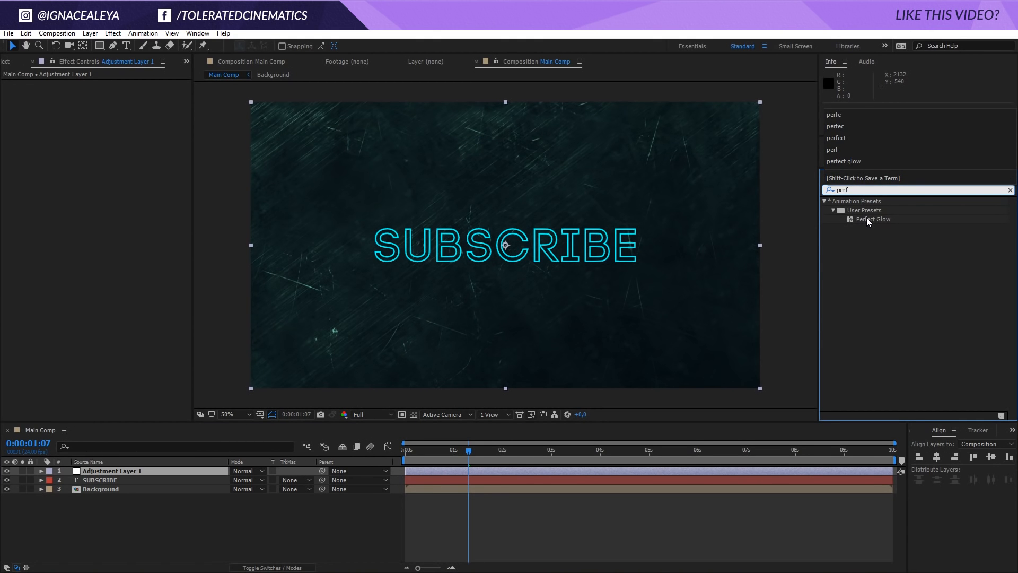
{"action": "left_click", "coordinate": [874, 219]}
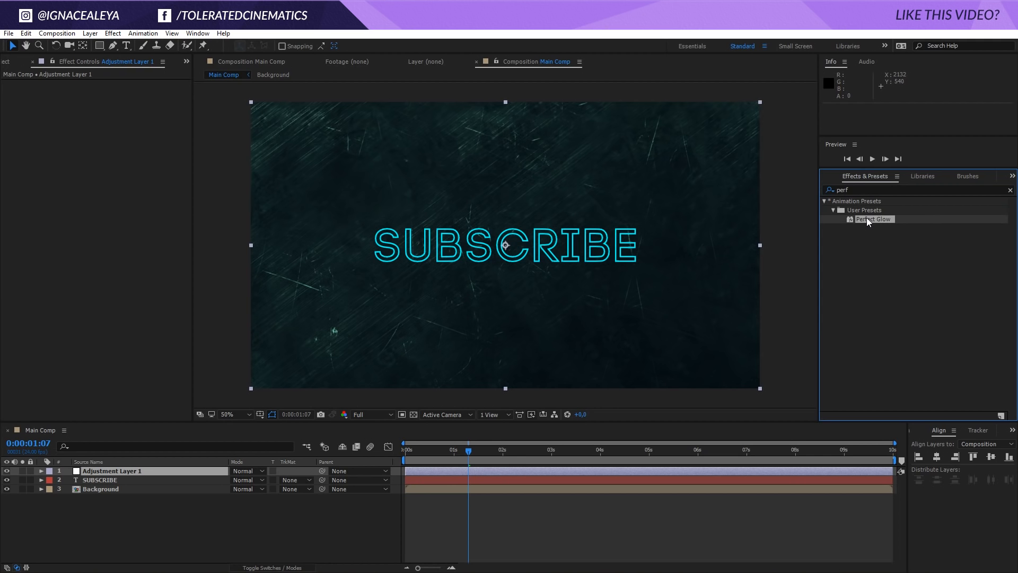
{"action": "double_click", "coordinate": [873, 218]}
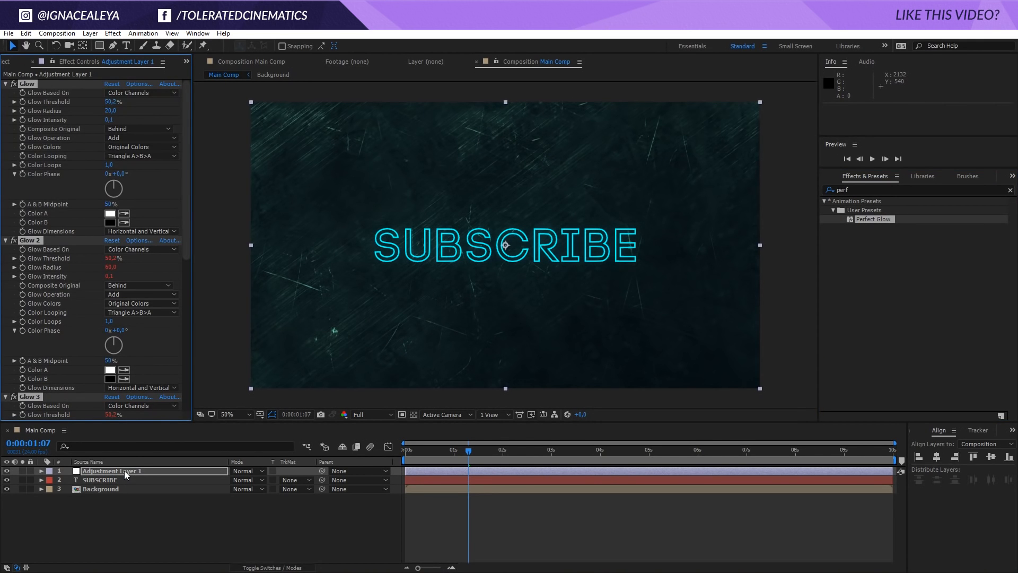
- Set the project colour depth to 32 bits per channel
{"action": "left_click", "coordinate": [16, 62]}
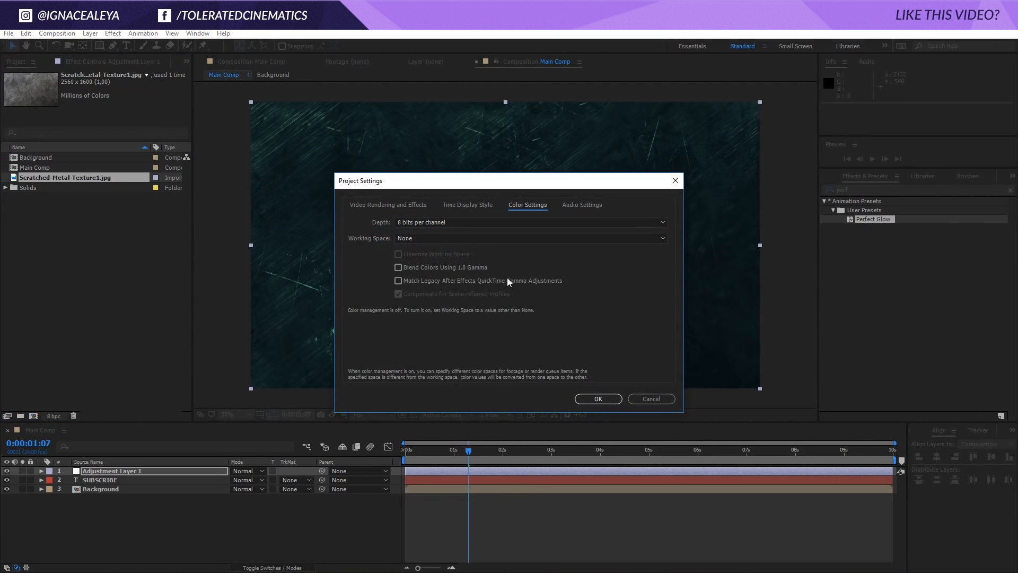
{"action": "left_click", "coordinate": [528, 222]}
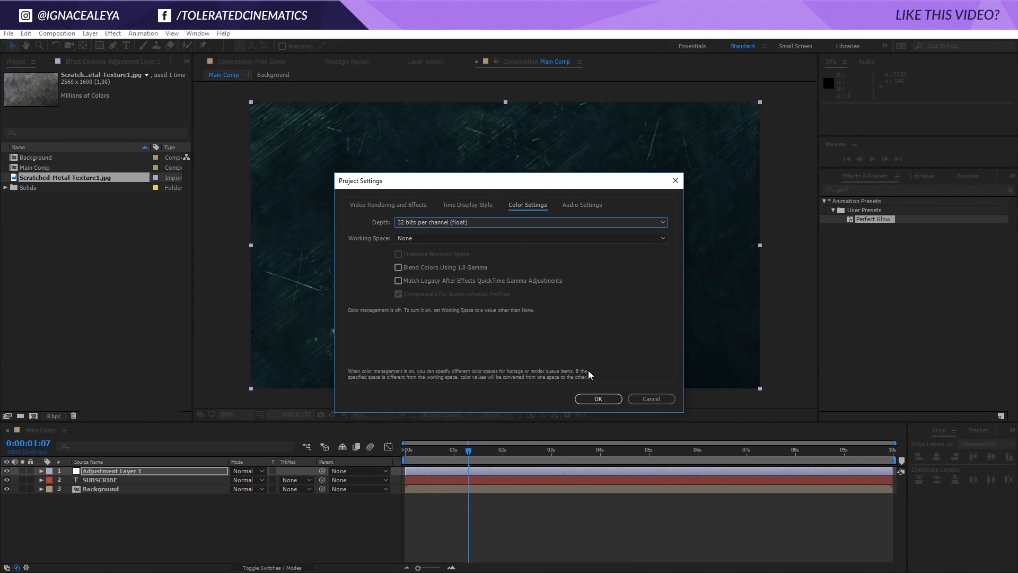
{"action": "left_click", "coordinate": [597, 397]}
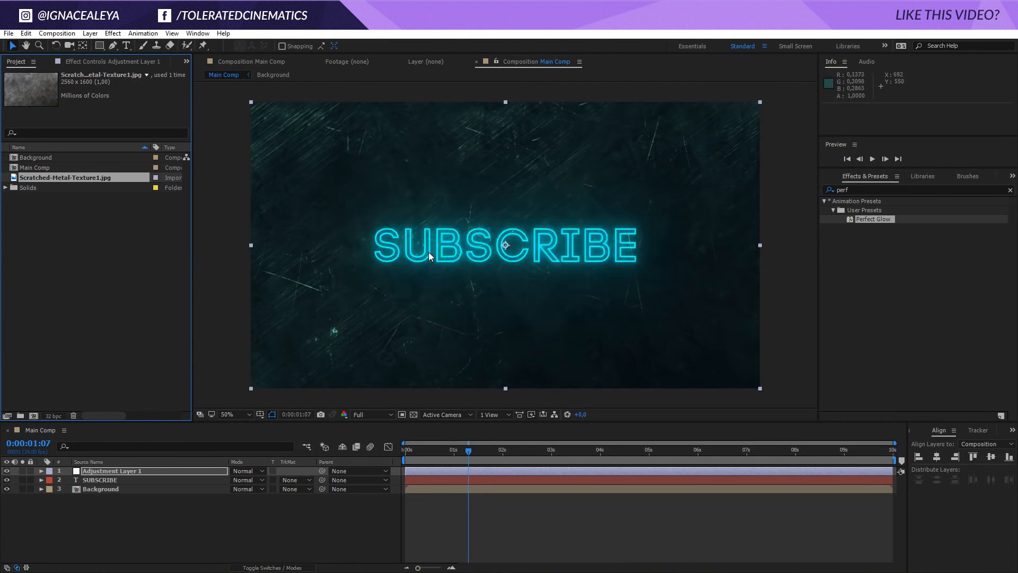
- Lower the Perfect Glow radius values on the adjustment layer
{"action": "left_click", "coordinate": [121, 62]}
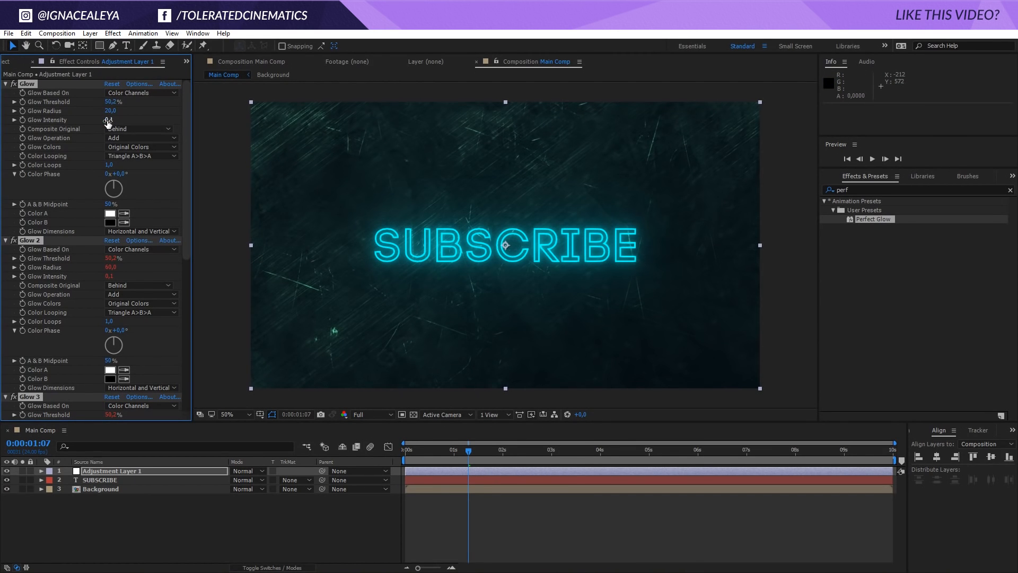
{"action": "left_click", "coordinate": [110, 120]}
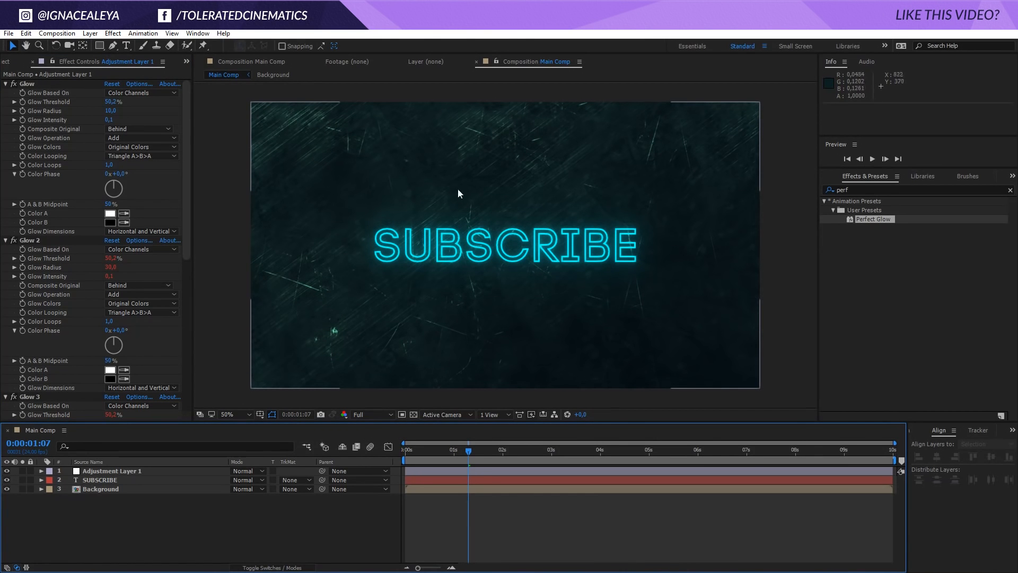
{"action": "left_click", "coordinate": [101, 479]}
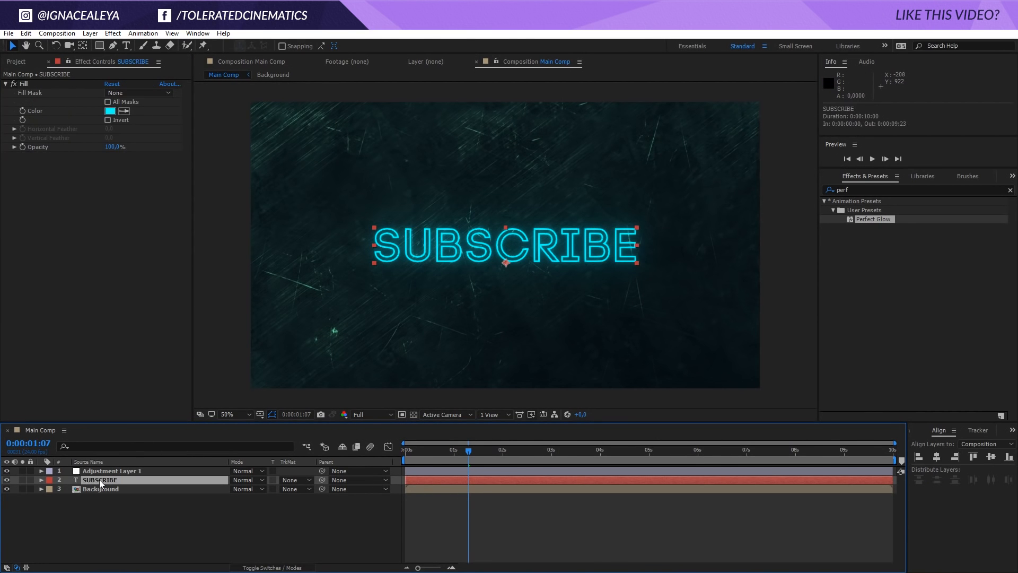
- Pre-compose the SUBSCRIBE text into a composition named 'Title'
{"action": "left_click", "coordinate": [89, 33]}
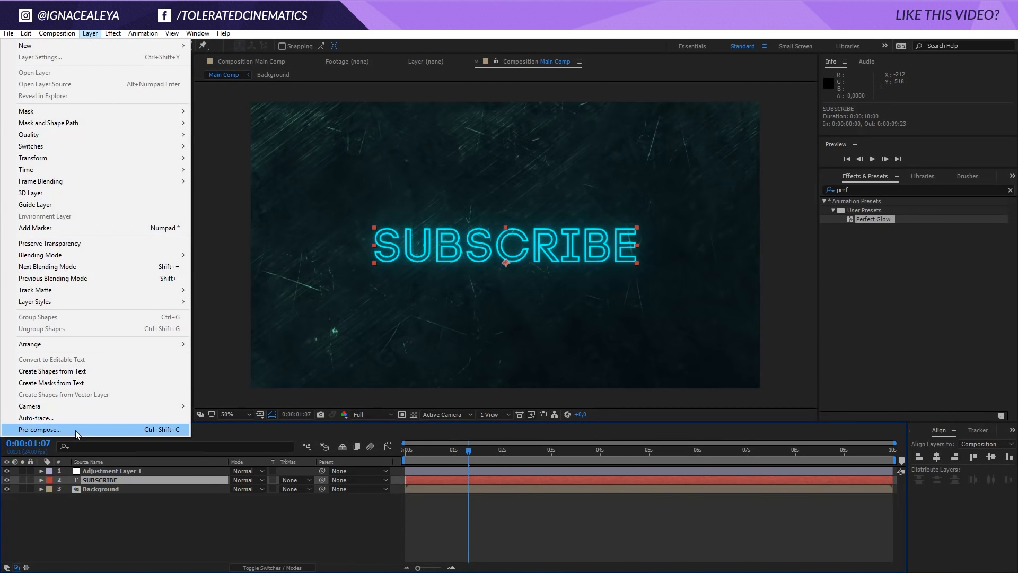
{"action": "left_click", "coordinate": [38, 429]}
{"action": "type", "text": "Title"}
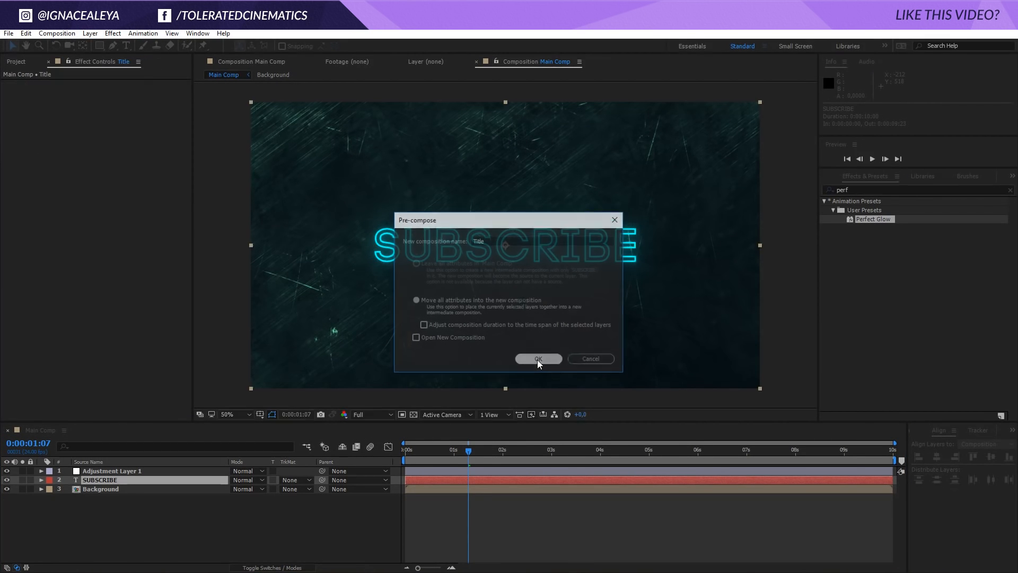
{"action": "left_click", "coordinate": [537, 359]}
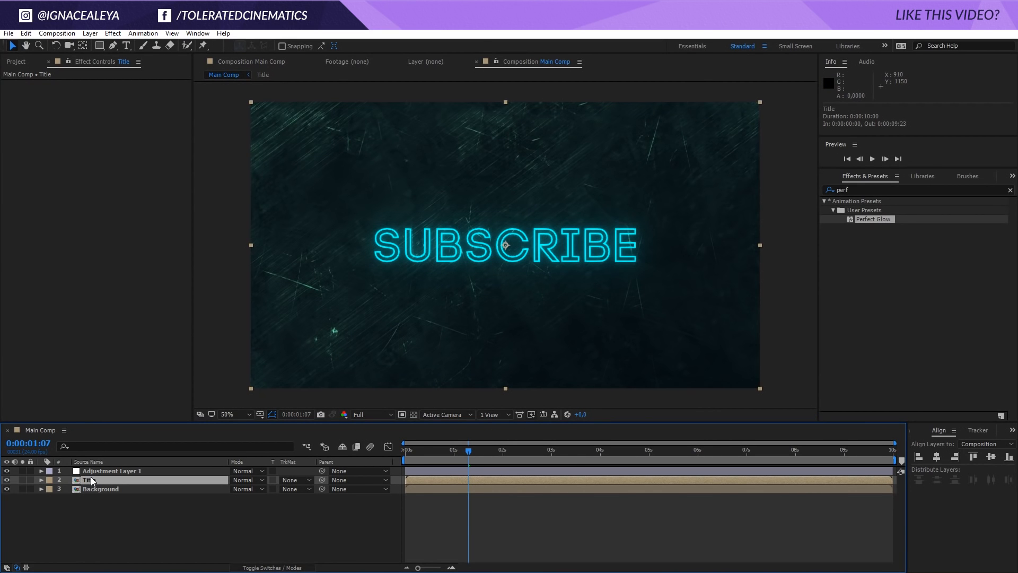
- Inside Title, duplicate the text and set the lower copy's opacity to 25%
{"action": "double_click", "coordinate": [88, 479]}
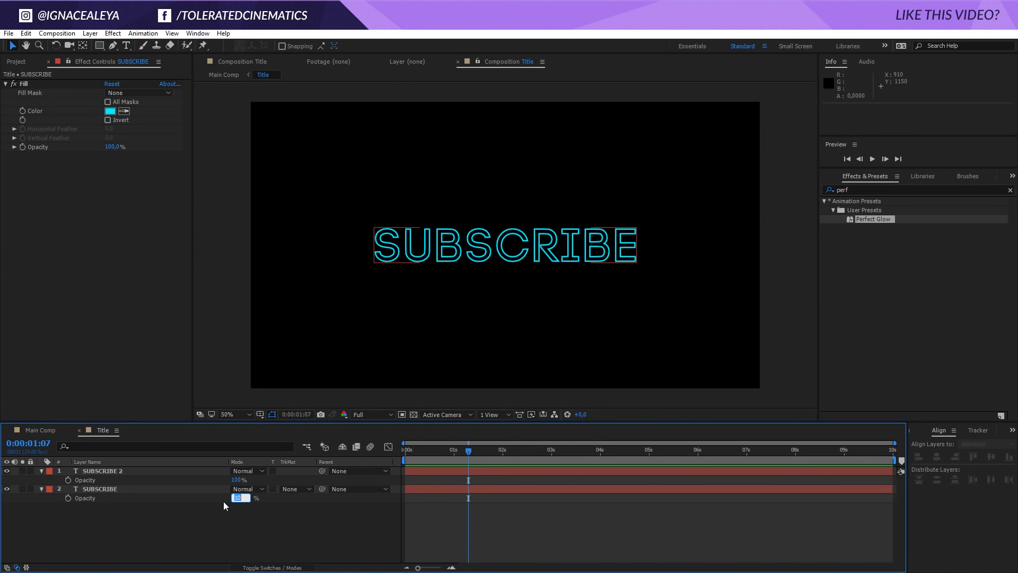
{"action": "type", "text": "25"}
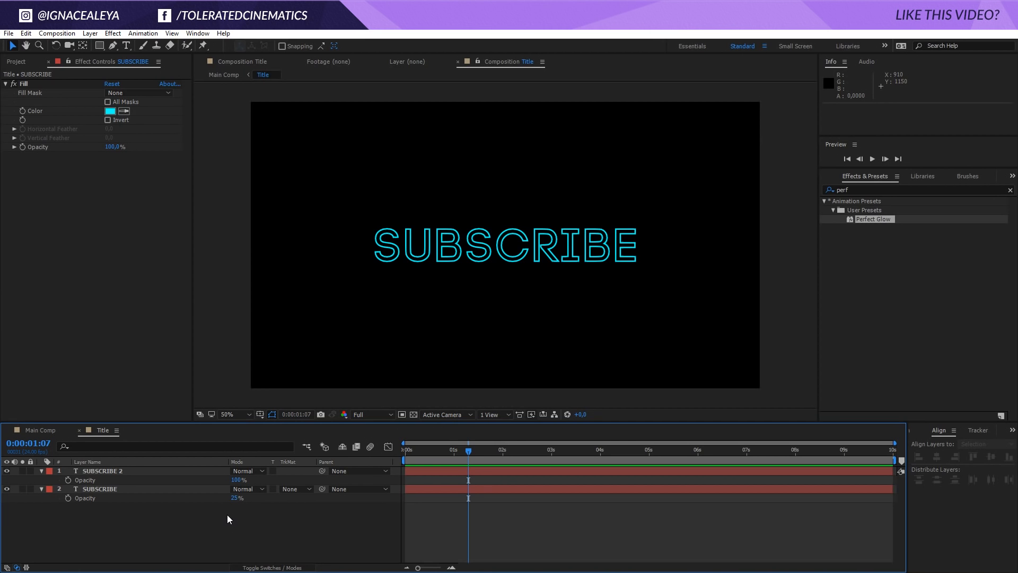
{"action": "left_click", "coordinate": [7, 469]}
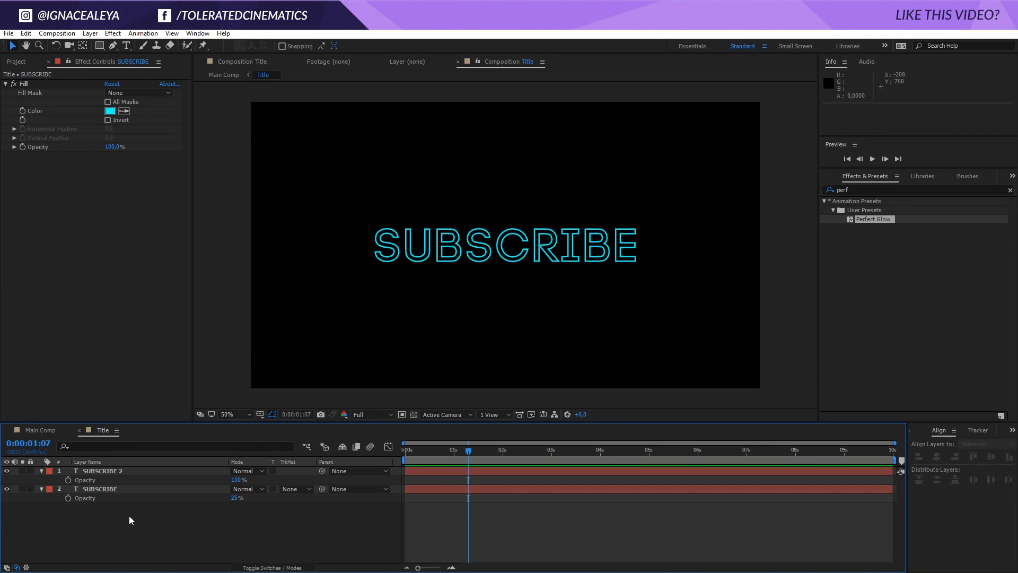
- Add a new solid with Fractal Noise and drive its Evolution with the expression time*1
{"action": "right_click", "coordinate": [129, 520]}
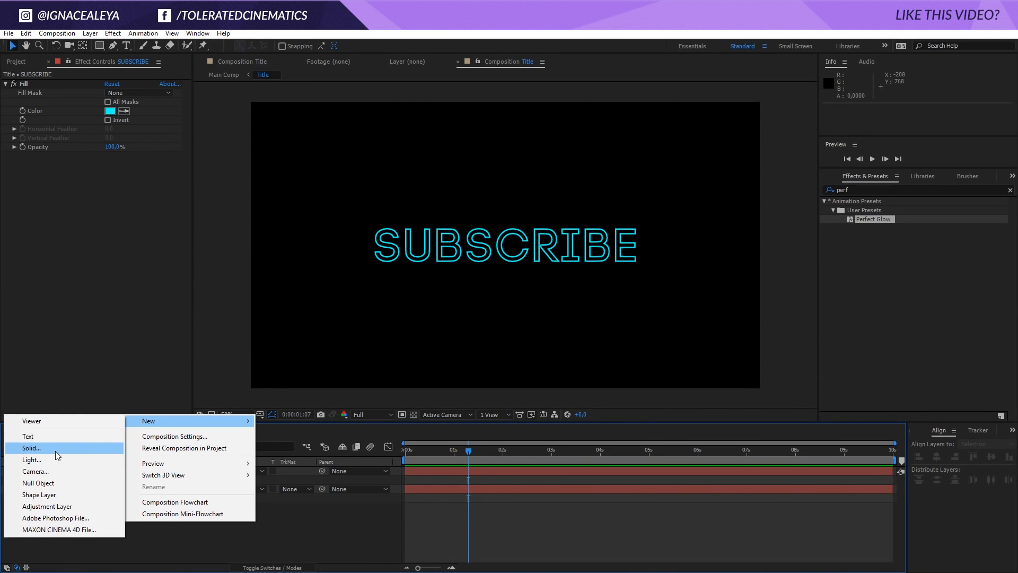
{"action": "left_click", "coordinate": [30, 448]}
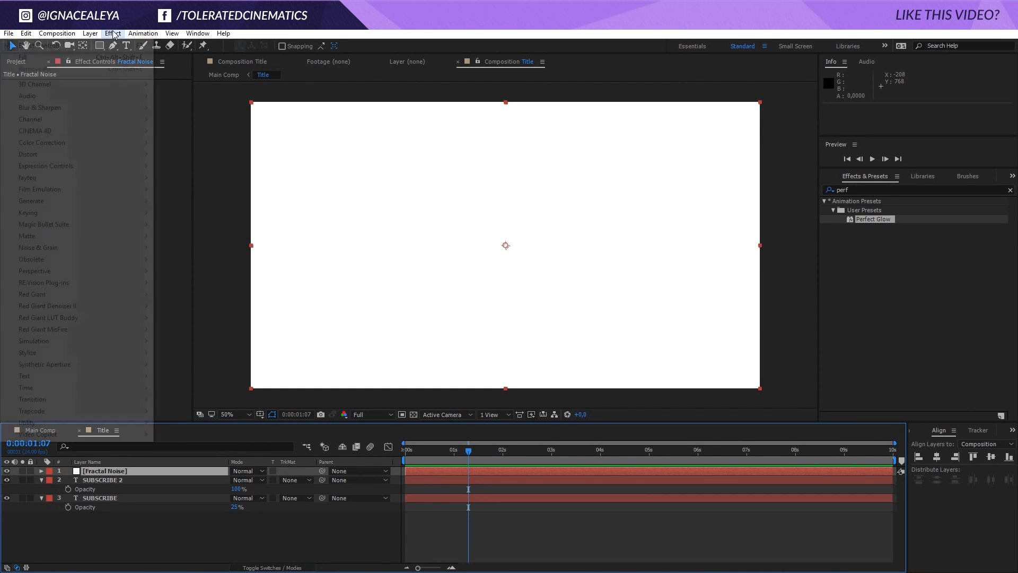
{"action": "left_click", "coordinate": [113, 32]}
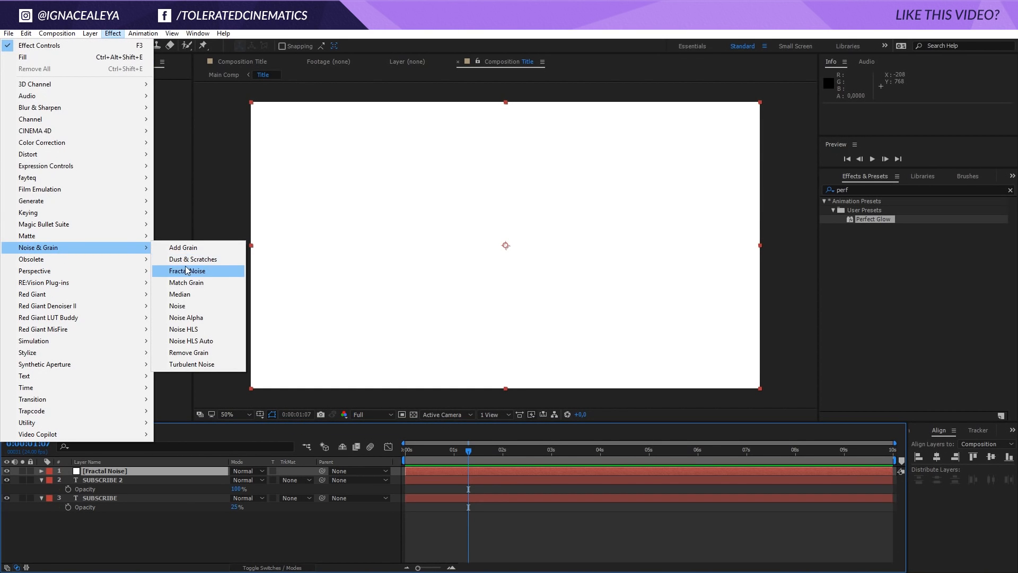
{"action": "left_click", "coordinate": [188, 271]}
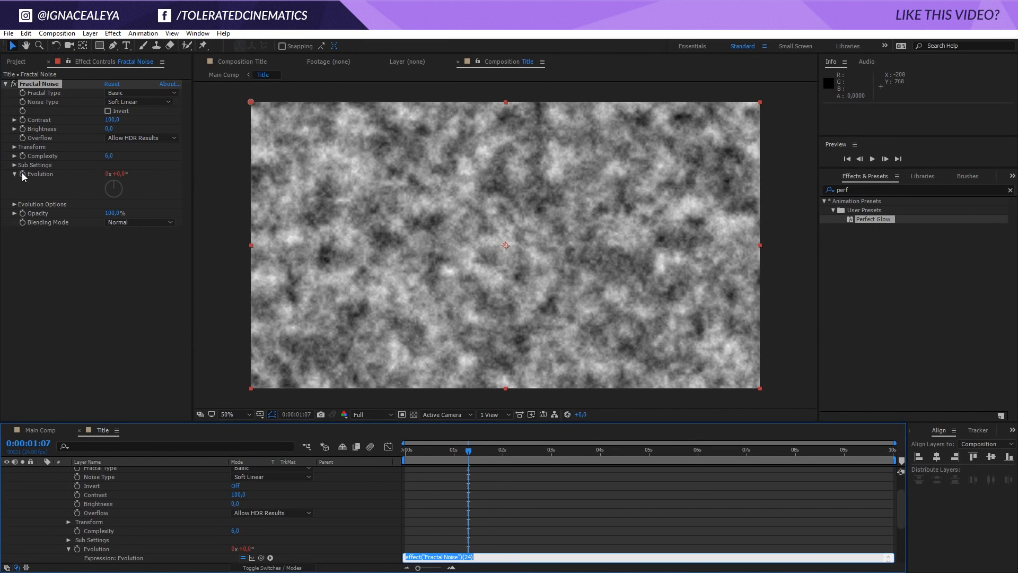
{"action": "type", "text": "time*1"}
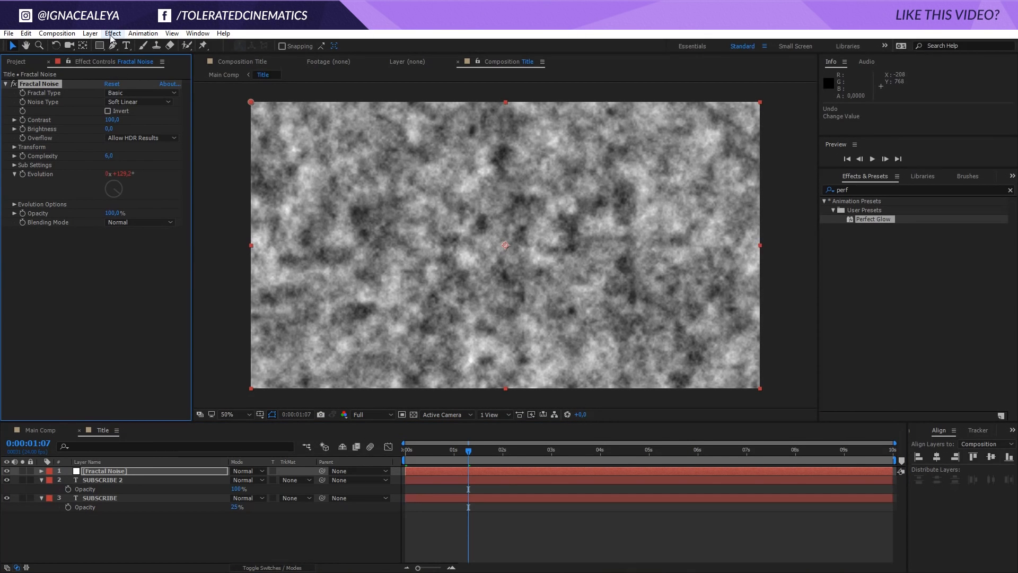
- Add a Tint effect to the noise solid and map black to mid grey
{"action": "left_click", "coordinate": [113, 33]}
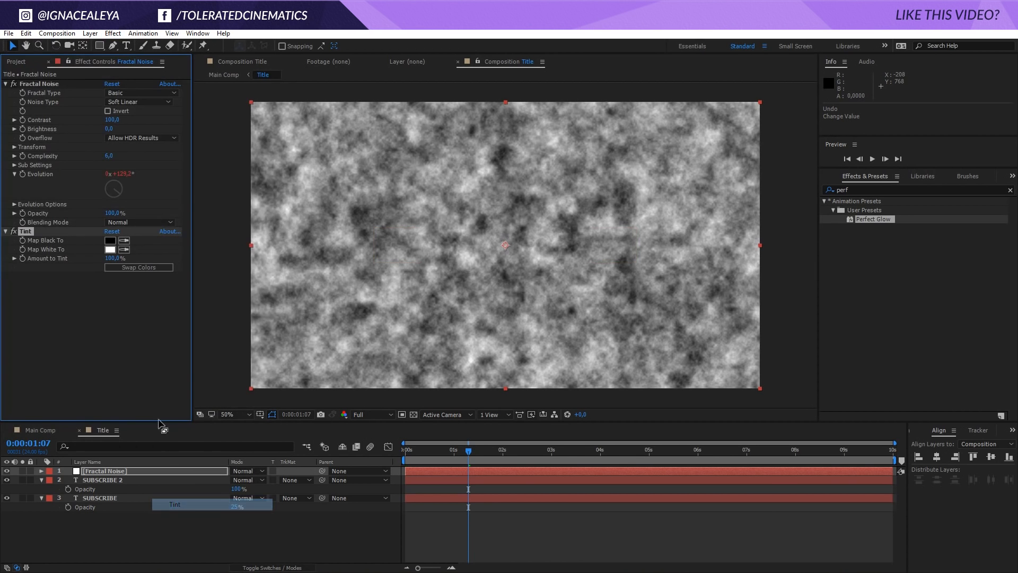
{"action": "left_click", "coordinate": [109, 240]}
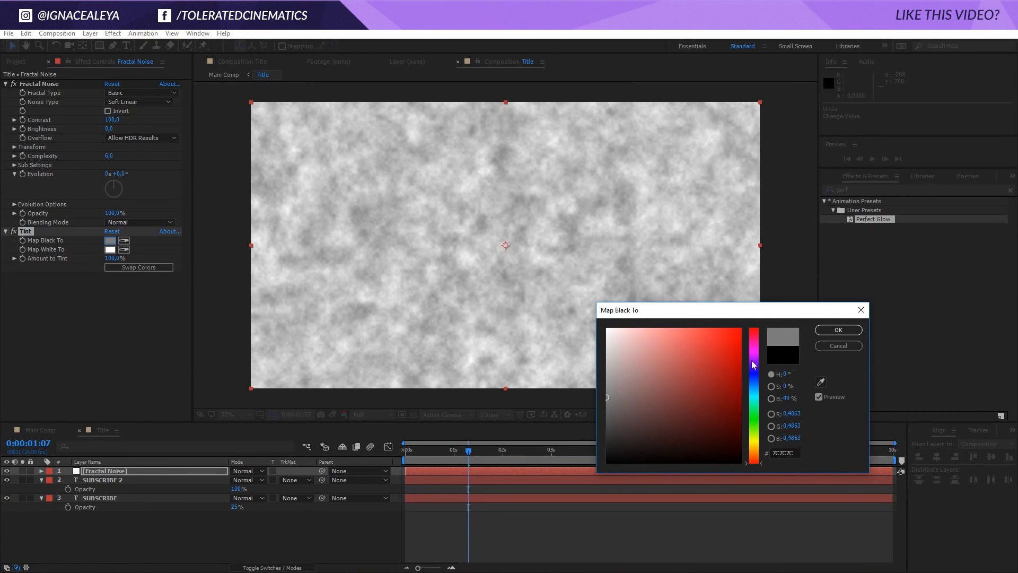
{"action": "left_click", "coordinate": [836, 330]}
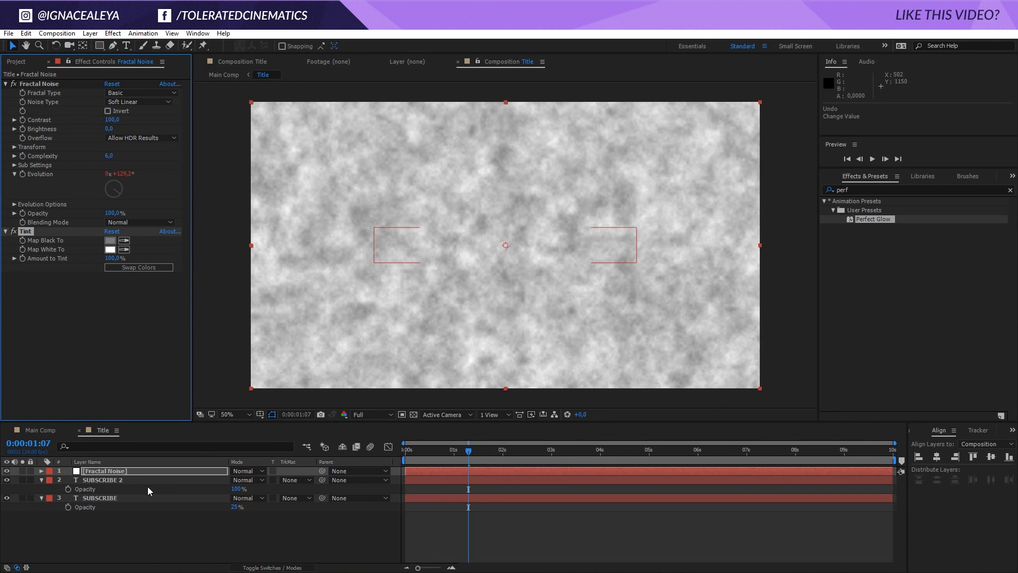
{"action": "mouse_move", "coordinate": [159, 488]}
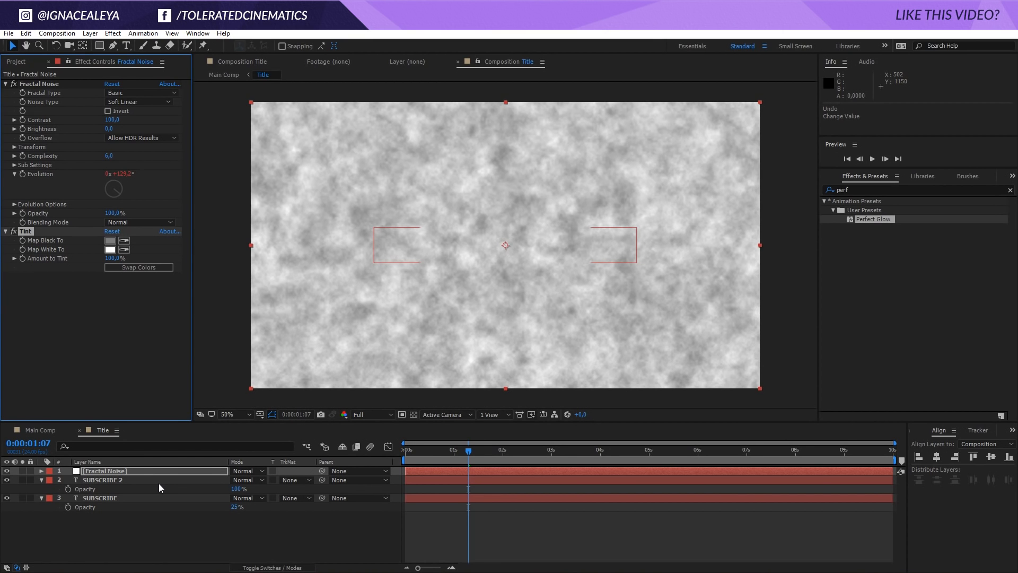
- Set SUBSCRIBE 2's track matte to Luma Matte using the Fractal Noise layer
{"action": "left_click", "coordinate": [100, 479]}
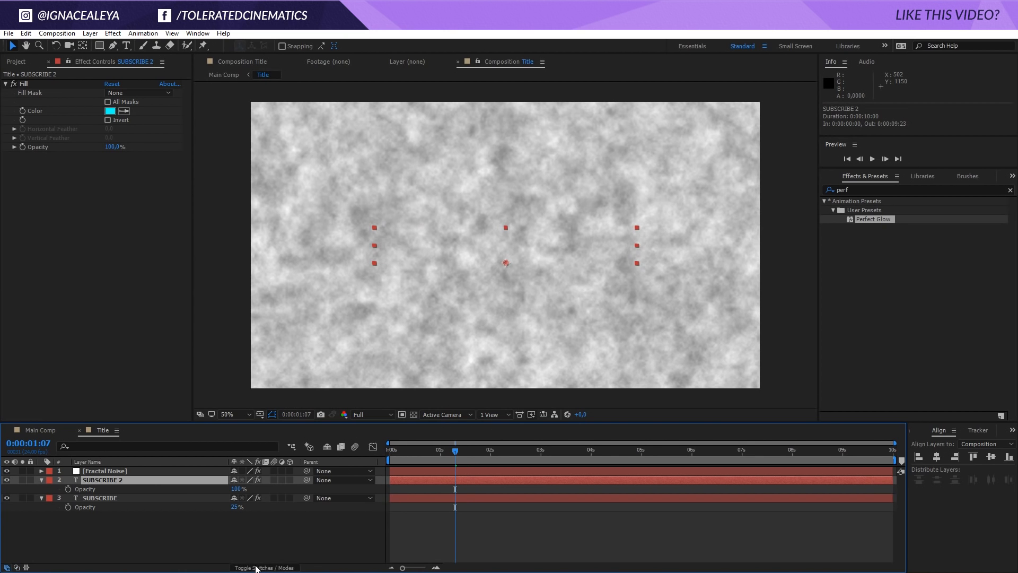
{"action": "left_click", "coordinate": [266, 566]}
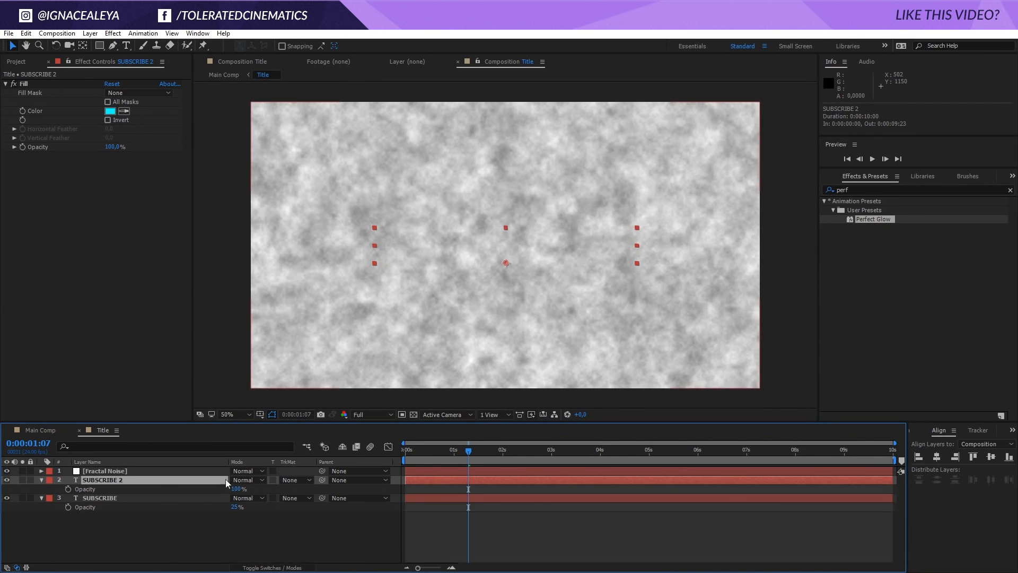
{"action": "left_click", "coordinate": [296, 479]}
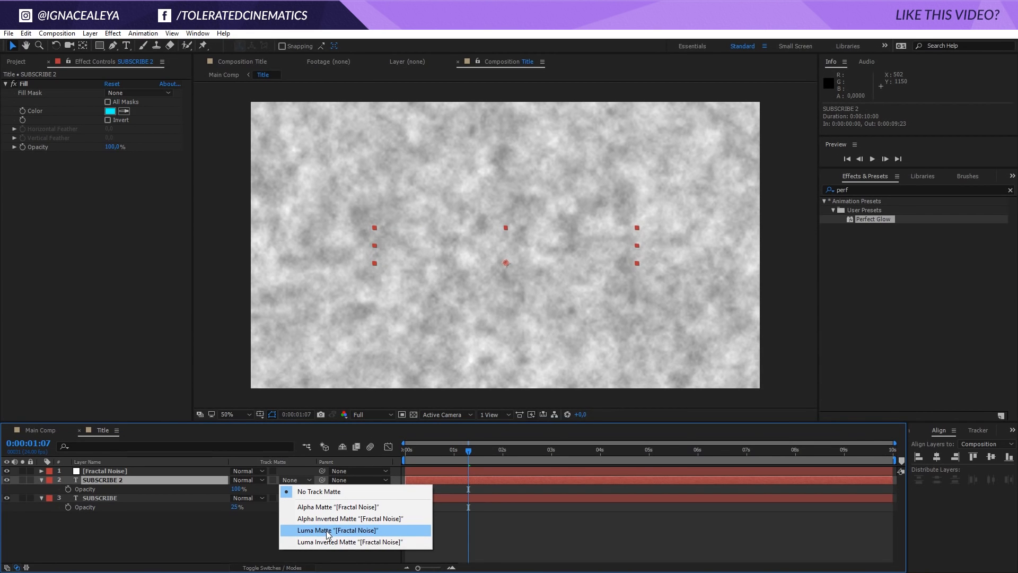
{"action": "left_click", "coordinate": [338, 530]}
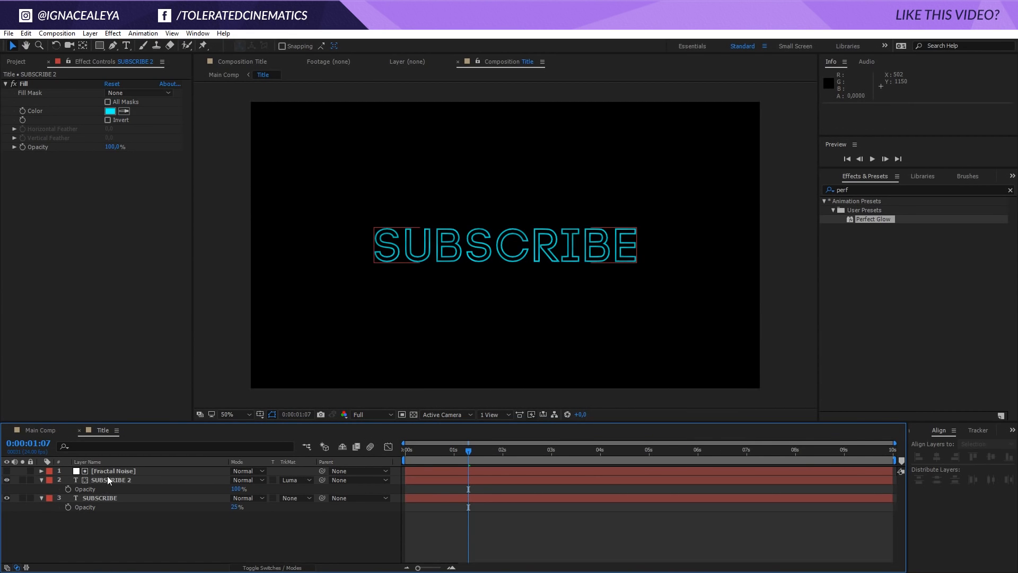
- Reselect the noise layer and settle Tint's Map Black To colour back to grey
{"action": "left_click", "coordinate": [113, 470]}
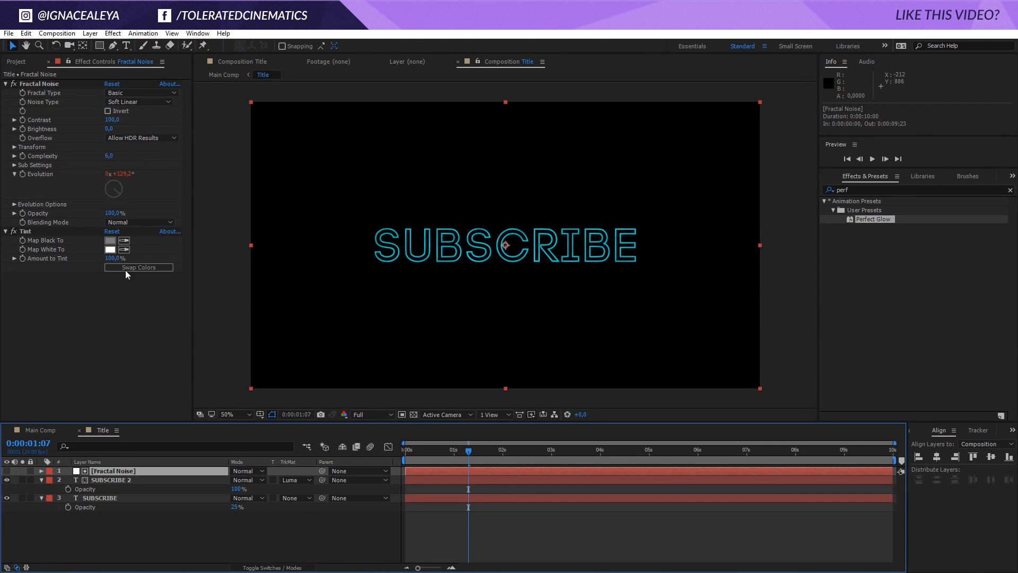
{"action": "left_click", "coordinate": [109, 241]}
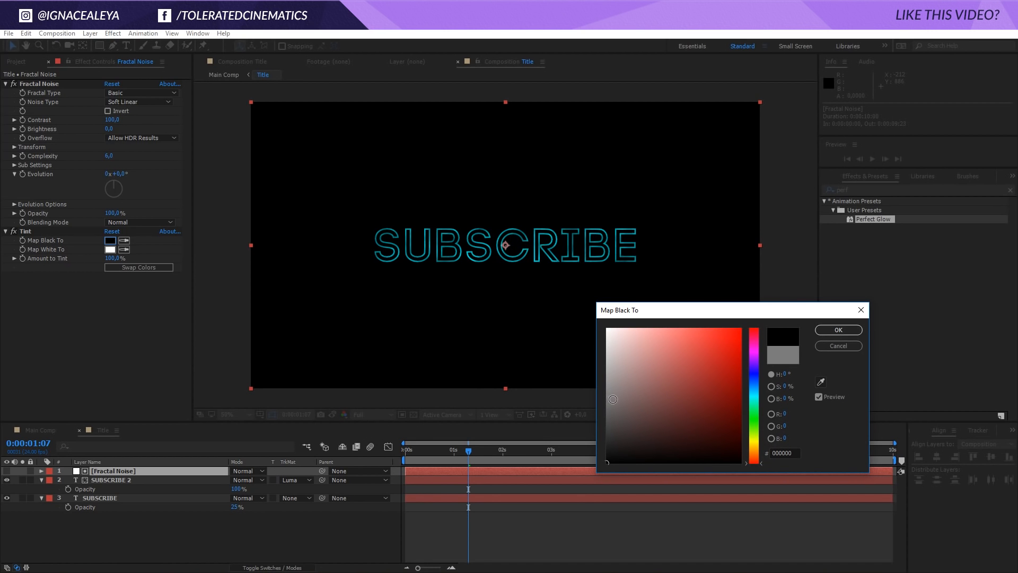
{"action": "left_click", "coordinate": [753, 362]}
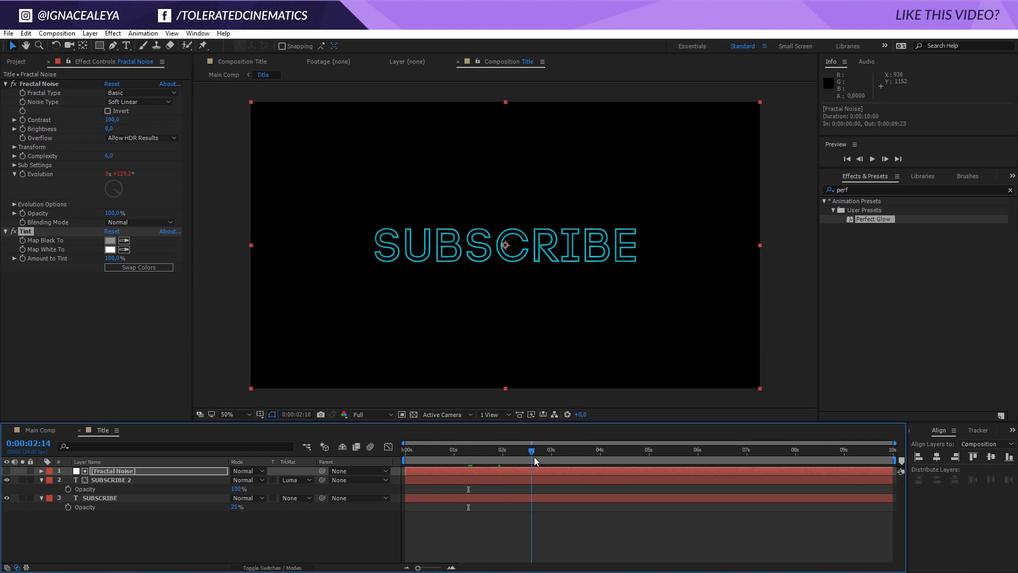
- Preview the flicker later in time, then switch back to the Main Comp
{"action": "left_click_drag", "start_coordinate": [532, 450], "coordinate": [472, 449]}
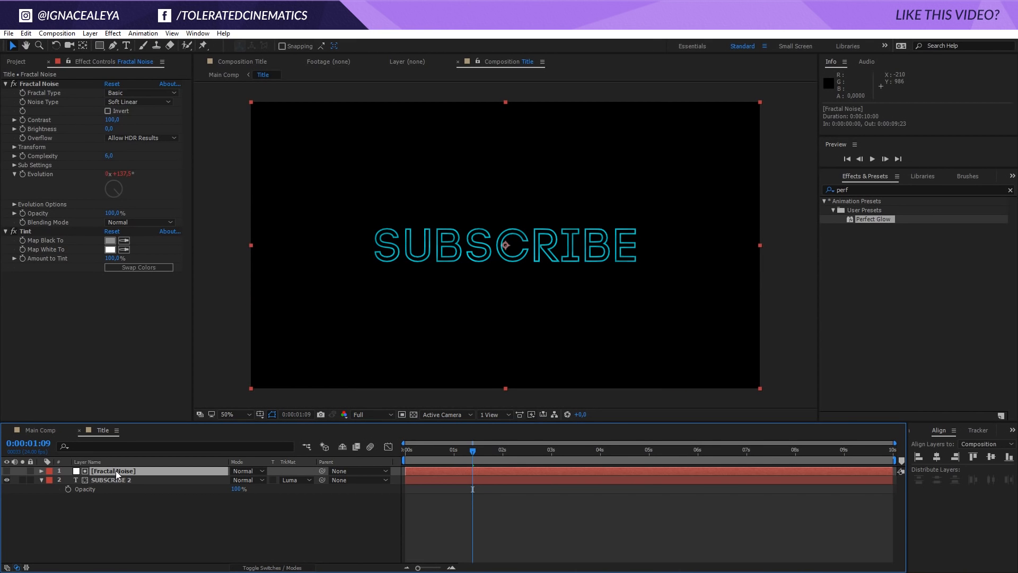
{"action": "left_click", "coordinate": [111, 240]}
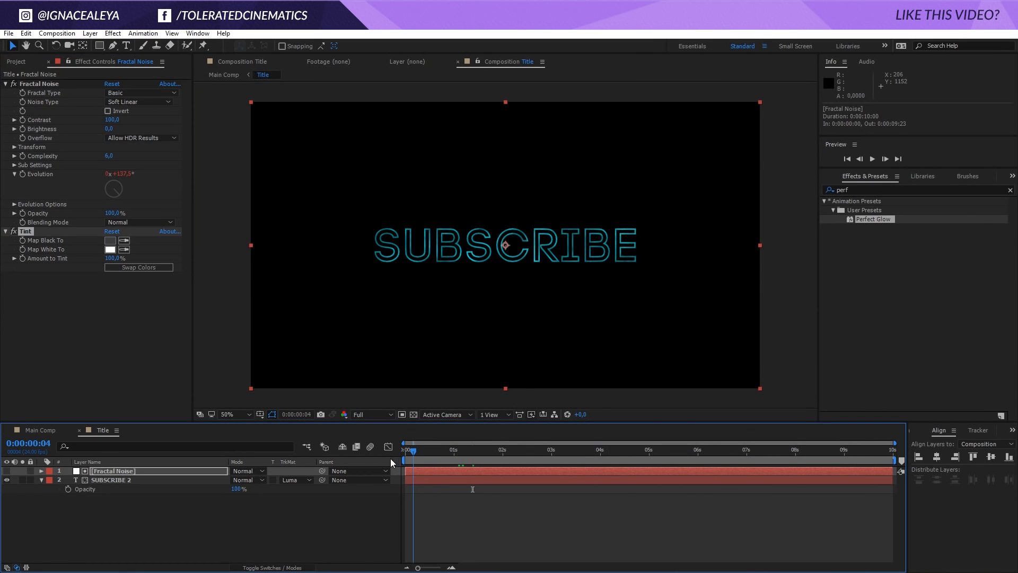
{"action": "left_click", "coordinate": [700, 449]}
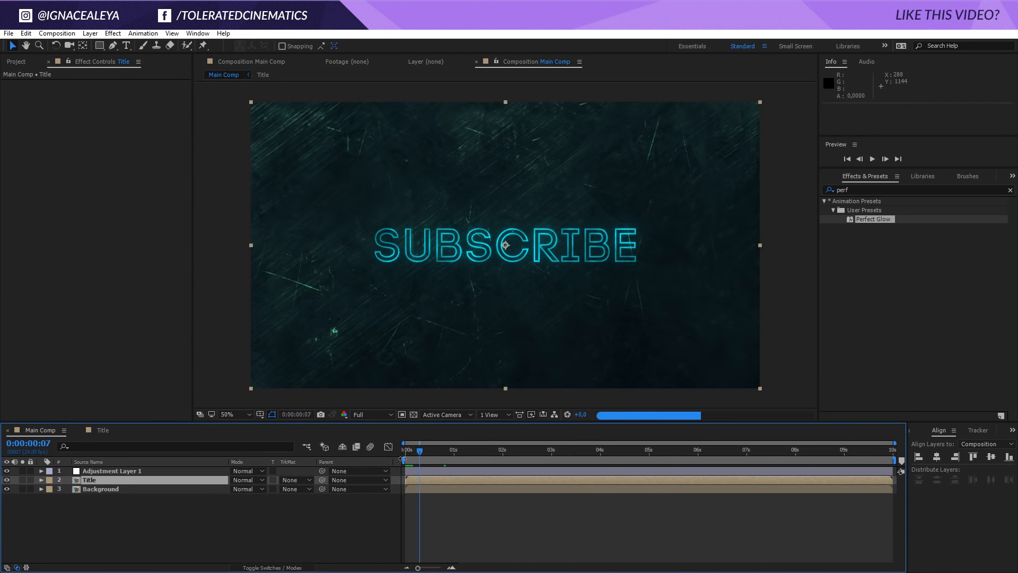
- Add Curves to the Background layer and pull the RGB curve down to darken it
{"action": "left_click", "coordinate": [101, 489]}
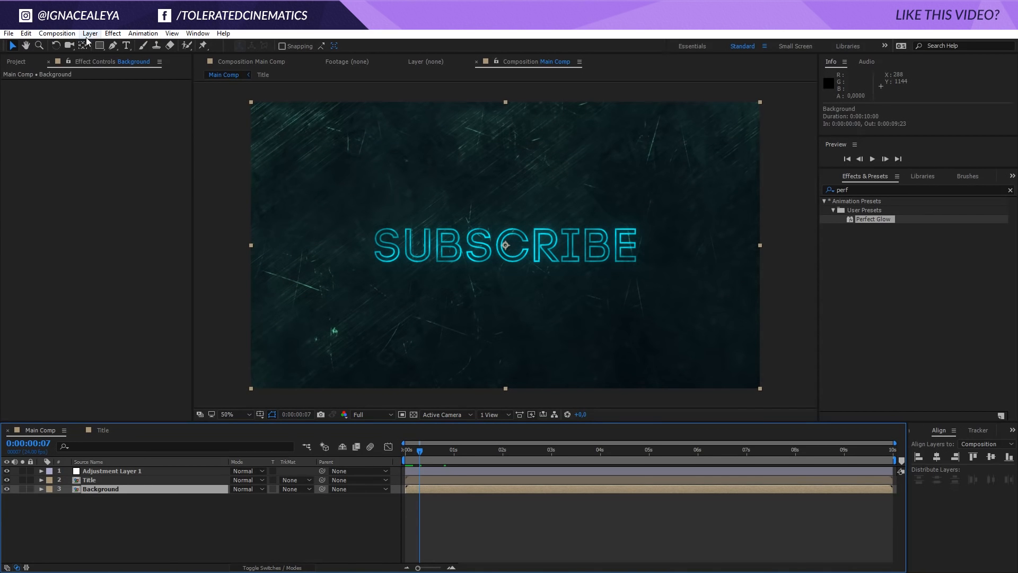
{"action": "left_click", "coordinate": [113, 33]}
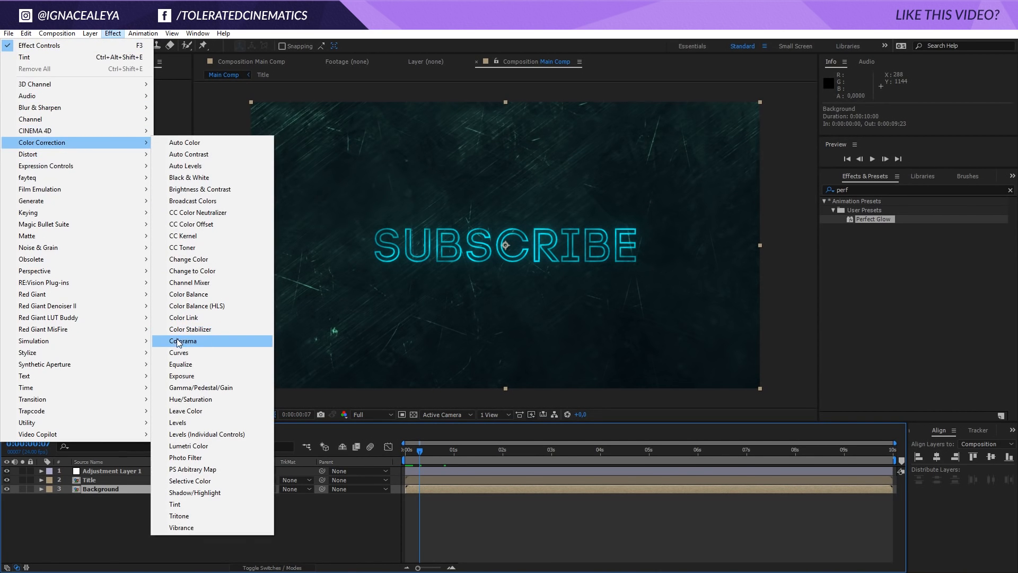
{"action": "left_click", "coordinate": [178, 352]}
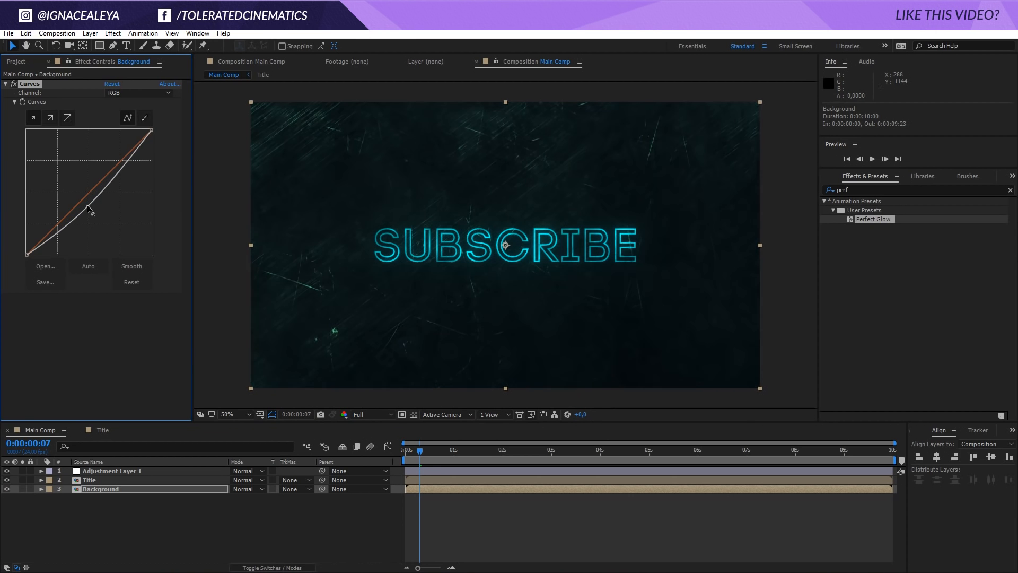
{"action": "left_click_drag", "start_coordinate": [88, 208], "coordinate": [94, 219]}
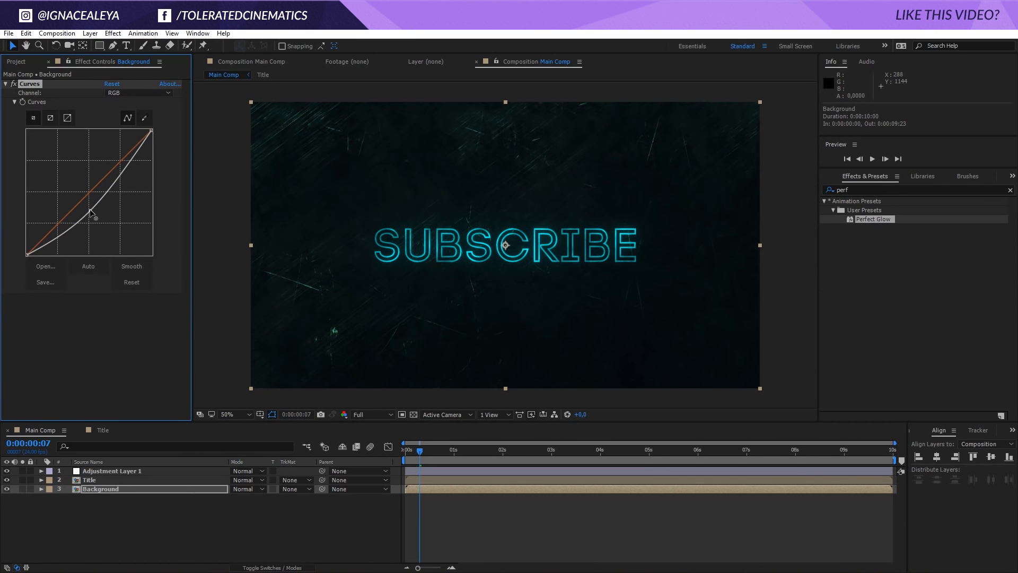
{"action": "left_click_drag", "start_coordinate": [95, 208], "coordinate": [98, 221]}
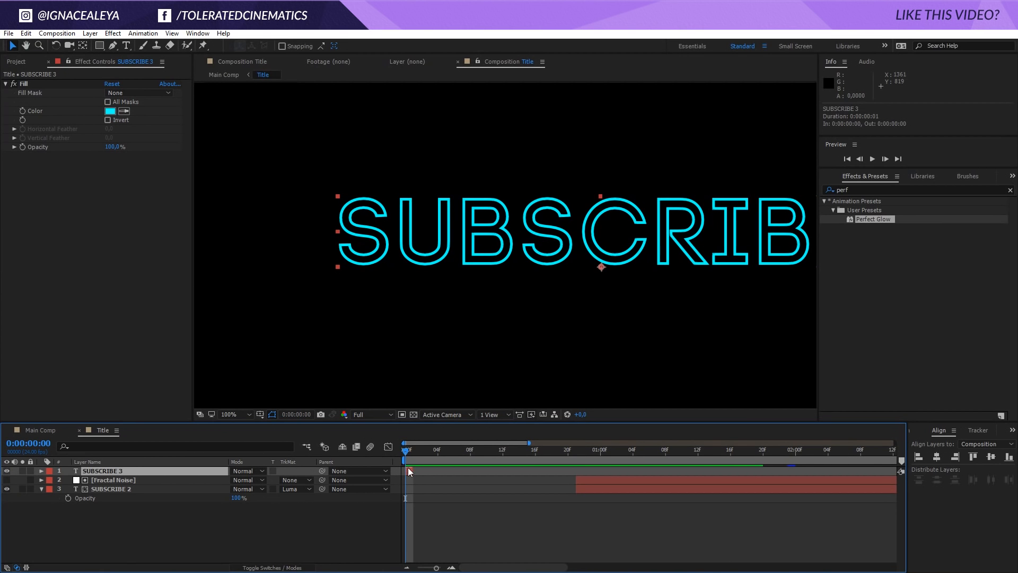
- Enable per-character 3D on the SUBSCRIBE 3 text
{"action": "left_click", "coordinate": [142, 33]}
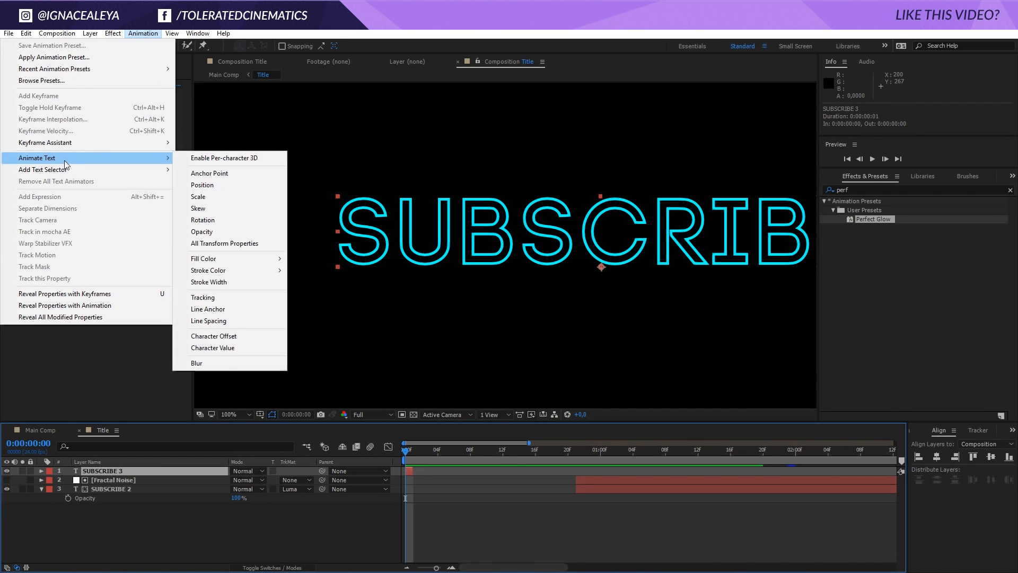
{"action": "mouse_move", "coordinate": [224, 158]}
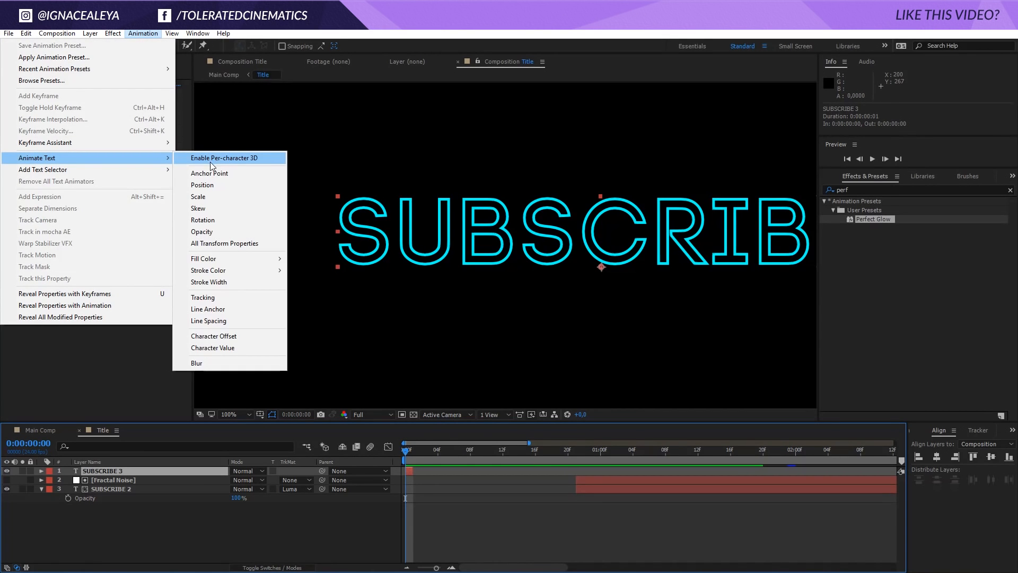
{"action": "left_click", "coordinate": [223, 158]}
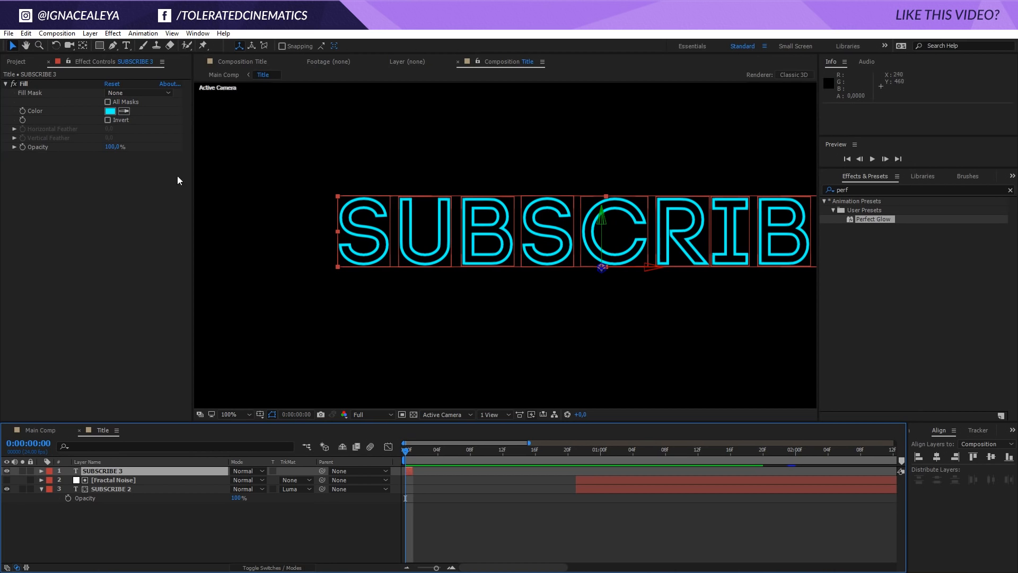
- Set SUBSCRIBE 3's Grouping Alignment to 0, -44% under More Options
{"action": "left_click", "coordinate": [42, 471]}
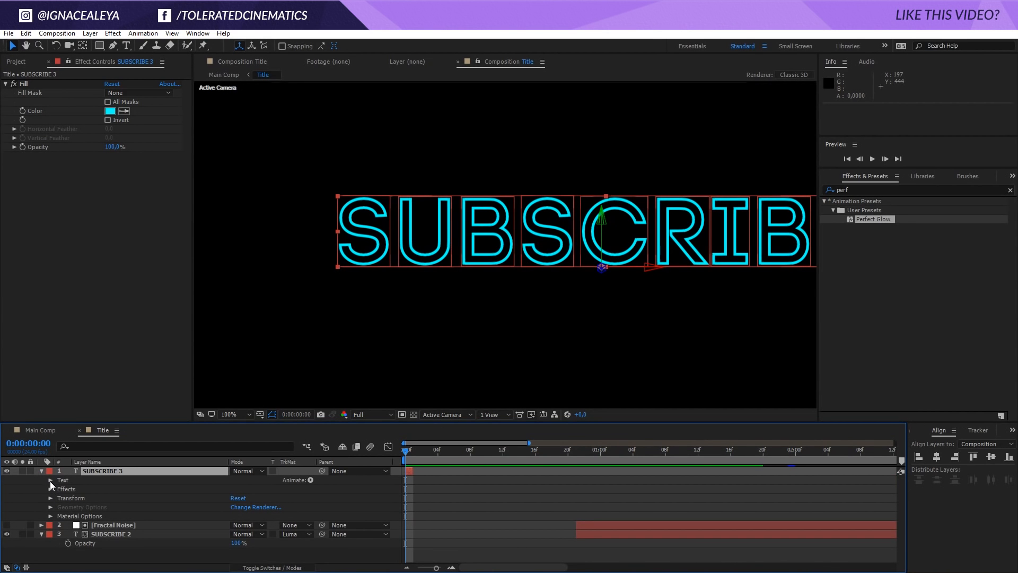
{"action": "left_click", "coordinate": [51, 479]}
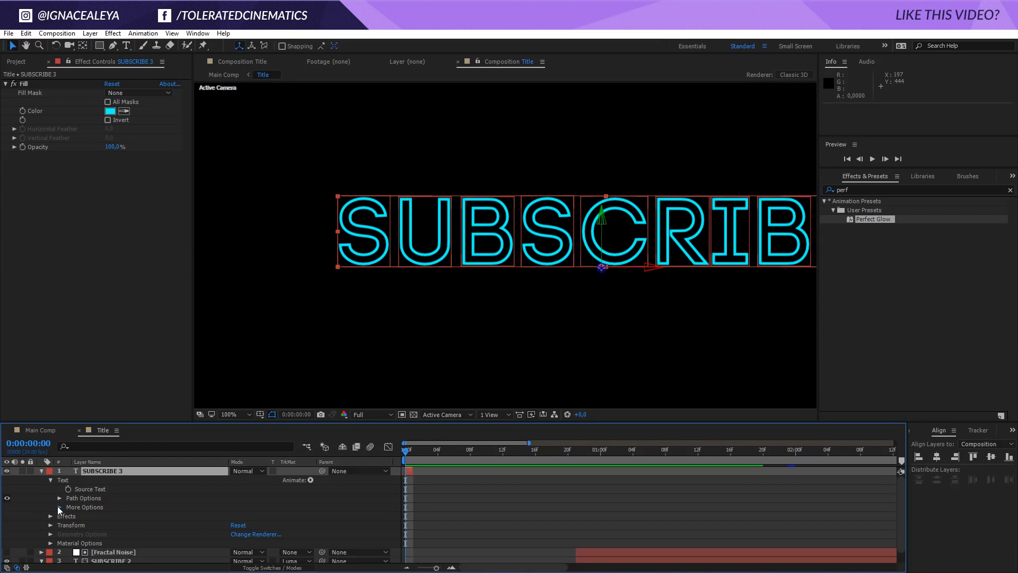
{"action": "left_click", "coordinate": [51, 507]}
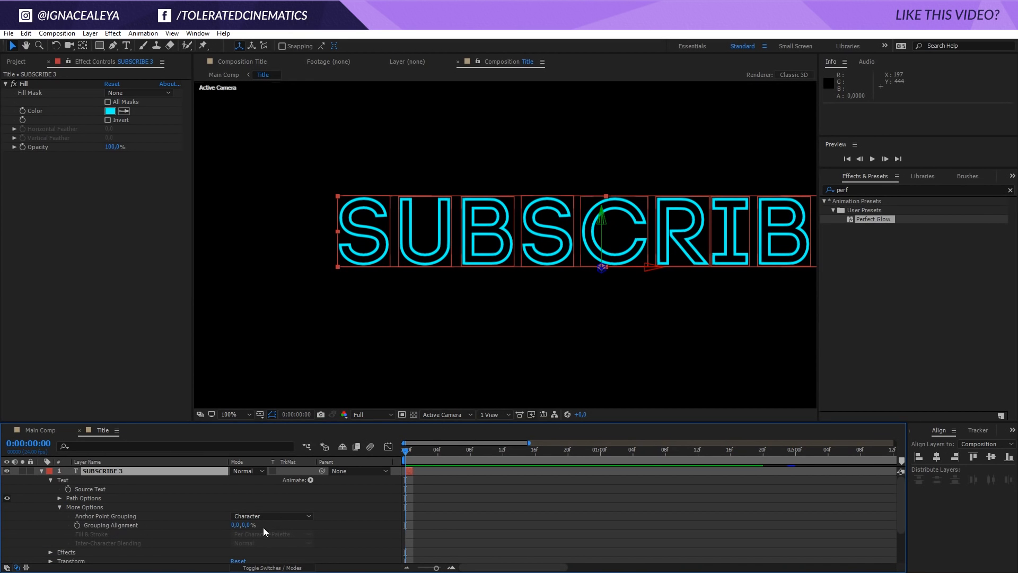
{"action": "left_click_drag", "start_coordinate": [254, 525], "coordinate": [265, 525]}
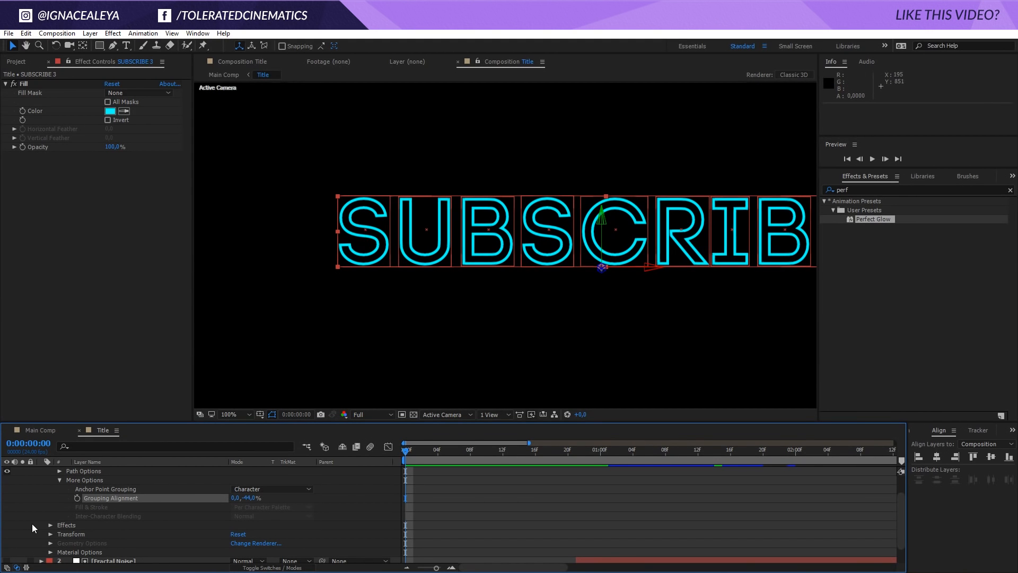
{"action": "mouse_move", "coordinate": [58, 502]}
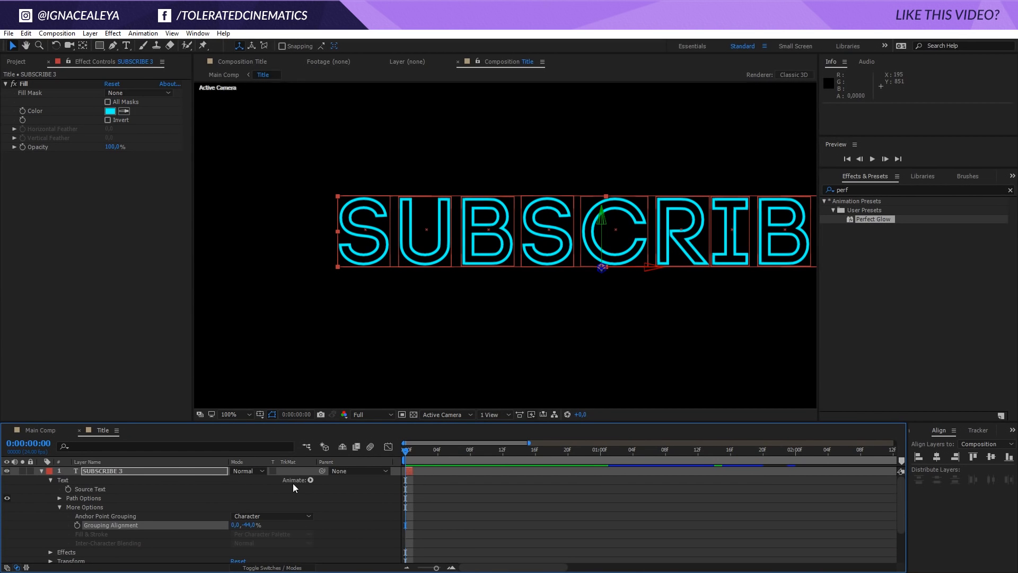
- Add a Position animator on the text with Z depth -829 pulling letters toward the camera
{"action": "left_click", "coordinate": [310, 480]}
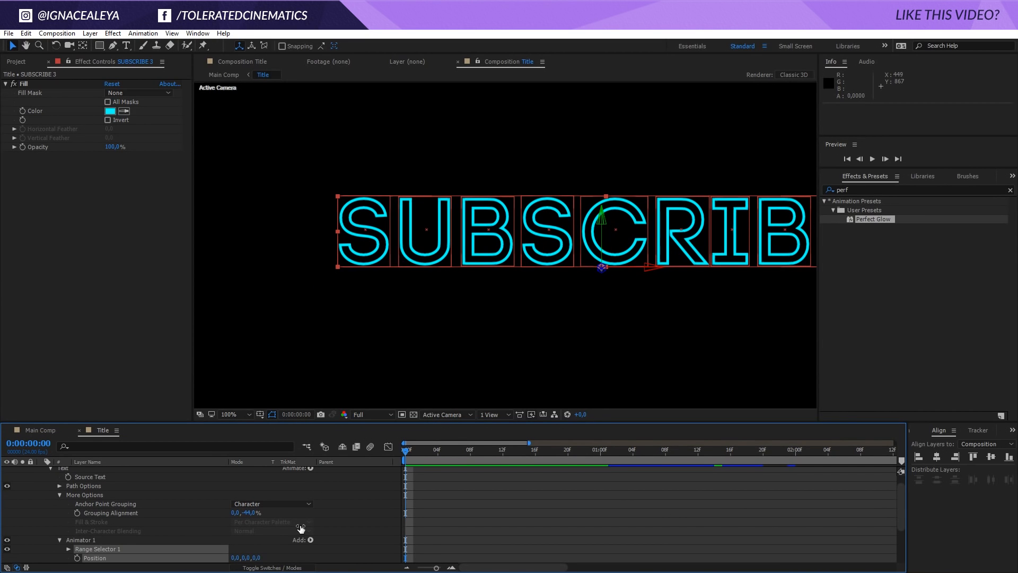
{"action": "left_click", "coordinate": [311, 539]}
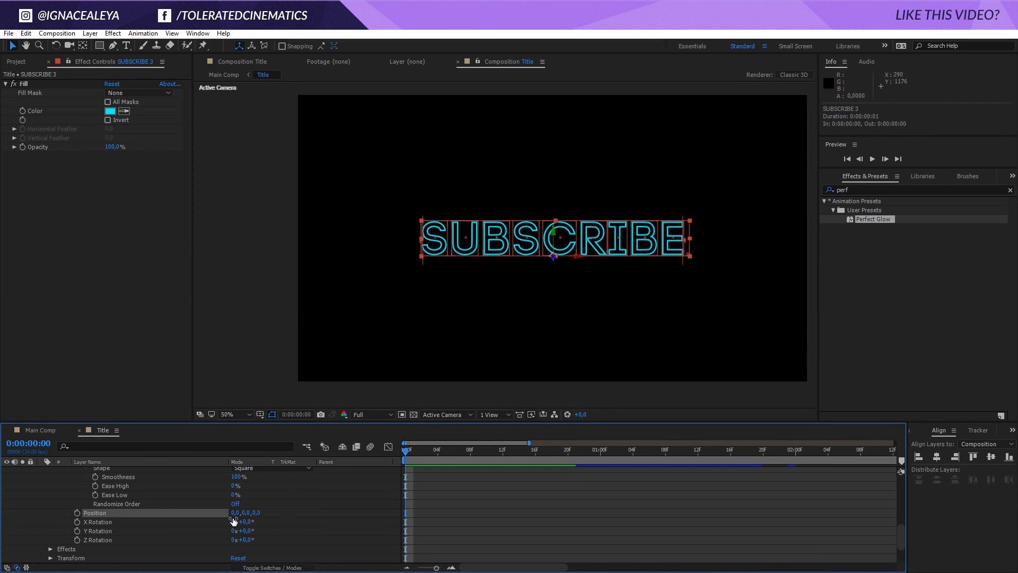
{"action": "left_click_drag", "start_coordinate": [250, 512], "coordinate": [265, 524]}
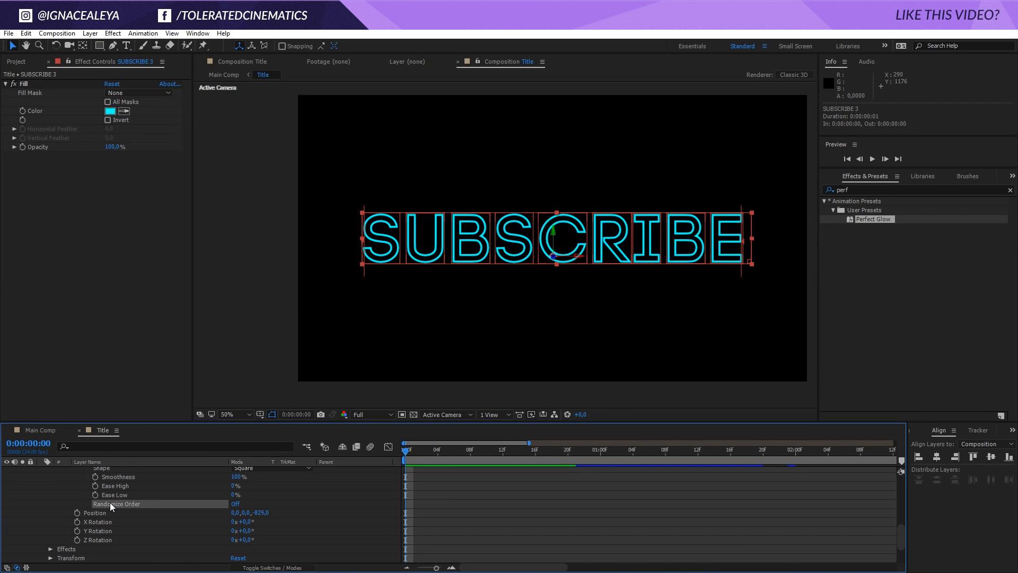
- Turn Randomize Order on and set the Range Selector End to 56% with Offset 6%
{"action": "left_click", "coordinate": [235, 503]}
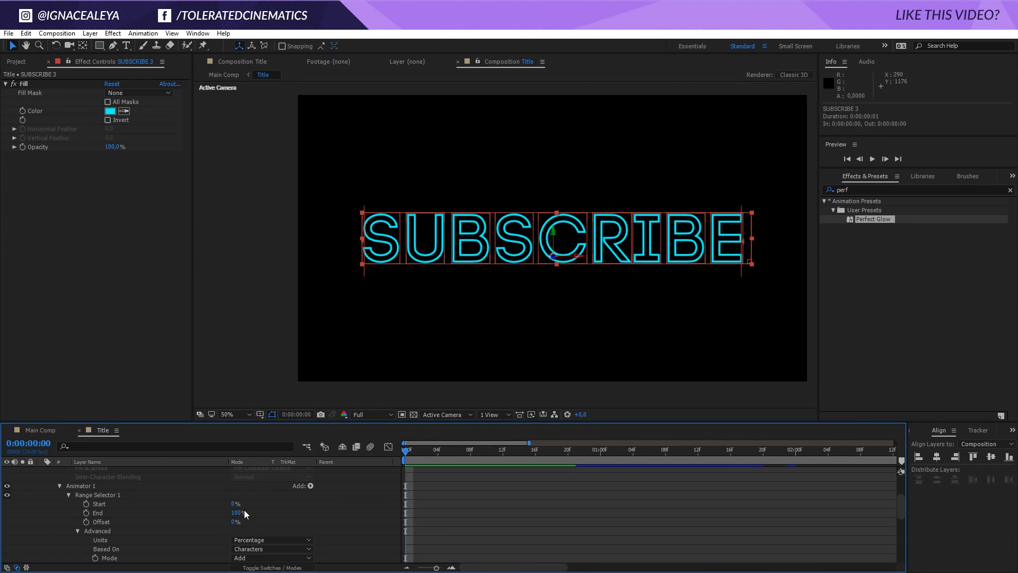
{"action": "left_click_drag", "start_coordinate": [237, 512], "coordinate": [226, 512]}
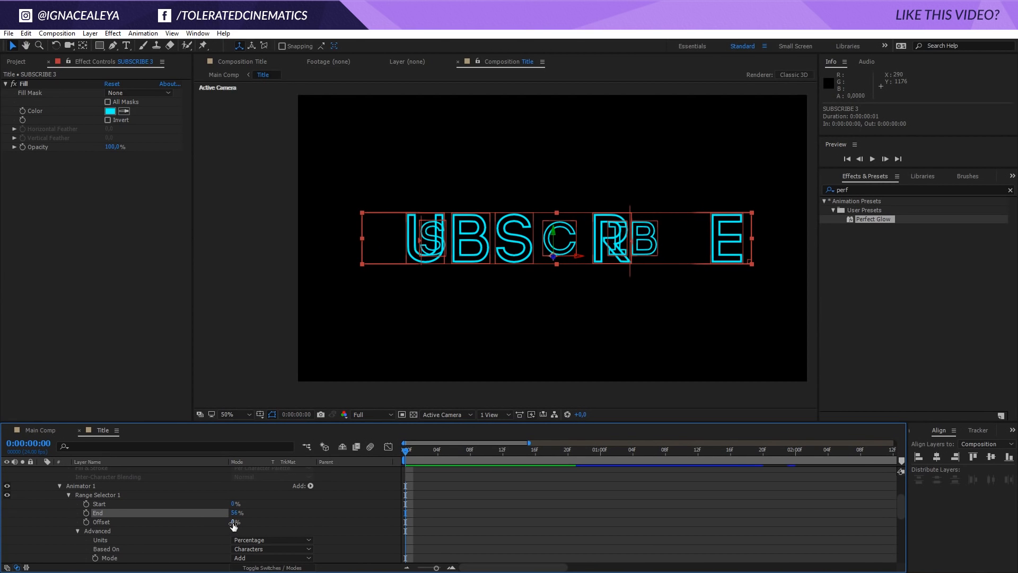
{"action": "left_click_drag", "start_coordinate": [234, 521], "coordinate": [273, 522]}
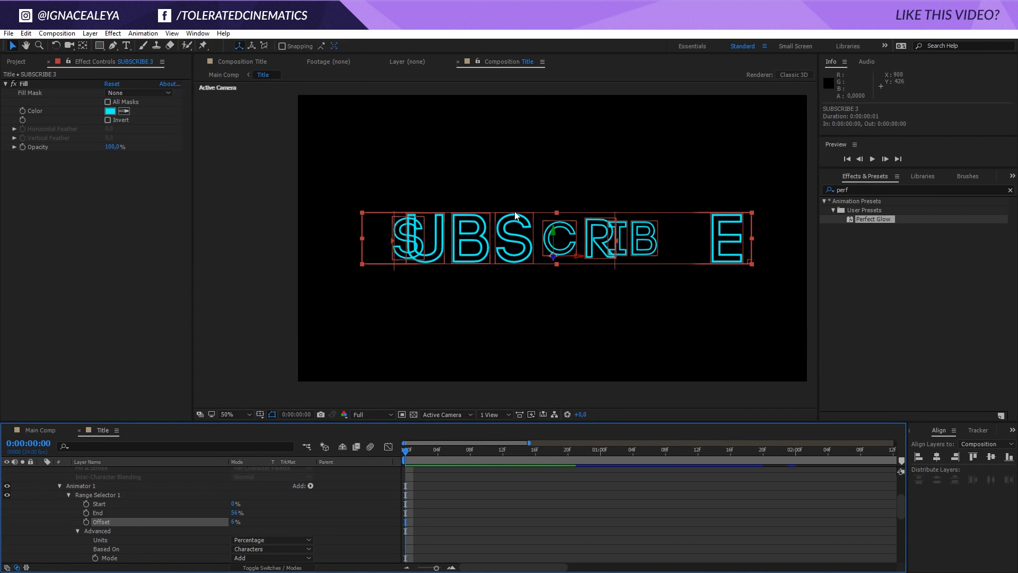
- Reveal SUBSCRIBE 4's animator and range selector settings for a different 3D scatter and tilt
{"action": "scroll", "scroll_direction": "down", "scroll_amount": 3}
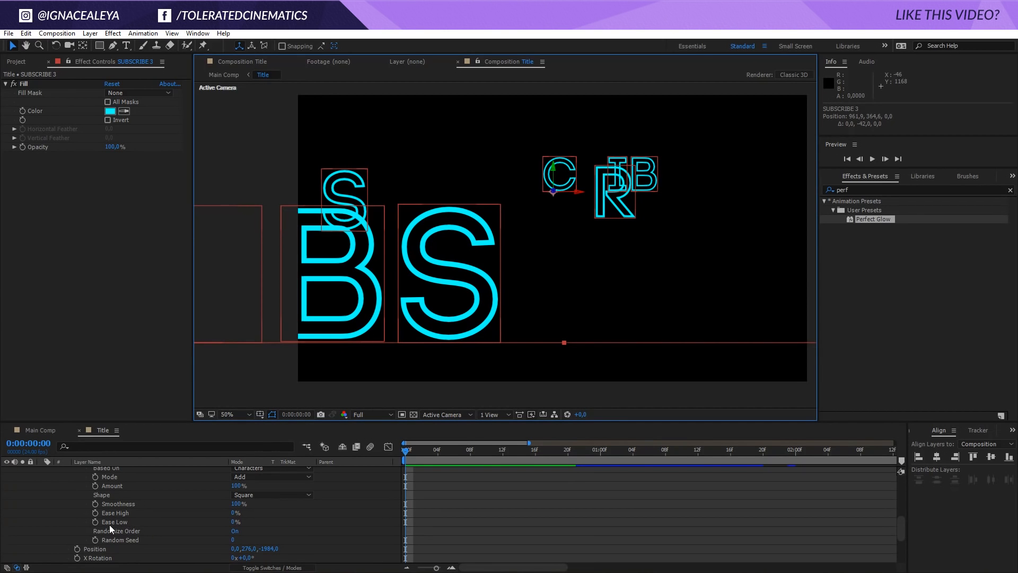
{"action": "scroll", "scroll_direction": "down", "scroll_amount": 3}
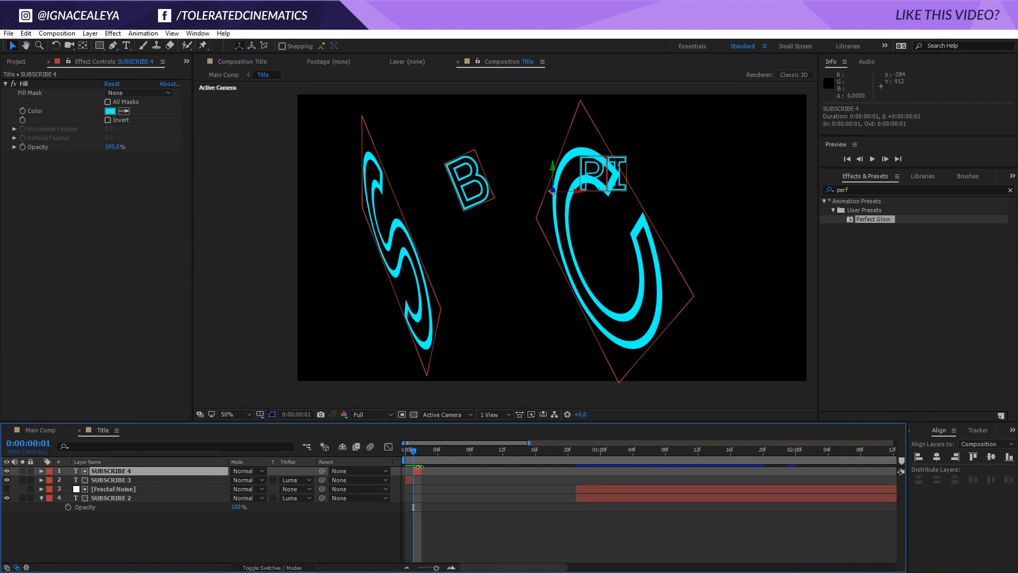
{"action": "left_click", "coordinate": [41, 470]}
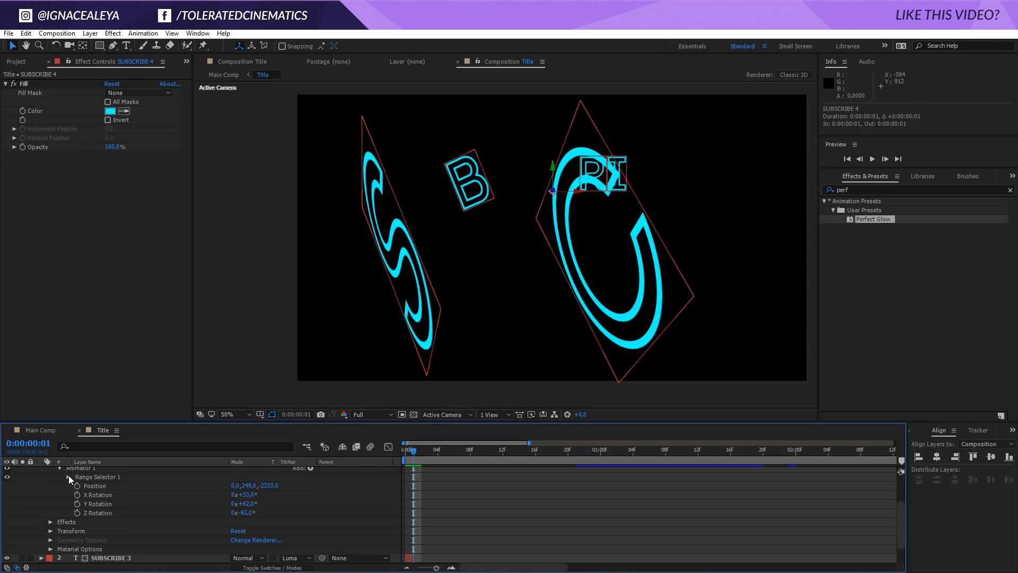
{"action": "left_click", "coordinate": [69, 476]}
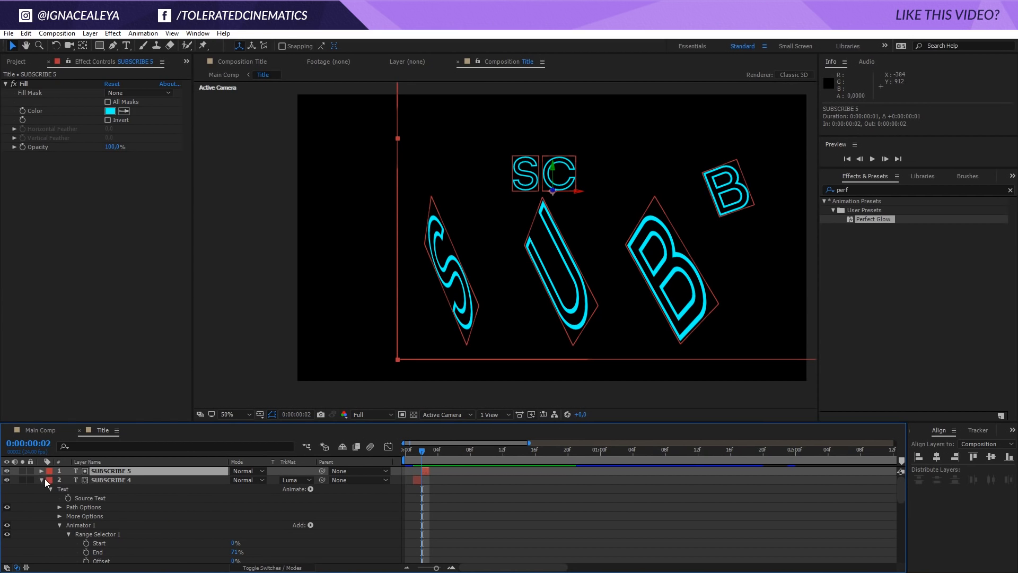
{"action": "mouse_move", "coordinate": [116, 479]}
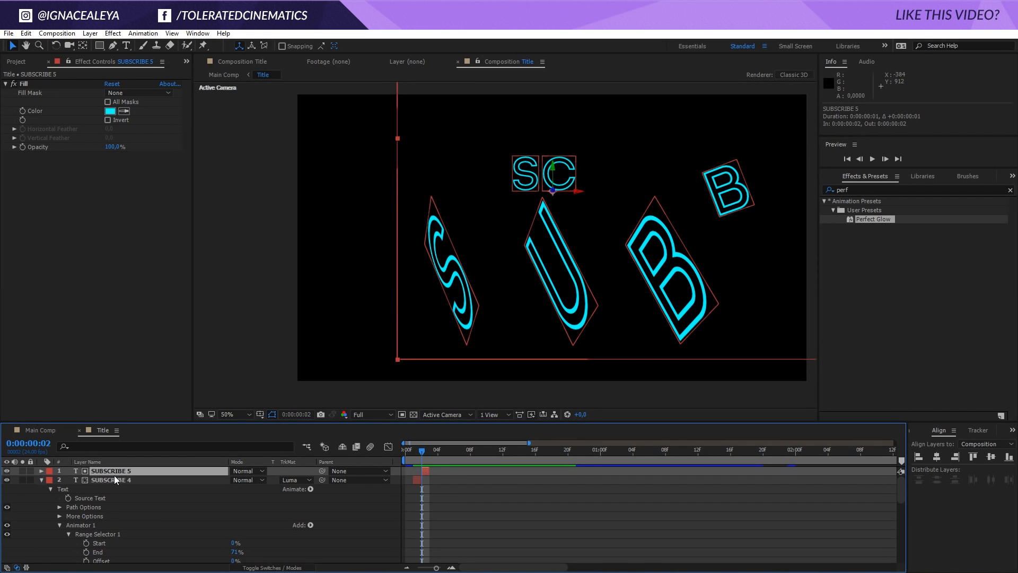
- Select SUBSCRIBE 4, duplicate it to SUBSCRIBE 5 and change its Random Seed for a new scatter
{"action": "left_click", "coordinate": [110, 479]}
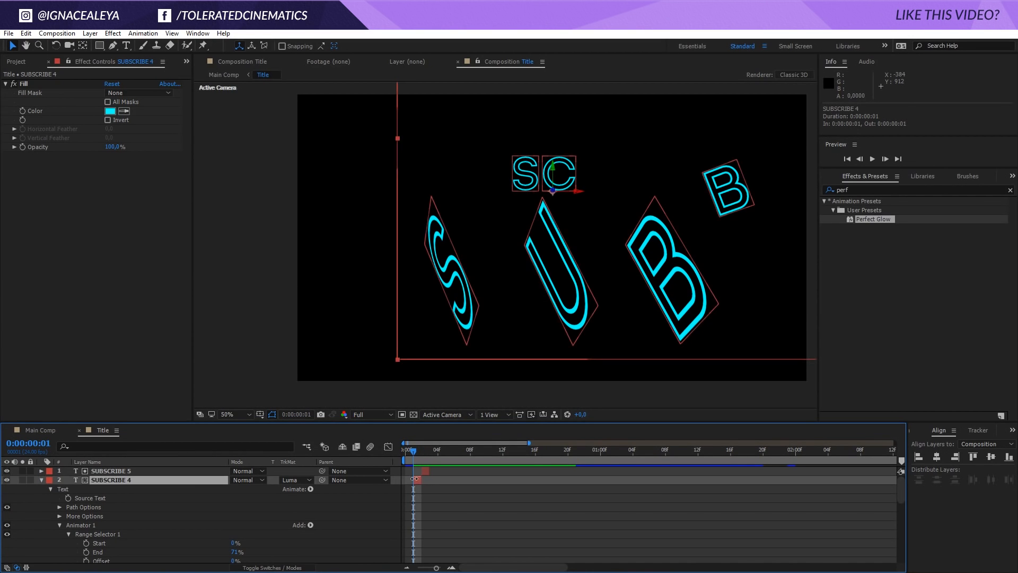
{"action": "scroll", "scroll_direction": "down", "scroll_amount": 3}
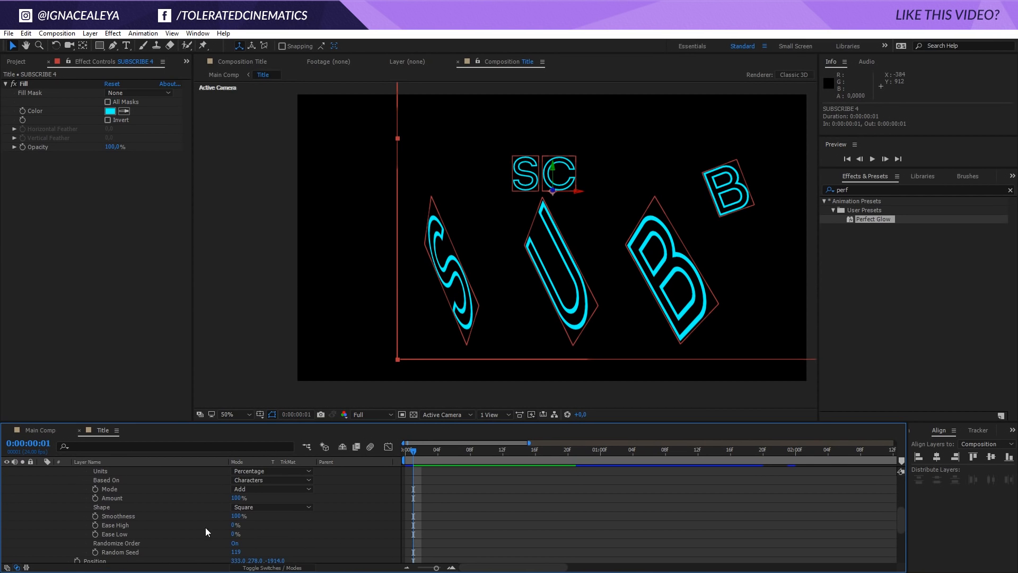
{"action": "scroll", "scroll_direction": "down", "scroll_amount": 3}
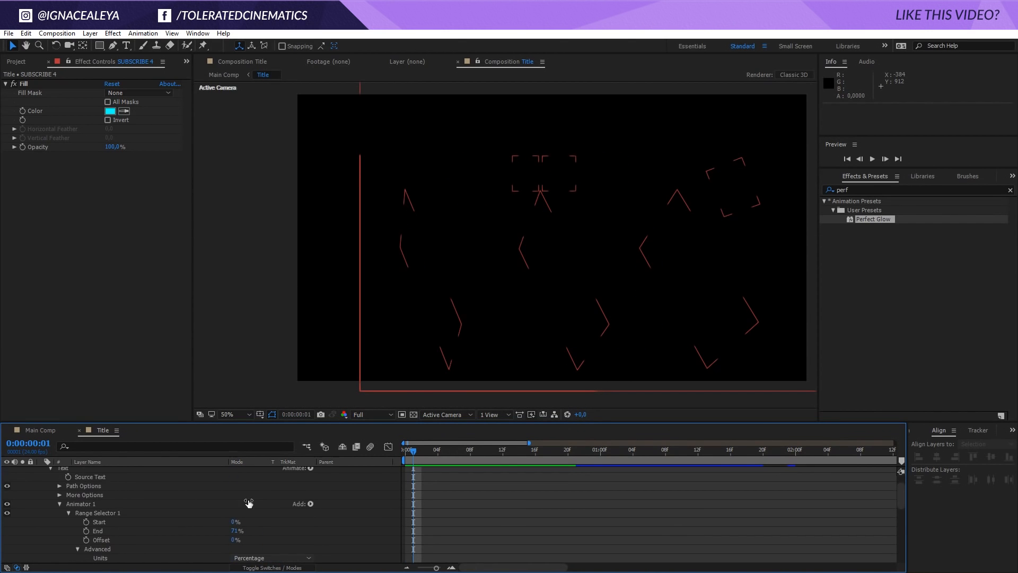
{"action": "left_click", "coordinate": [296, 479]}
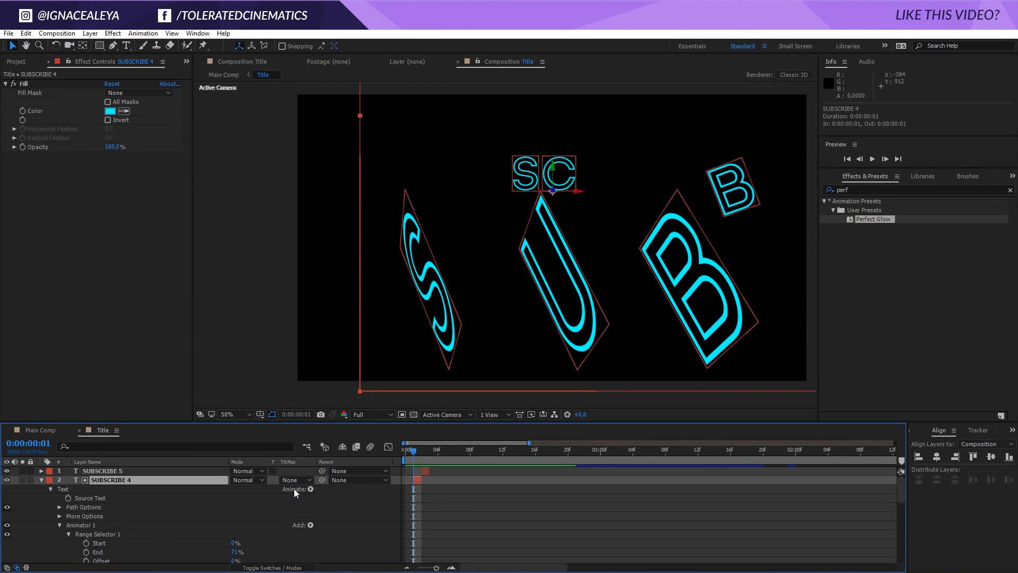
- Slide the Fractal Noise and SUBSCRIBE 2 layer bars earlier in the Title timeline and return to the first frame
{"action": "scroll", "scroll_direction": "down", "scroll_amount": 3}
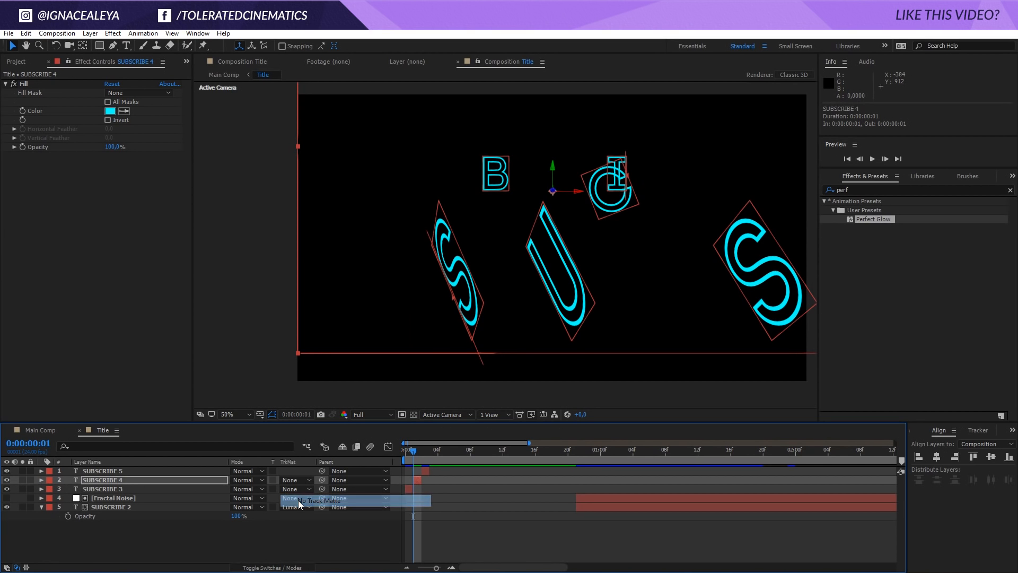
{"action": "left_click", "coordinate": [318, 507]}
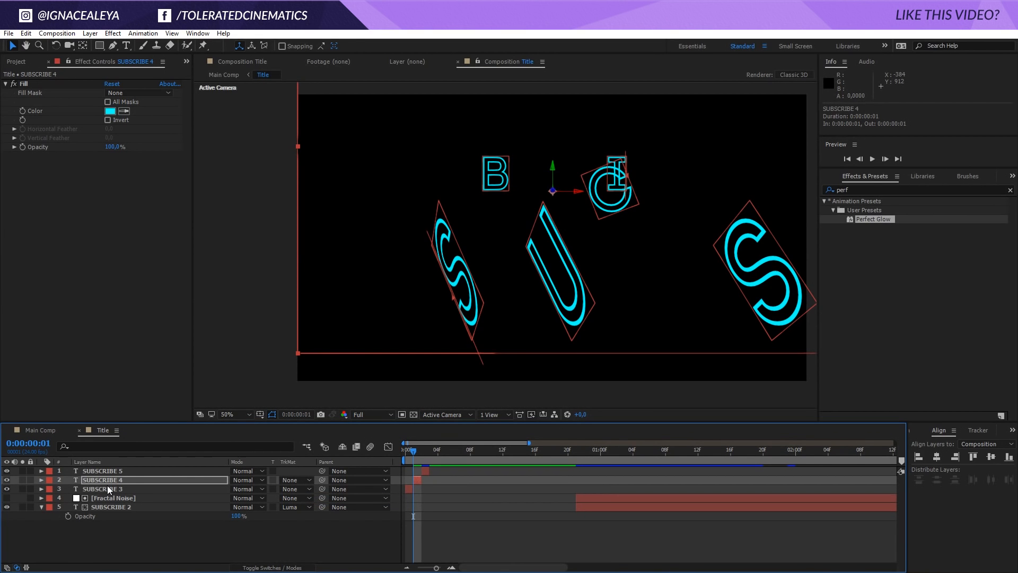
{"action": "left_click", "coordinate": [112, 498]}
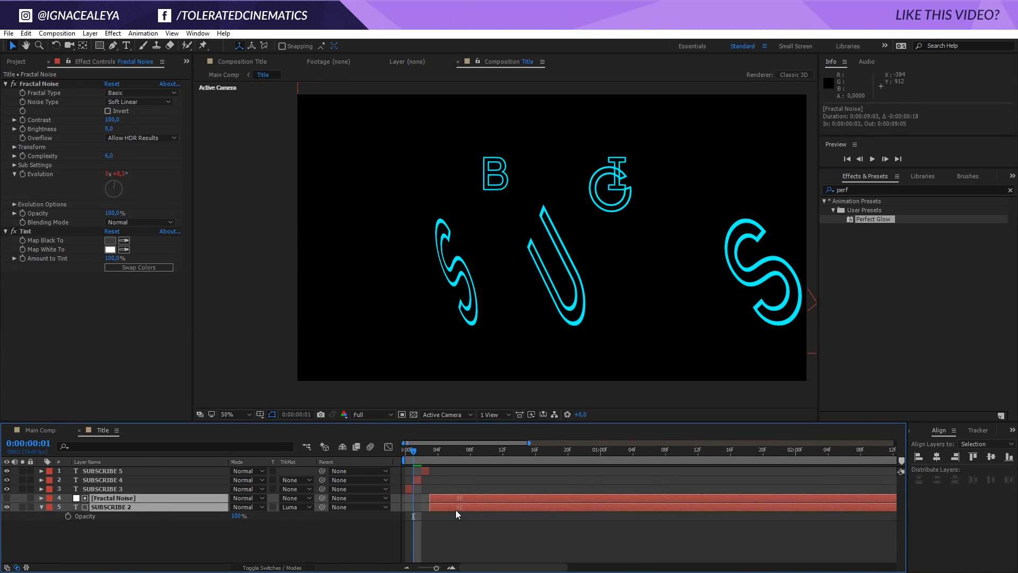
{"action": "left_click_drag", "start_coordinate": [411, 449], "coordinate": [407, 449]}
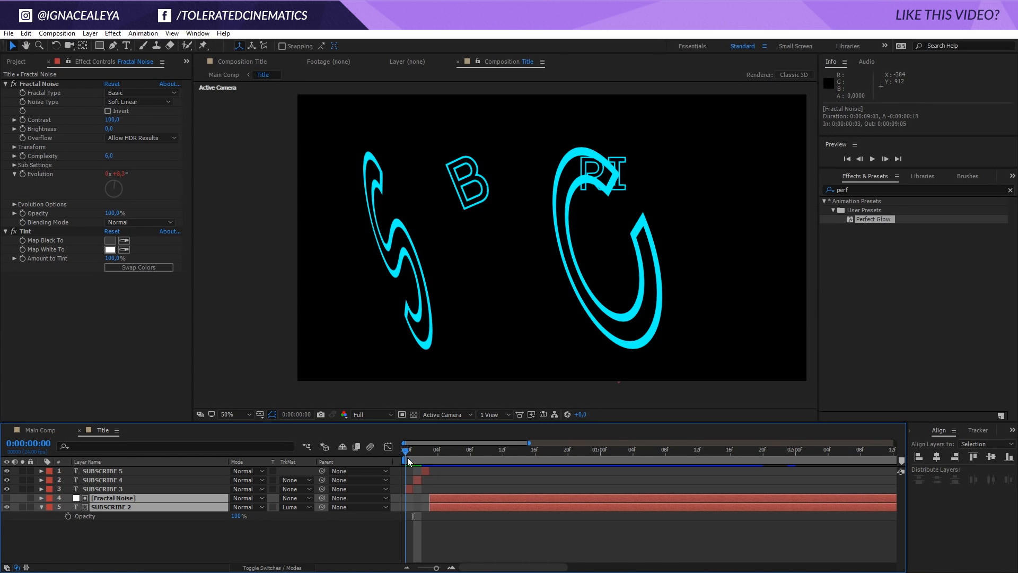
{"action": "left_click", "coordinate": [437, 448]}
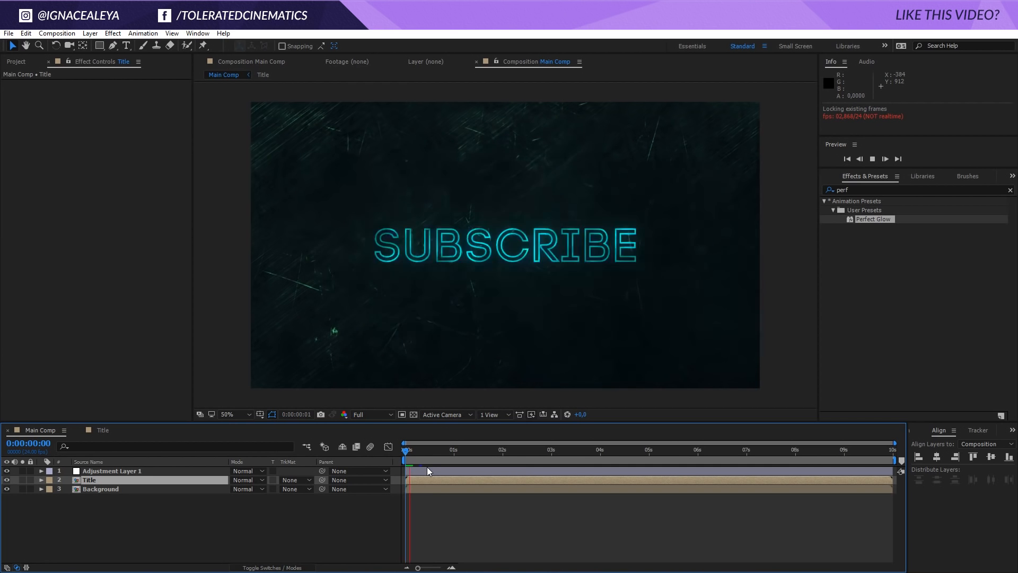
- Import the FAST FILM BURN 06 clip from the Project panel into the project
{"action": "left_click", "coordinate": [873, 158]}
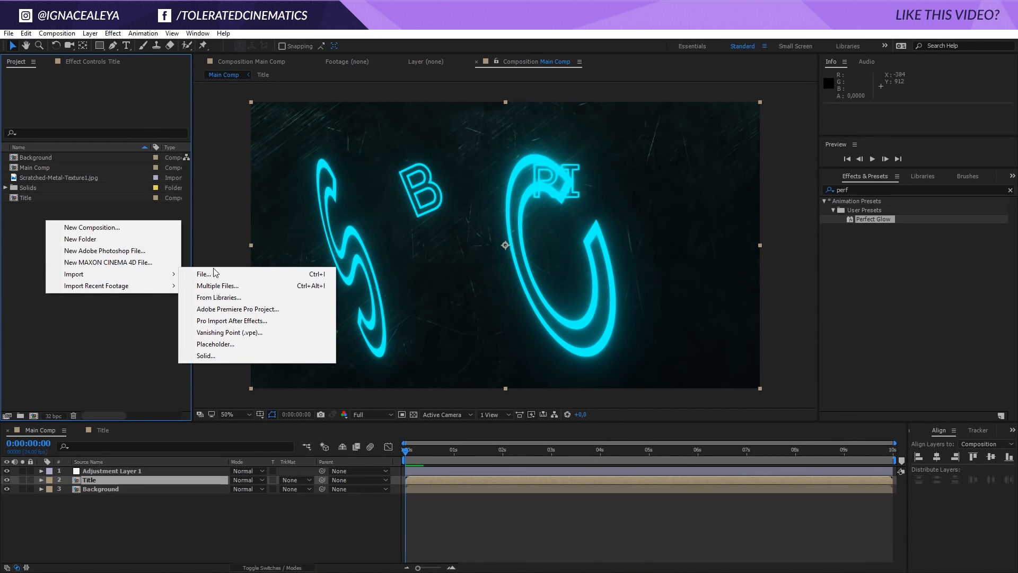
{"action": "left_click", "coordinate": [202, 274]}
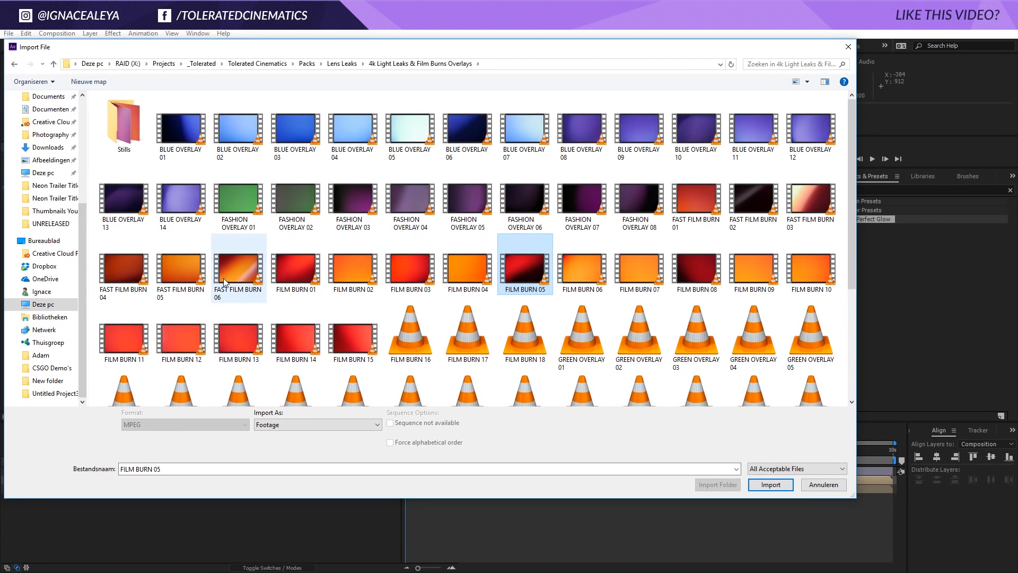
{"action": "left_click", "coordinate": [238, 267]}
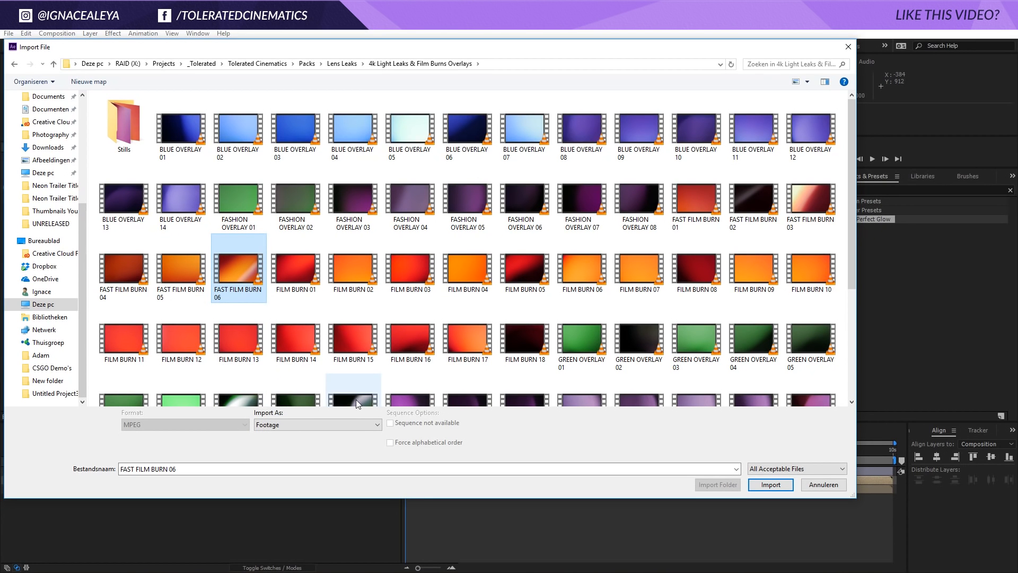
{"action": "left_click", "coordinate": [770, 485]}
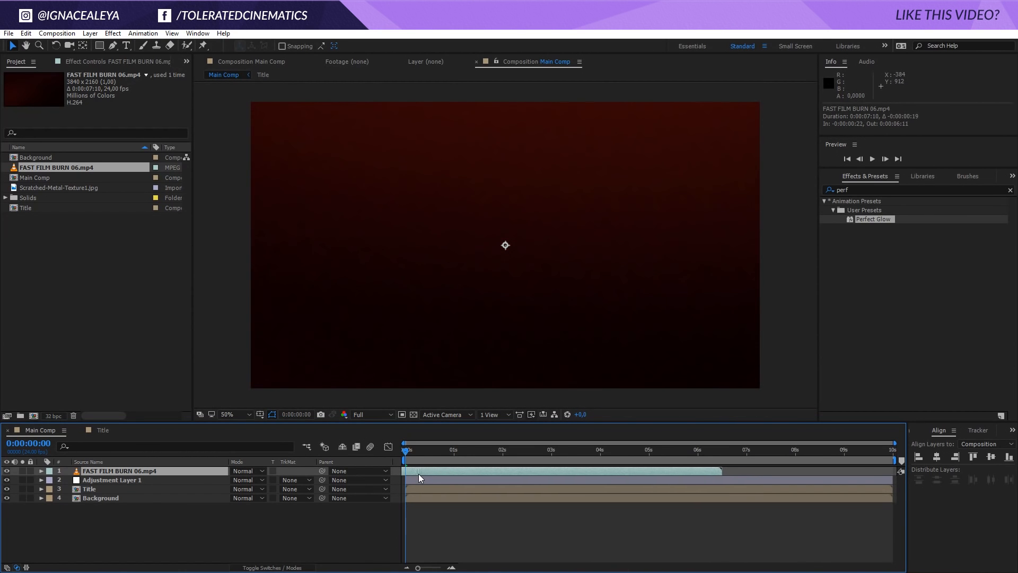
- Set the film burn layer's blending mode to Screen over the intro
{"action": "left_click", "coordinate": [245, 470]}
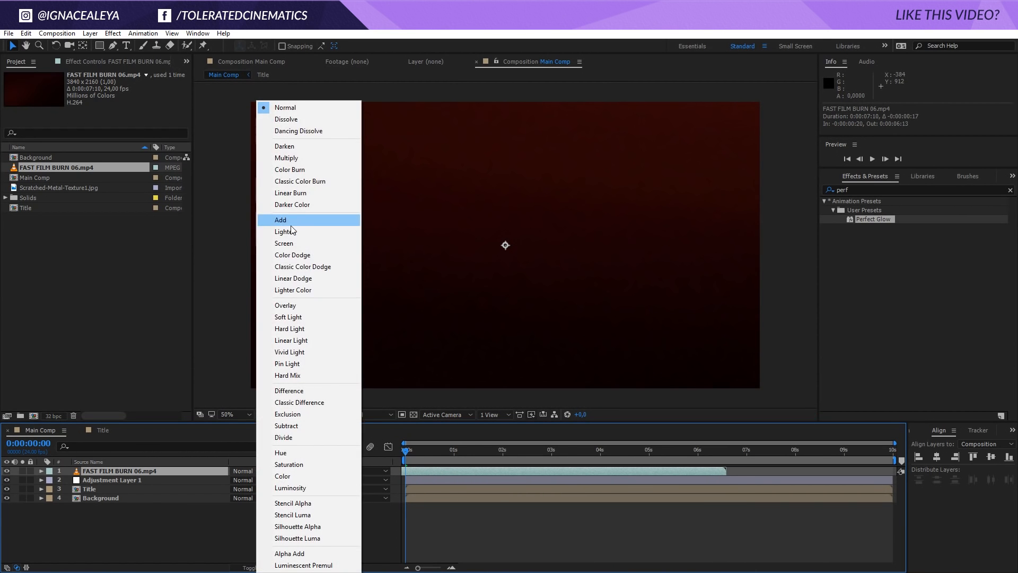
{"action": "left_click", "coordinate": [284, 242]}
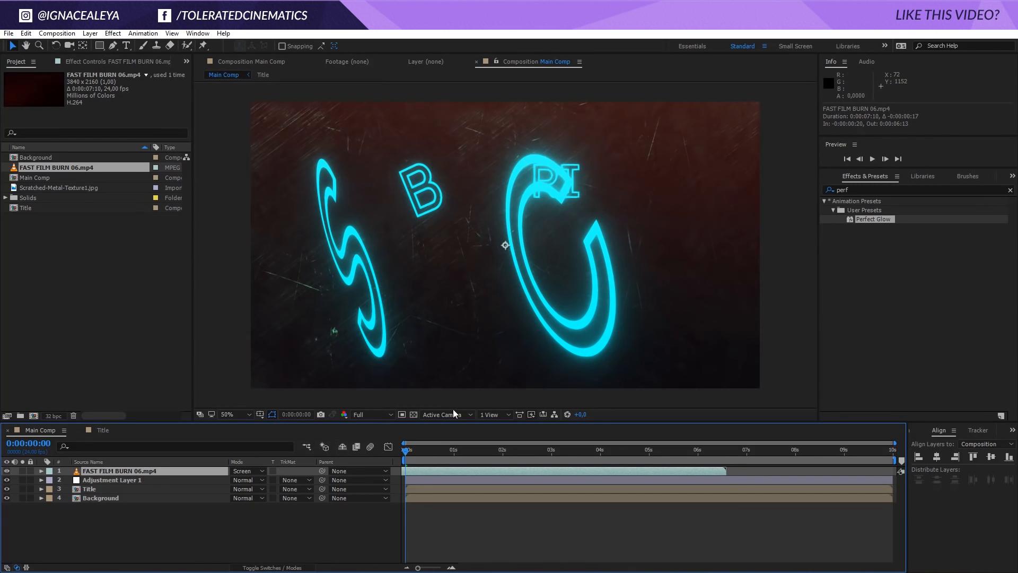
{"action": "mouse_move", "coordinate": [346, 130]}
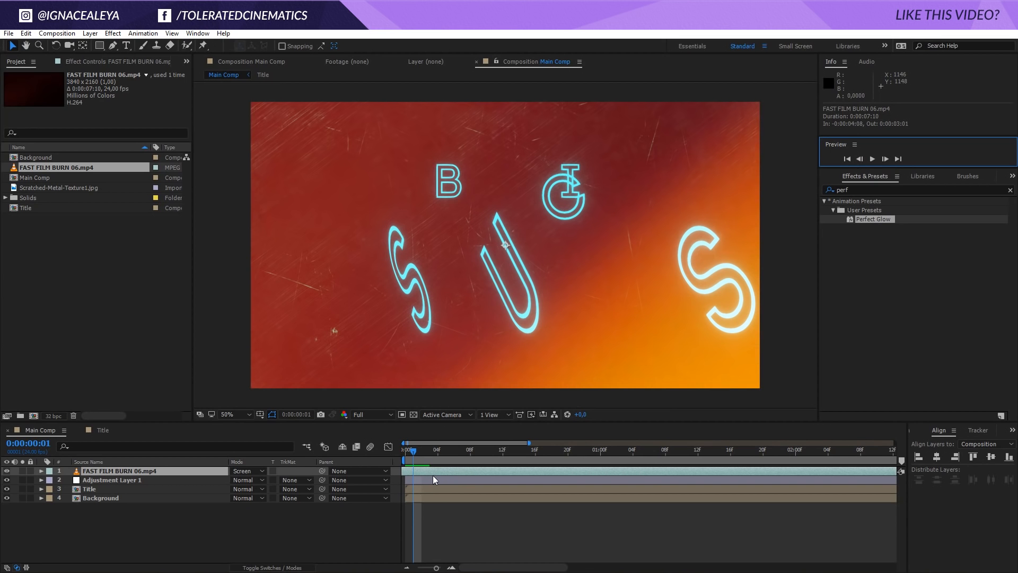
{"action": "left_click", "coordinate": [26, 33]}
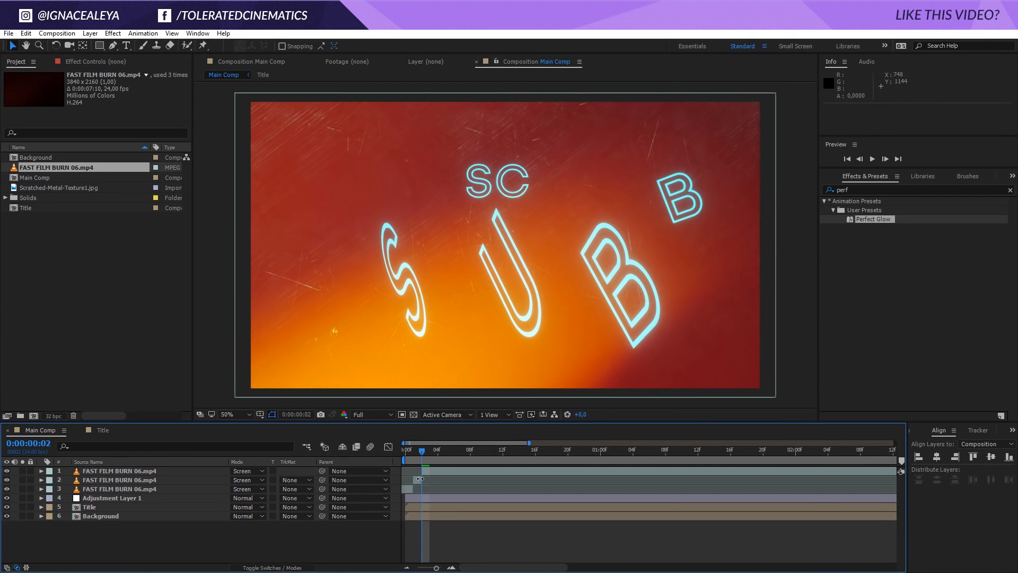
- Add staggered duplicate film burn copies in the timeline and preview the flashes
{"action": "left_click", "coordinate": [117, 471]}
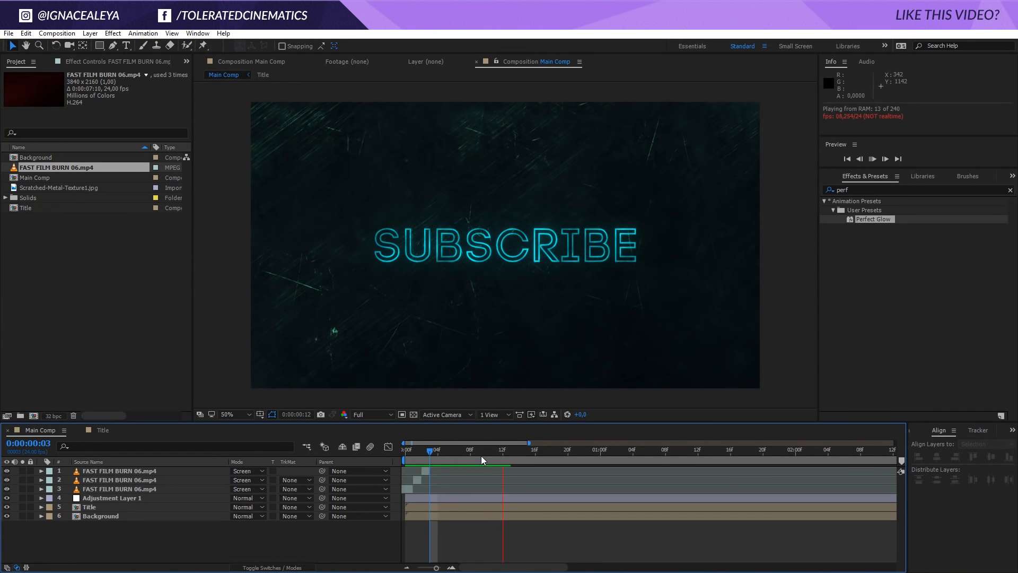
{"action": "left_click", "coordinate": [89, 507]}
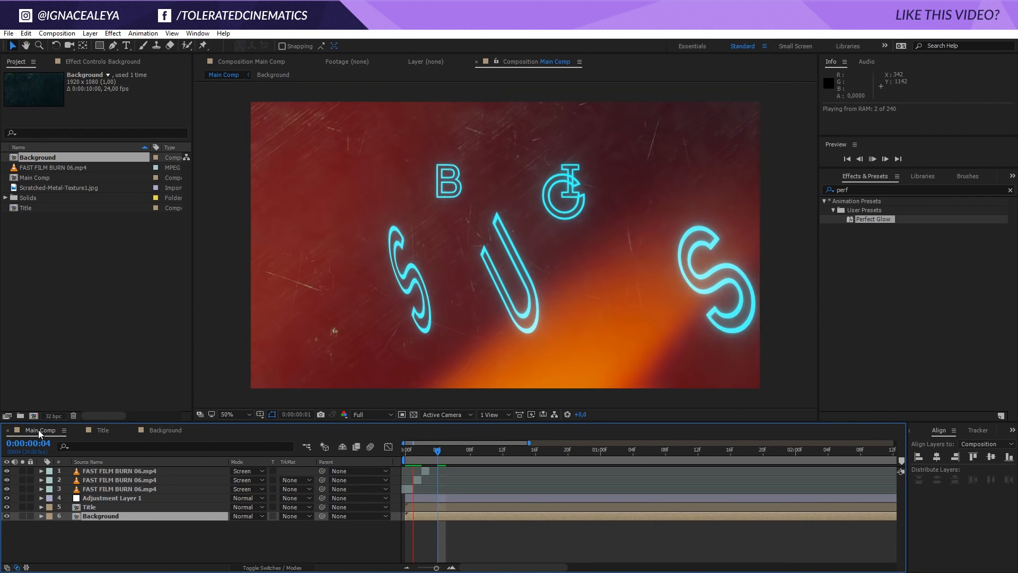
- Return to the Main Comp timeline and scrub through the intro after the burn flashes
{"action": "left_click", "coordinate": [872, 158]}
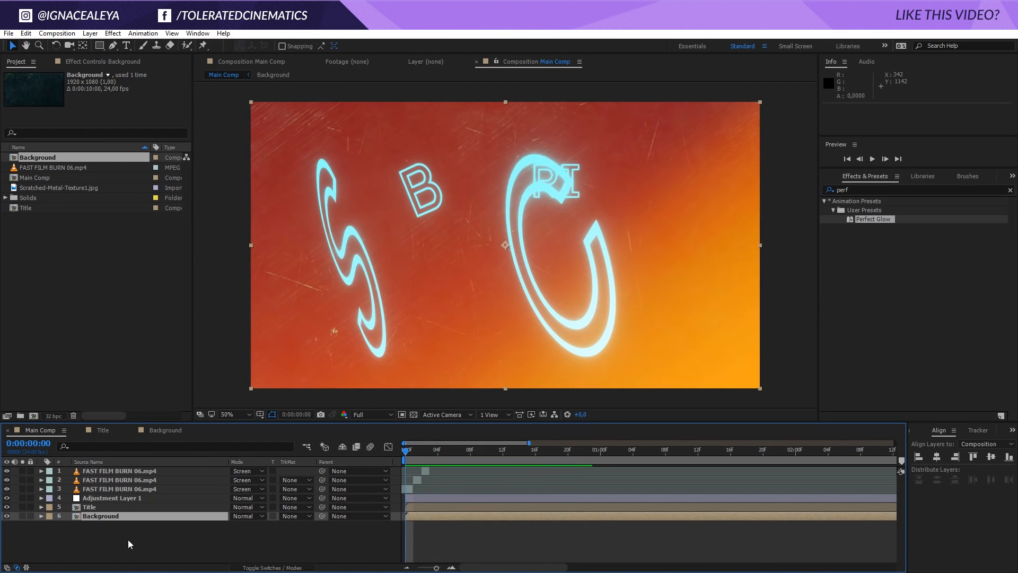
{"action": "left_click", "coordinate": [520, 449]}
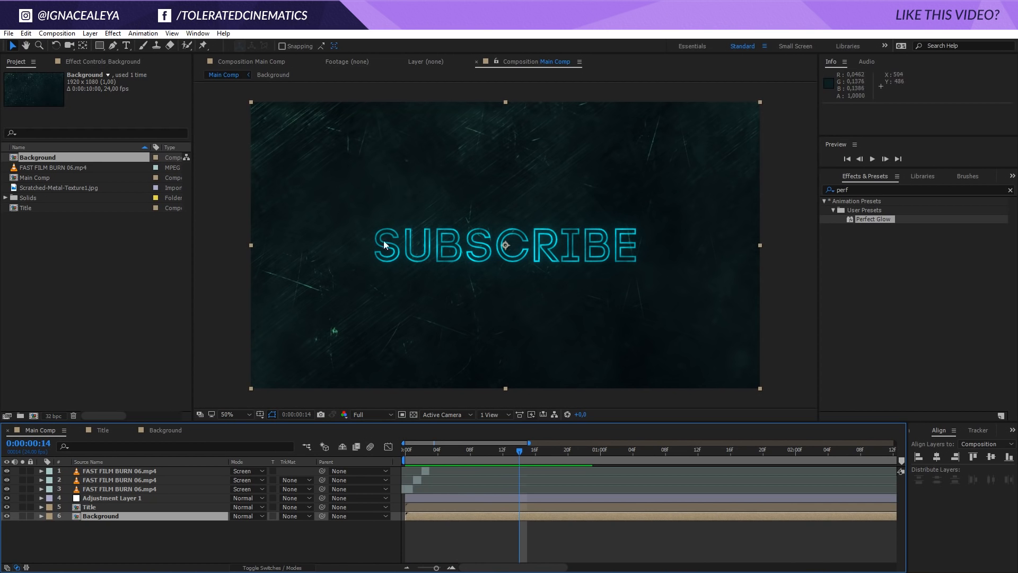
{"action": "mouse_move", "coordinate": [497, 223]}
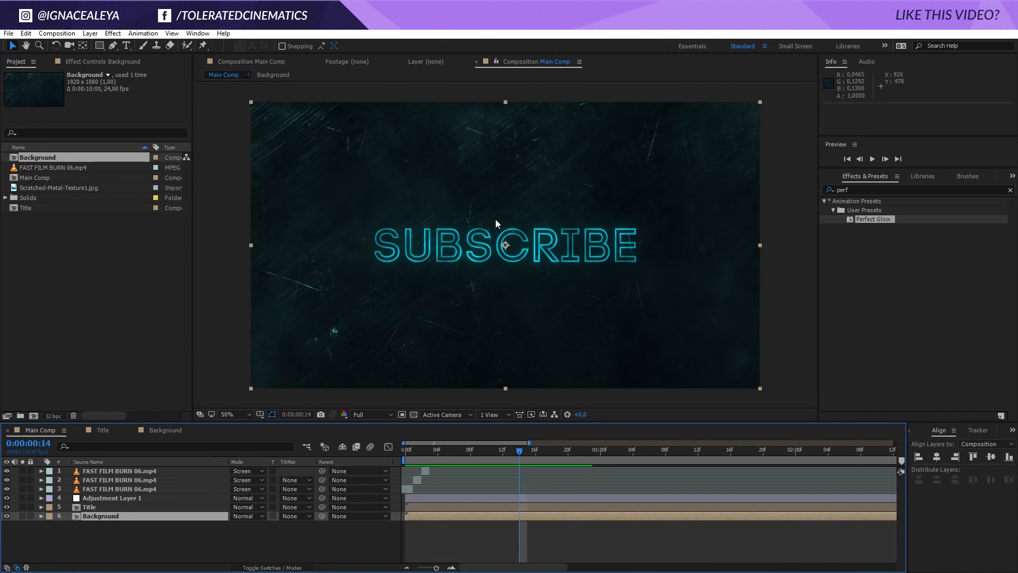
{"action": "mouse_move", "coordinate": [448, 226]}
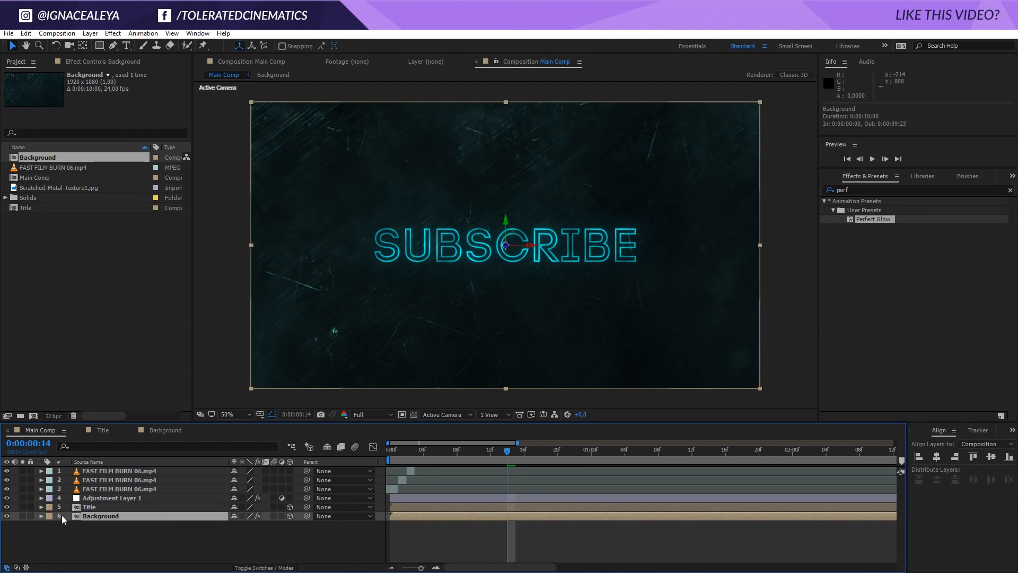
- Make Background 3D at Position Z 10000 and add a Two-Node Camera to Main Comp
{"action": "left_click", "coordinate": [41, 516]}
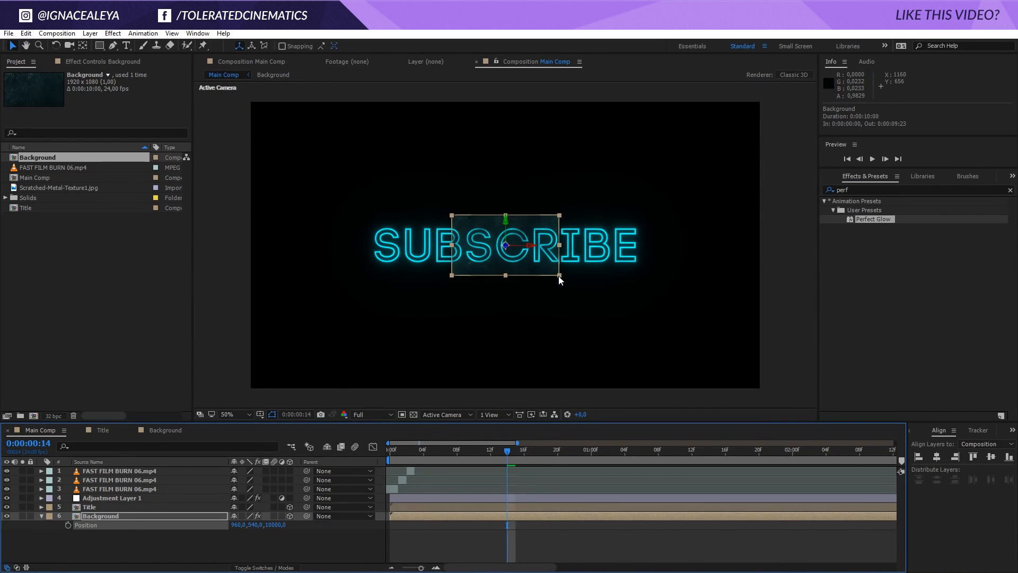
{"action": "left_click_drag", "start_coordinate": [560, 275], "coordinate": [773, 389]}
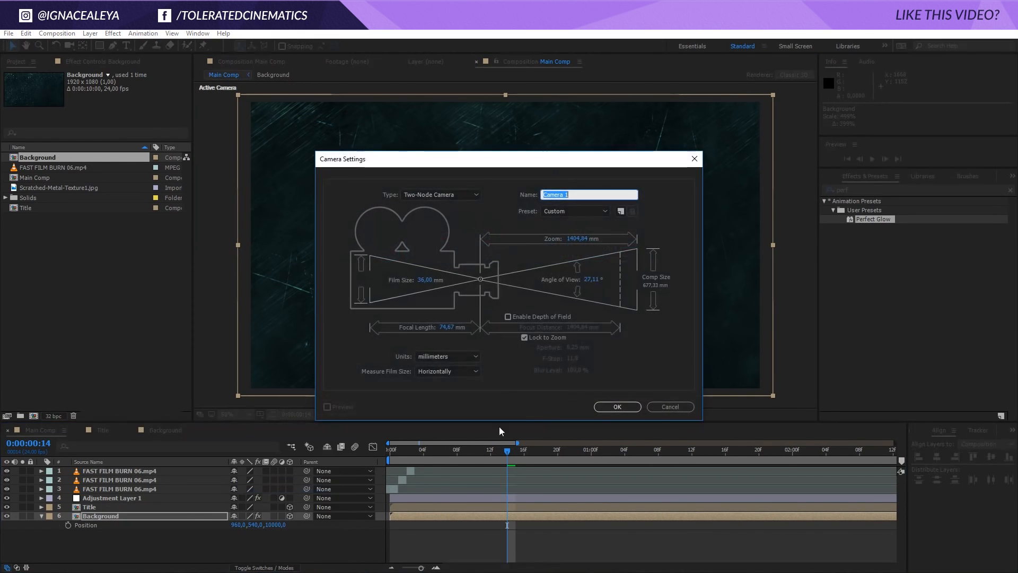
{"action": "left_click", "coordinate": [616, 406]}
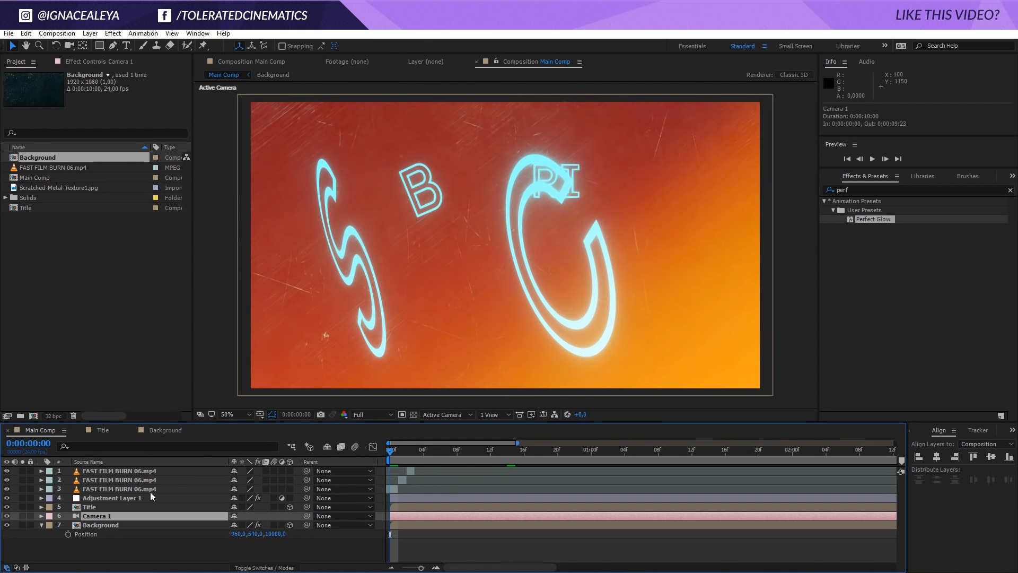
- Keyframe Camera 1 Position at 0s and about 3s for a slow push-in, then start a new Vignette solid
{"action": "left_click", "coordinate": [526, 448]}
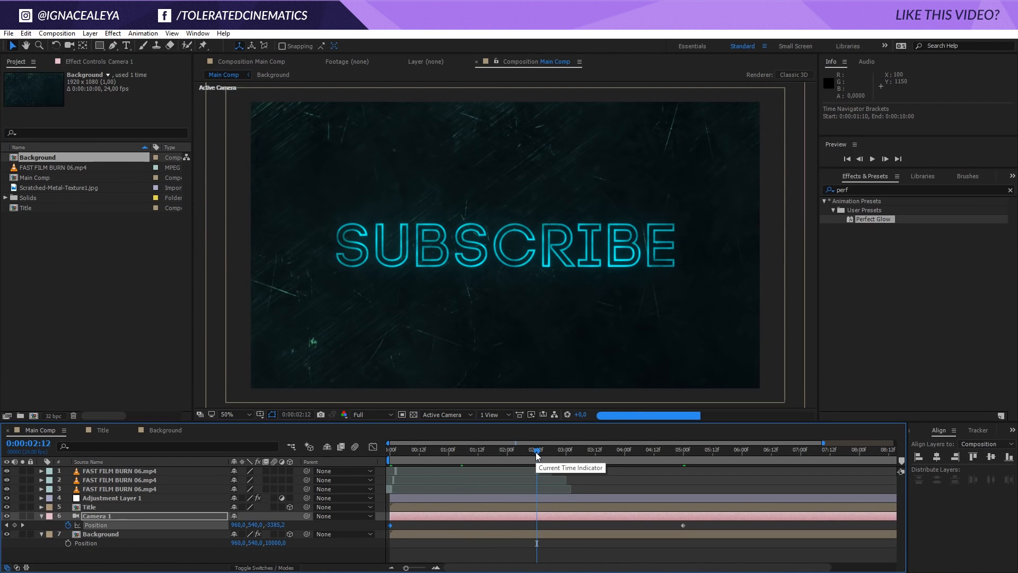
{"action": "left_click_drag", "start_coordinate": [537, 449], "coordinate": [592, 448]}
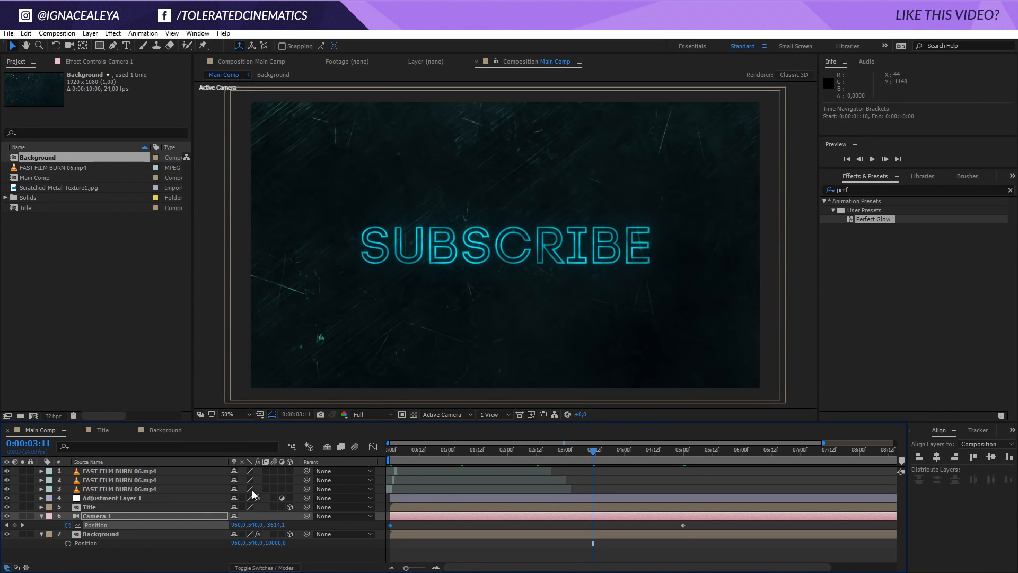
{"action": "right_click", "coordinate": [250, 451]}
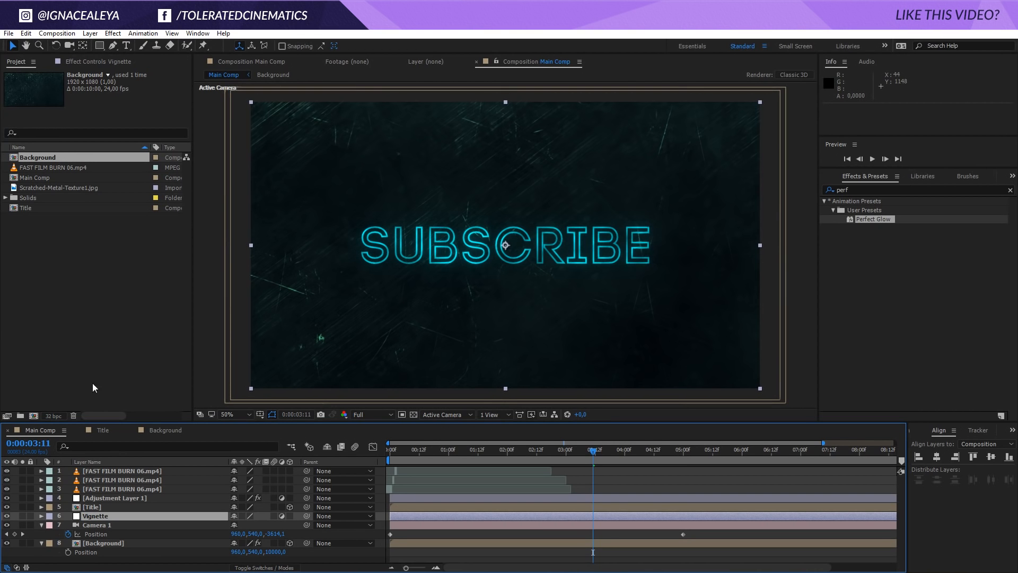
- Add a Curves darkening to Vignette and set its elliptical mask to Subtract, feathered 442 px
{"action": "left_click", "coordinate": [112, 33]}
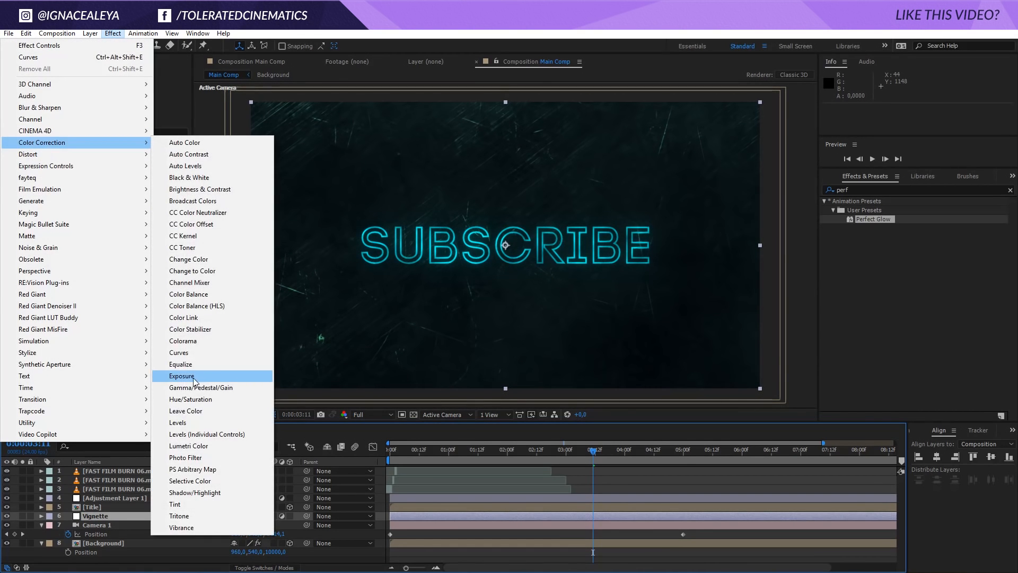
{"action": "left_click", "coordinate": [178, 352]}
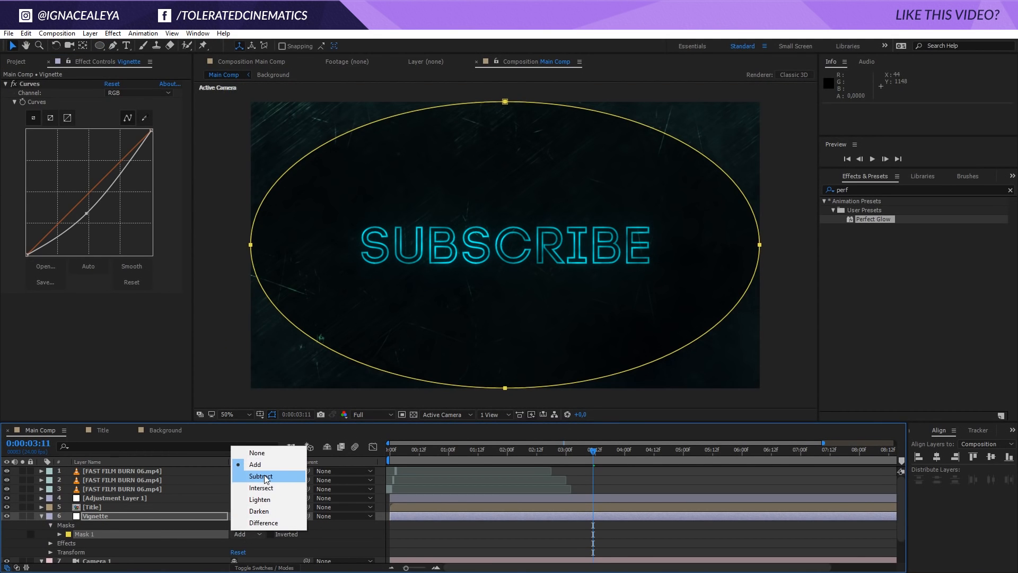
{"action": "left_click", "coordinate": [261, 476]}
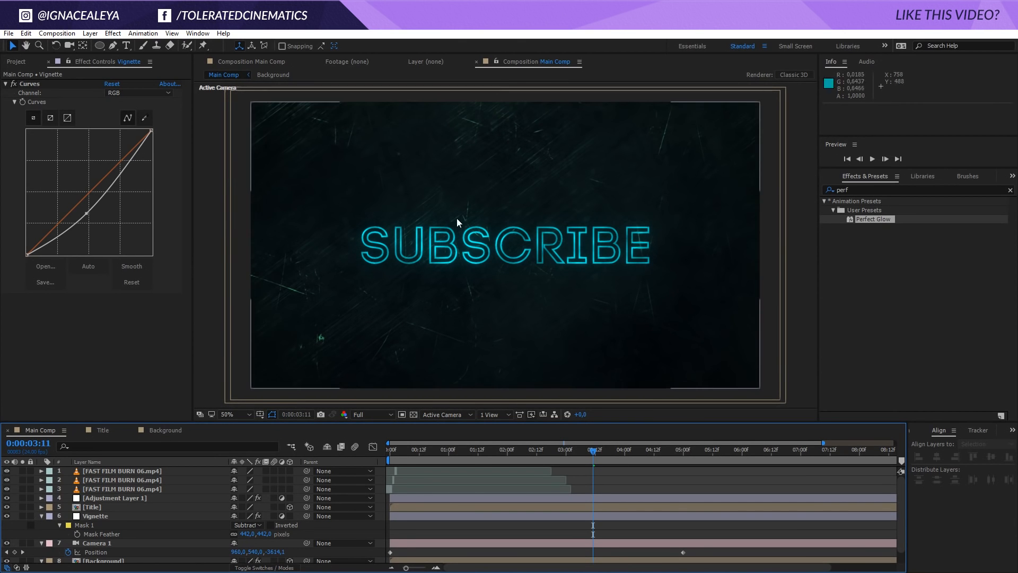
{"action": "mouse_move", "coordinate": [178, 304]}
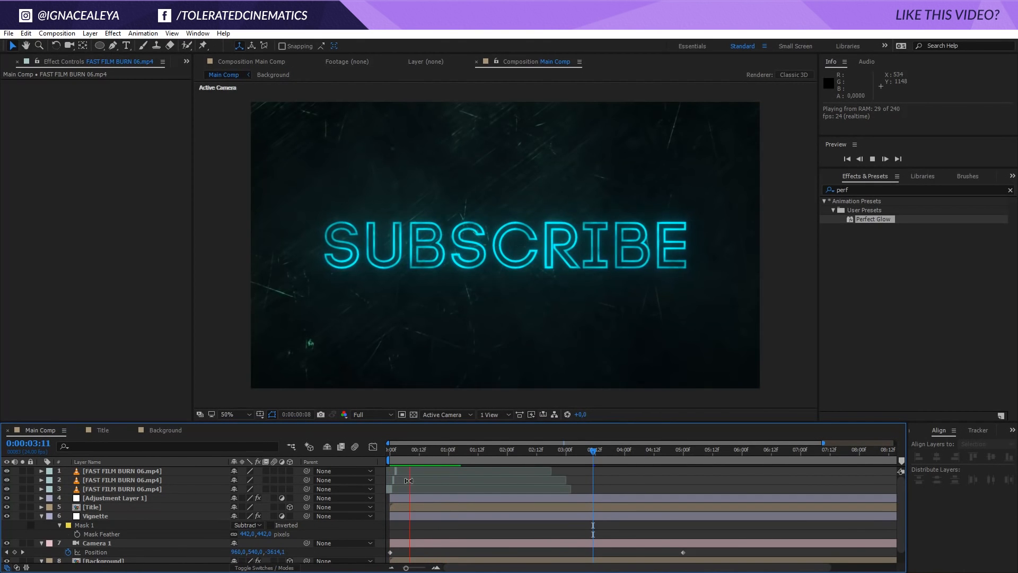
{"action": "left_click", "coordinate": [389, 449]}
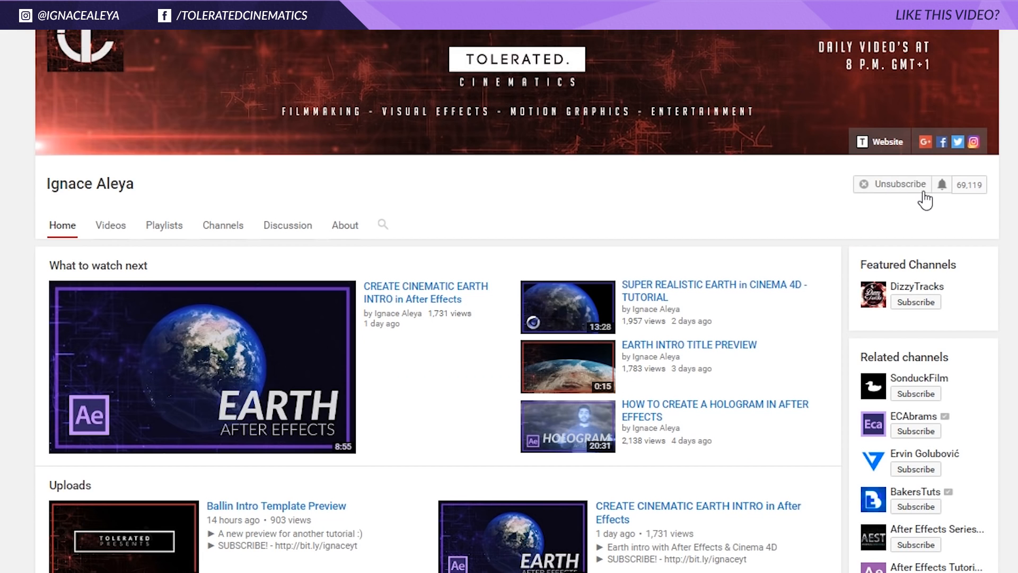
- Tick 'Send me all notifications for this channel' in the Ignace Aleya bell dialog
{"action": "left_click", "coordinate": [940, 183]}
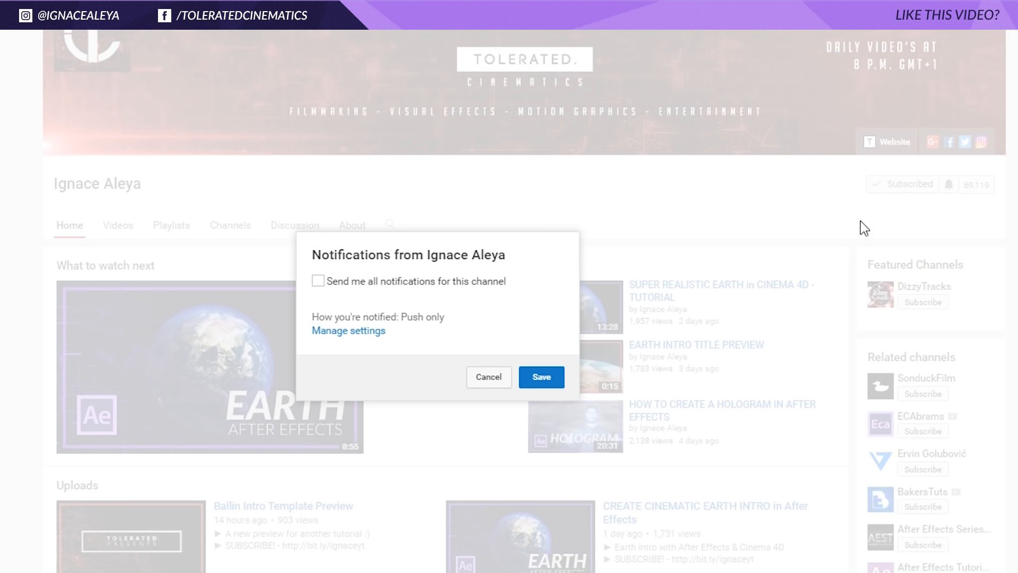
{"action": "left_click", "coordinate": [318, 280]}
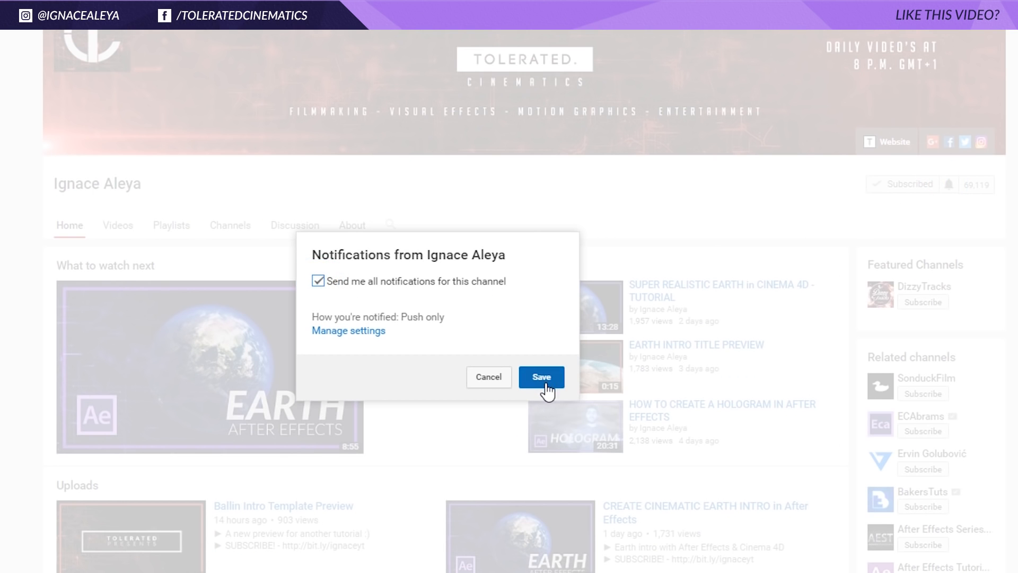